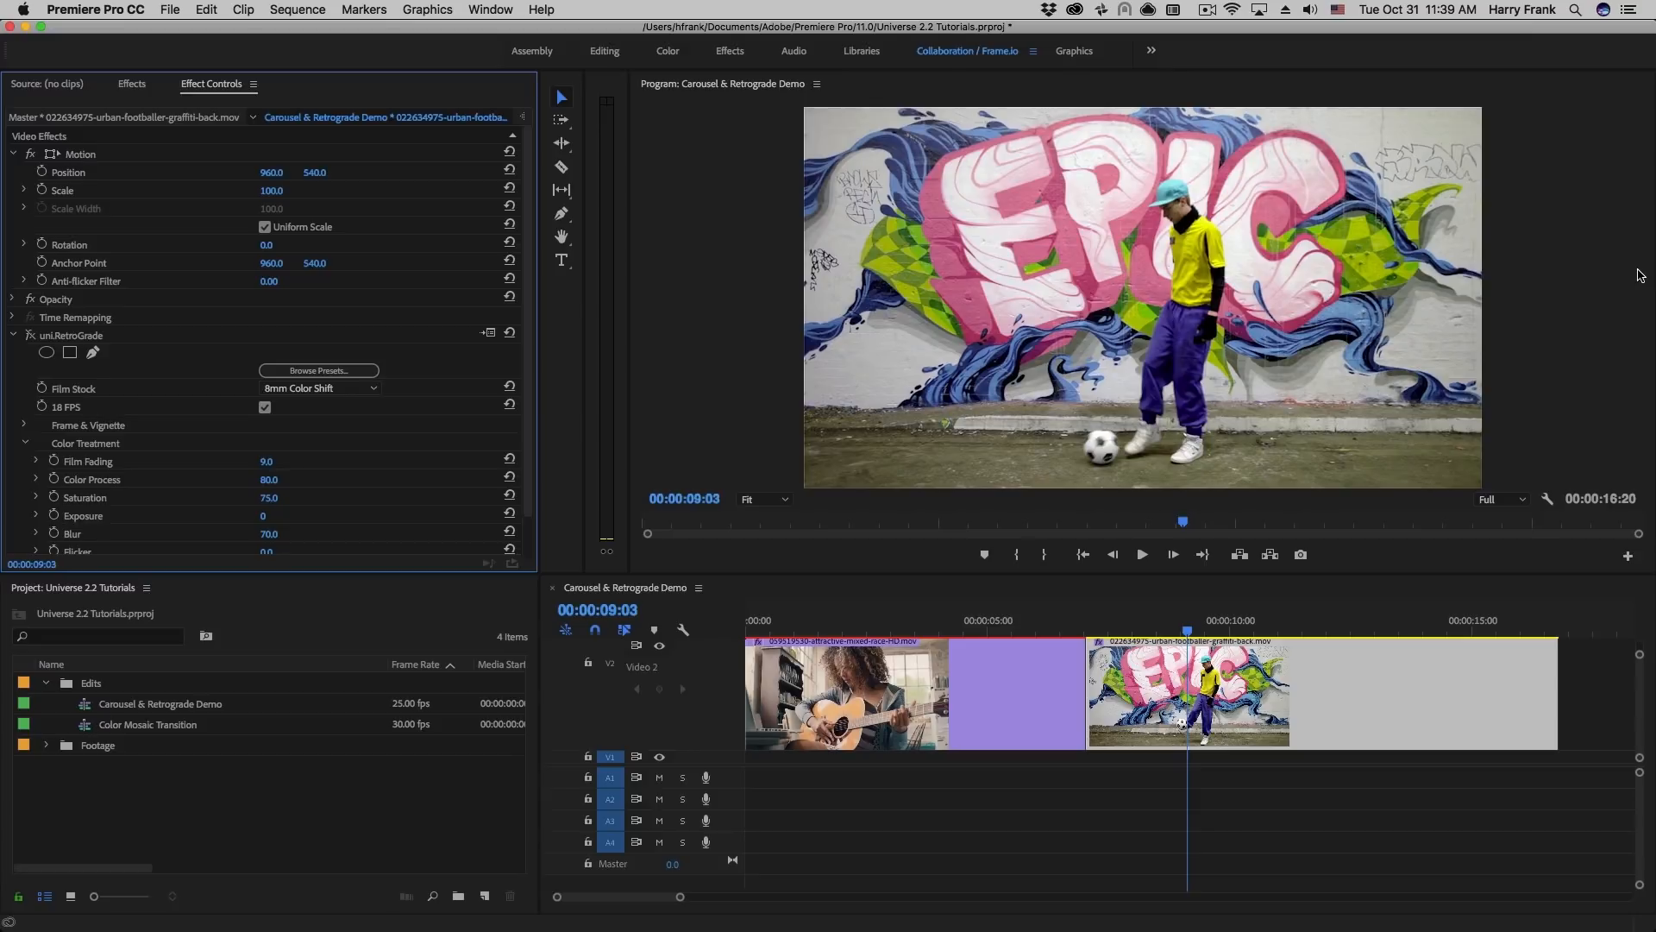
mouse_move(826, 488)
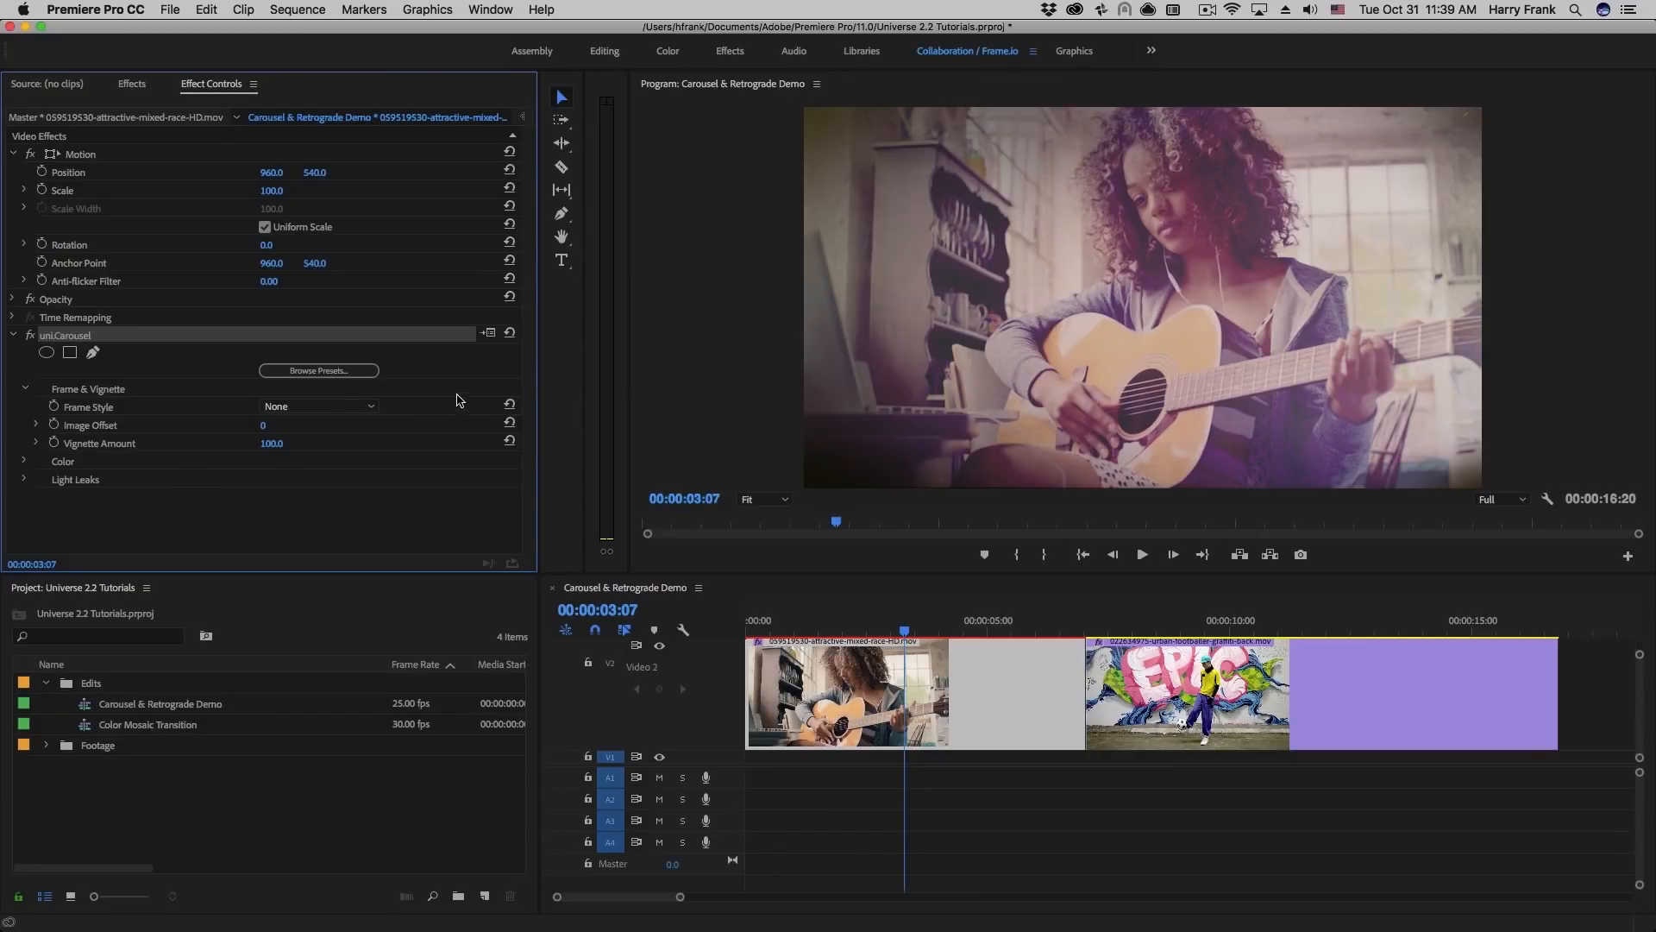
Set the guitar clip's uni.Carousel Frame Style from None to 16x9 and move the playhead near 5 seconds
left_click(318, 406)
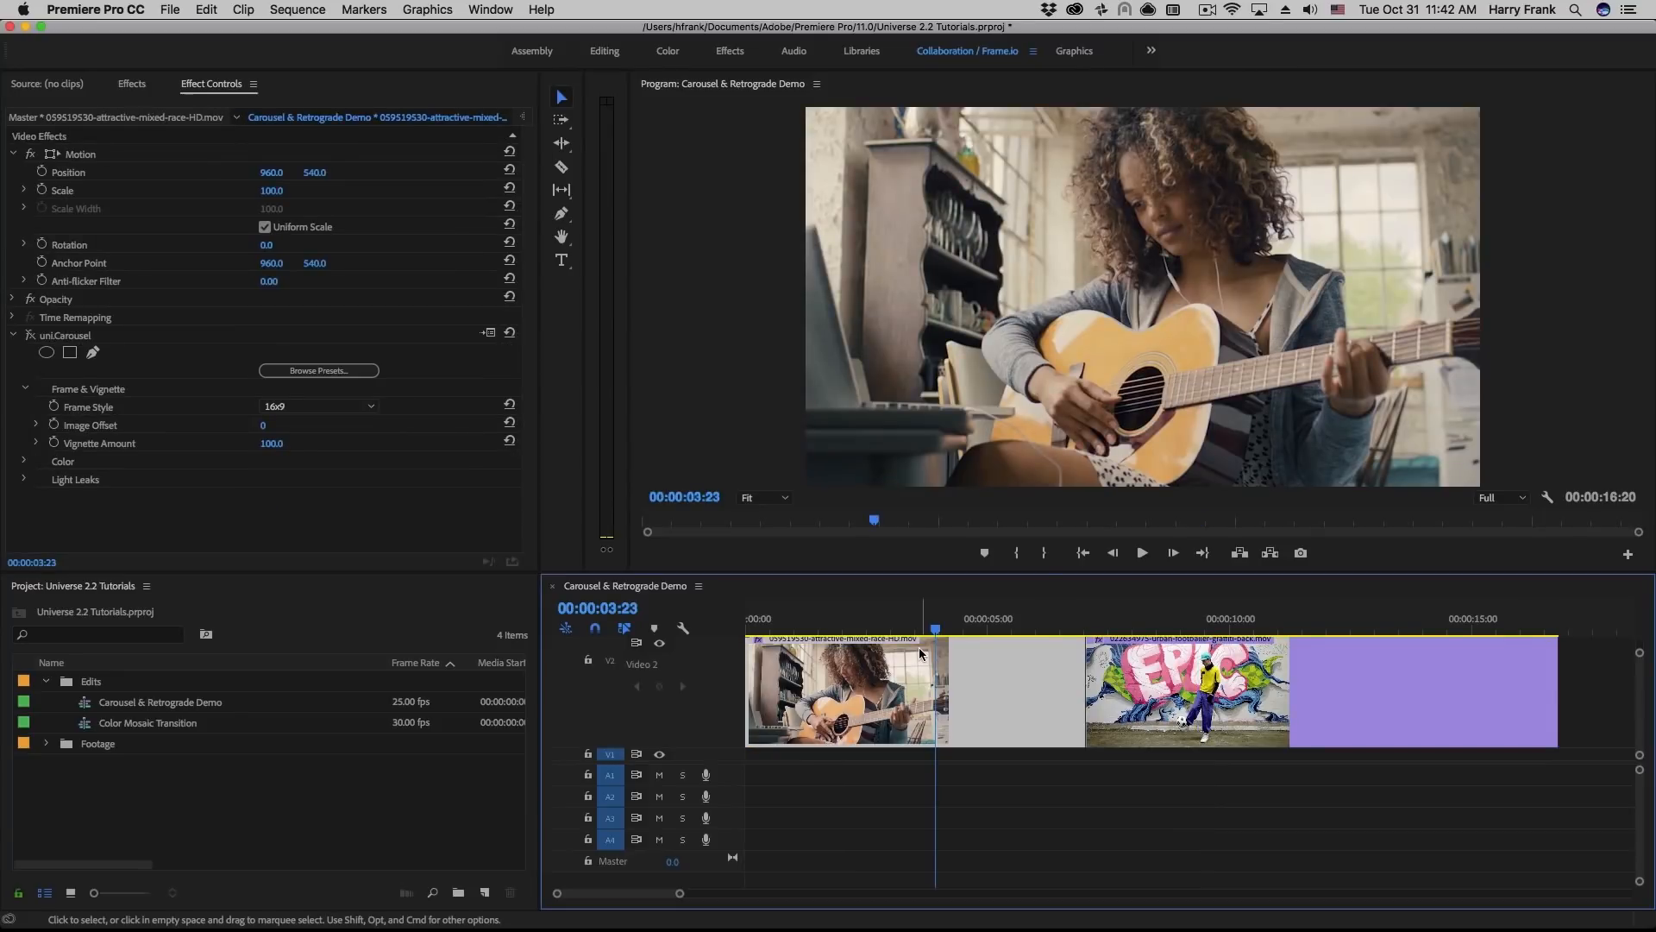
mouse_move(1117, 633)
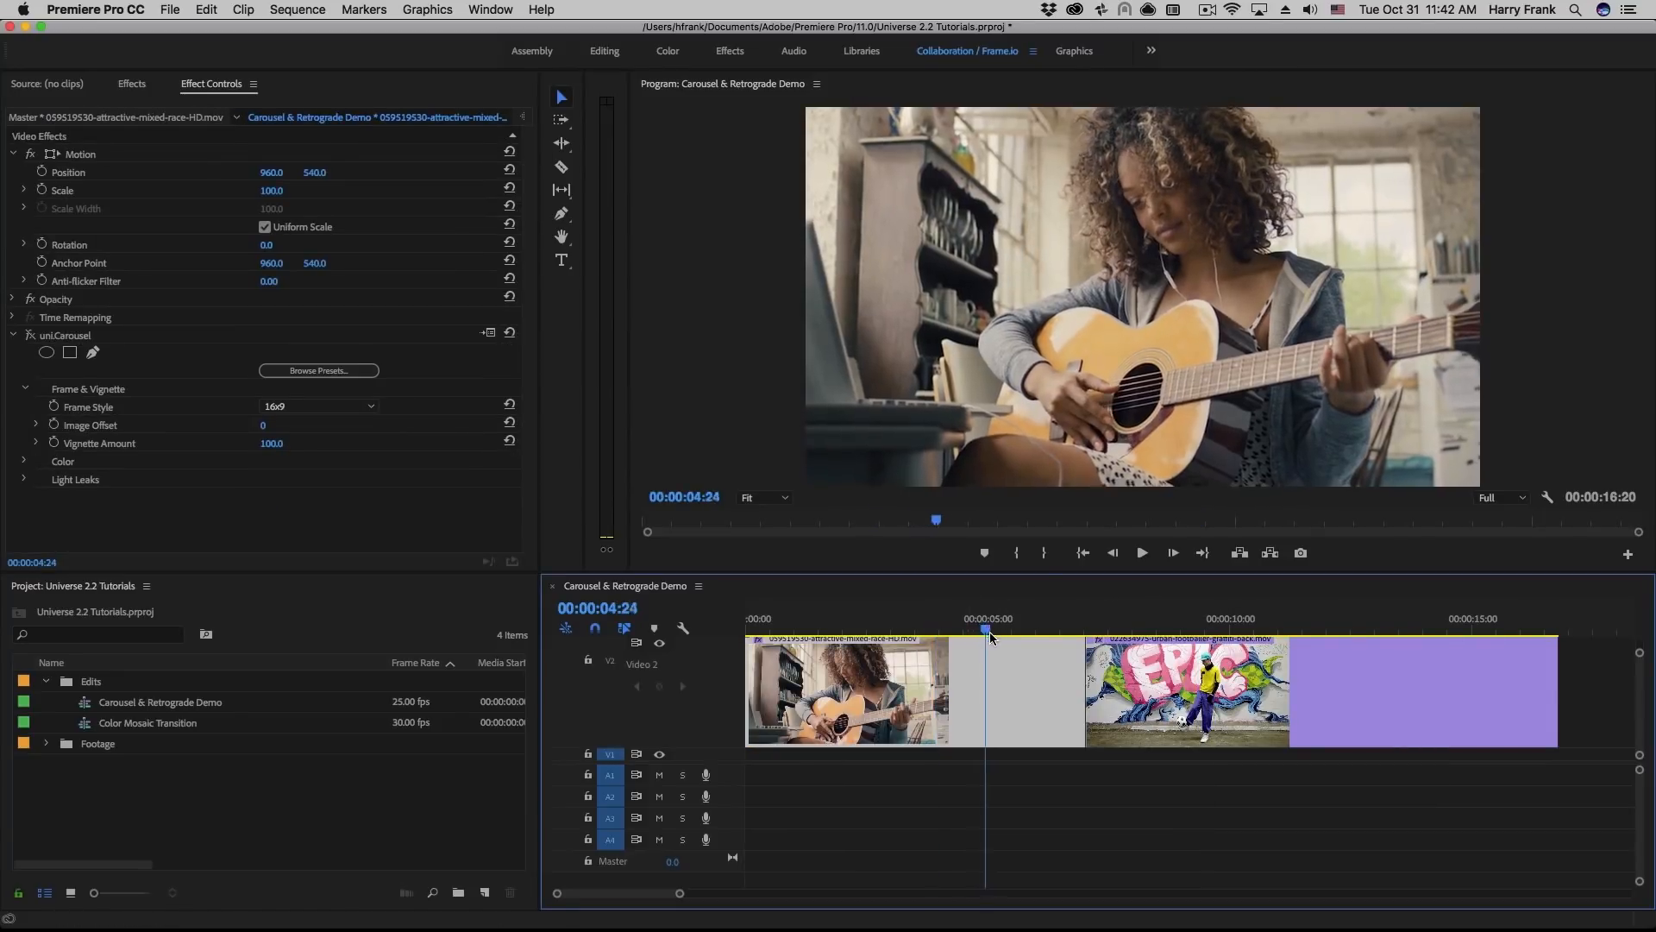
left_click(987, 631)
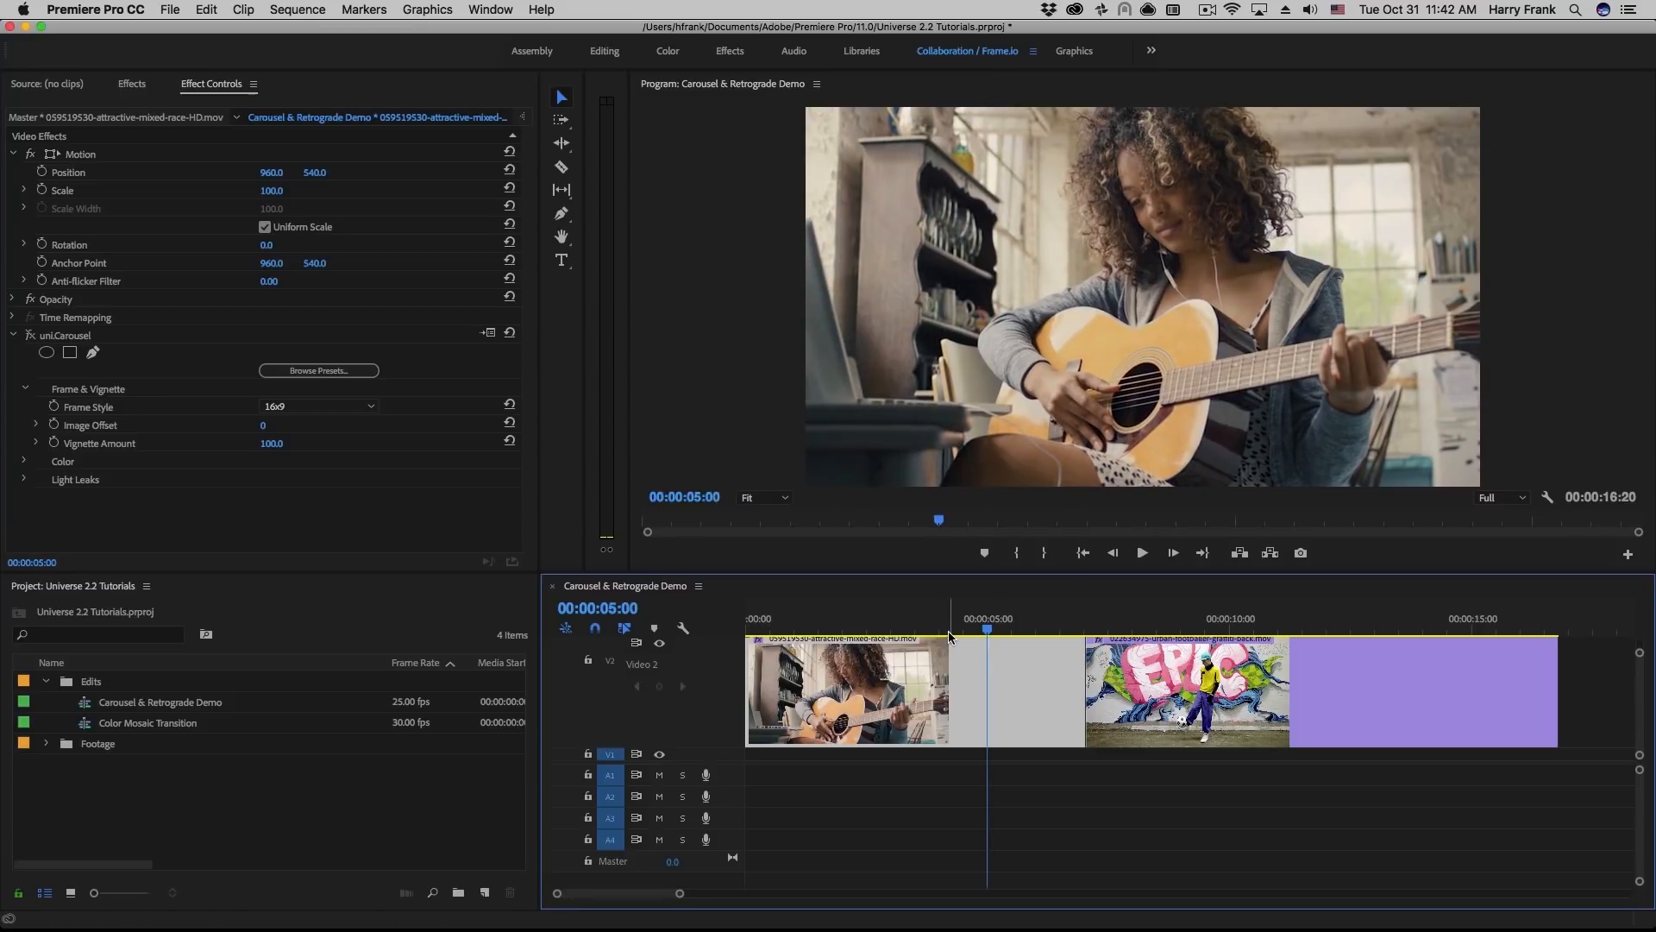
Browse Effects > Video Transitions > RG Universe Transitions to reach the uni.Carousel Transition
left_click(132, 82)
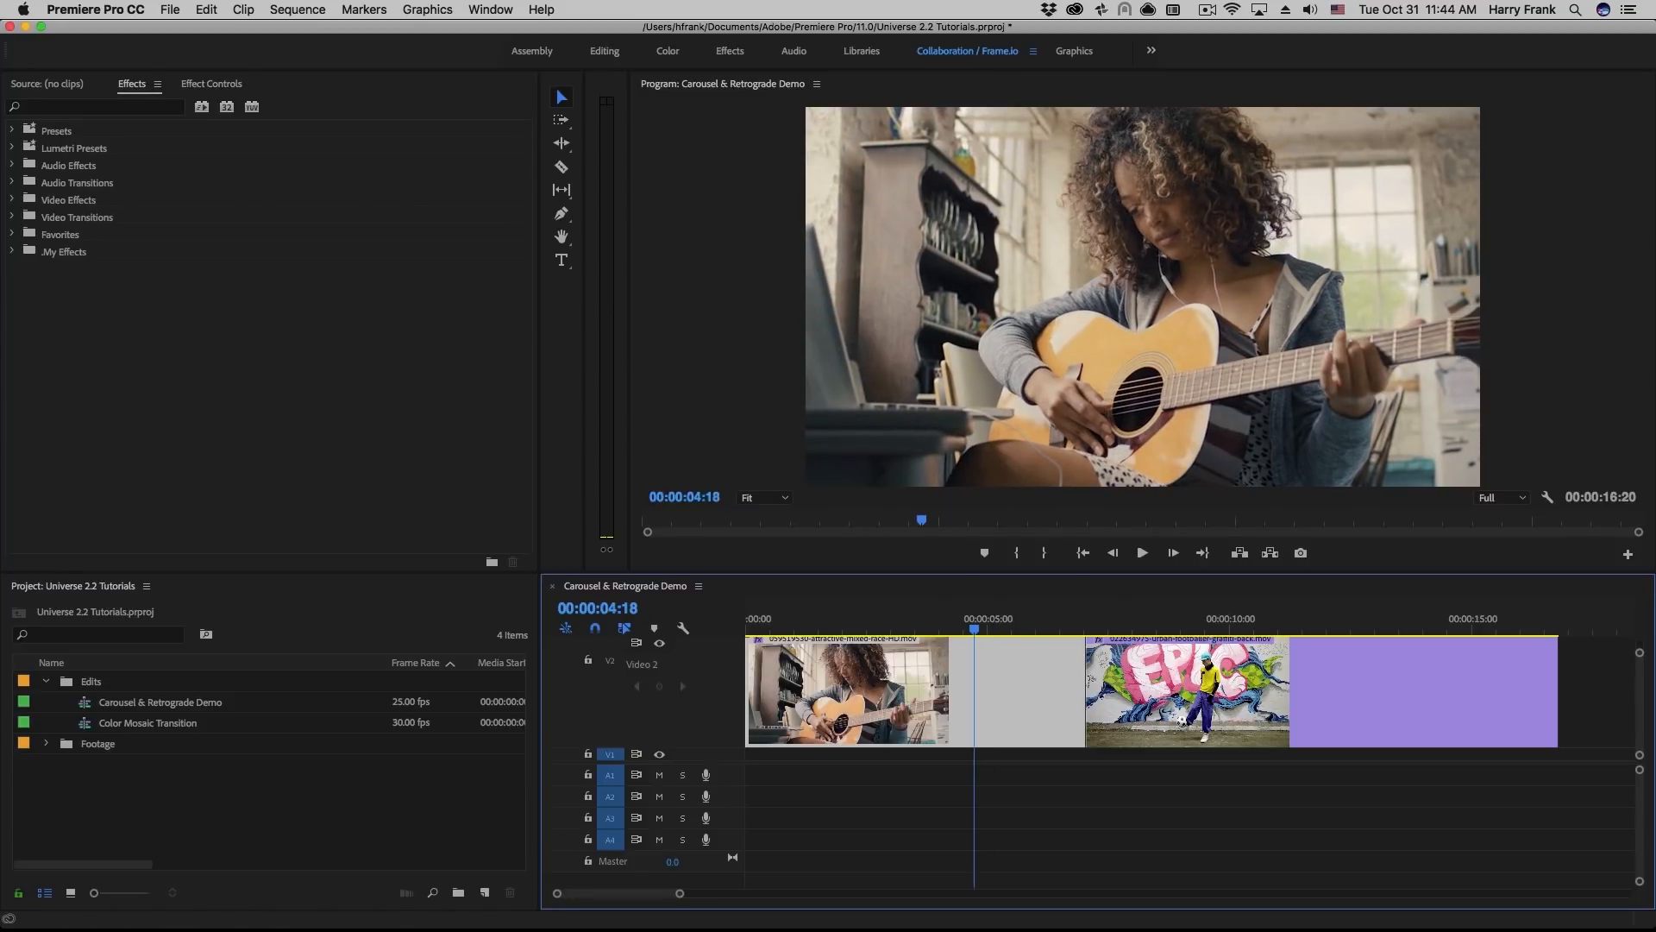
left_click(12, 217)
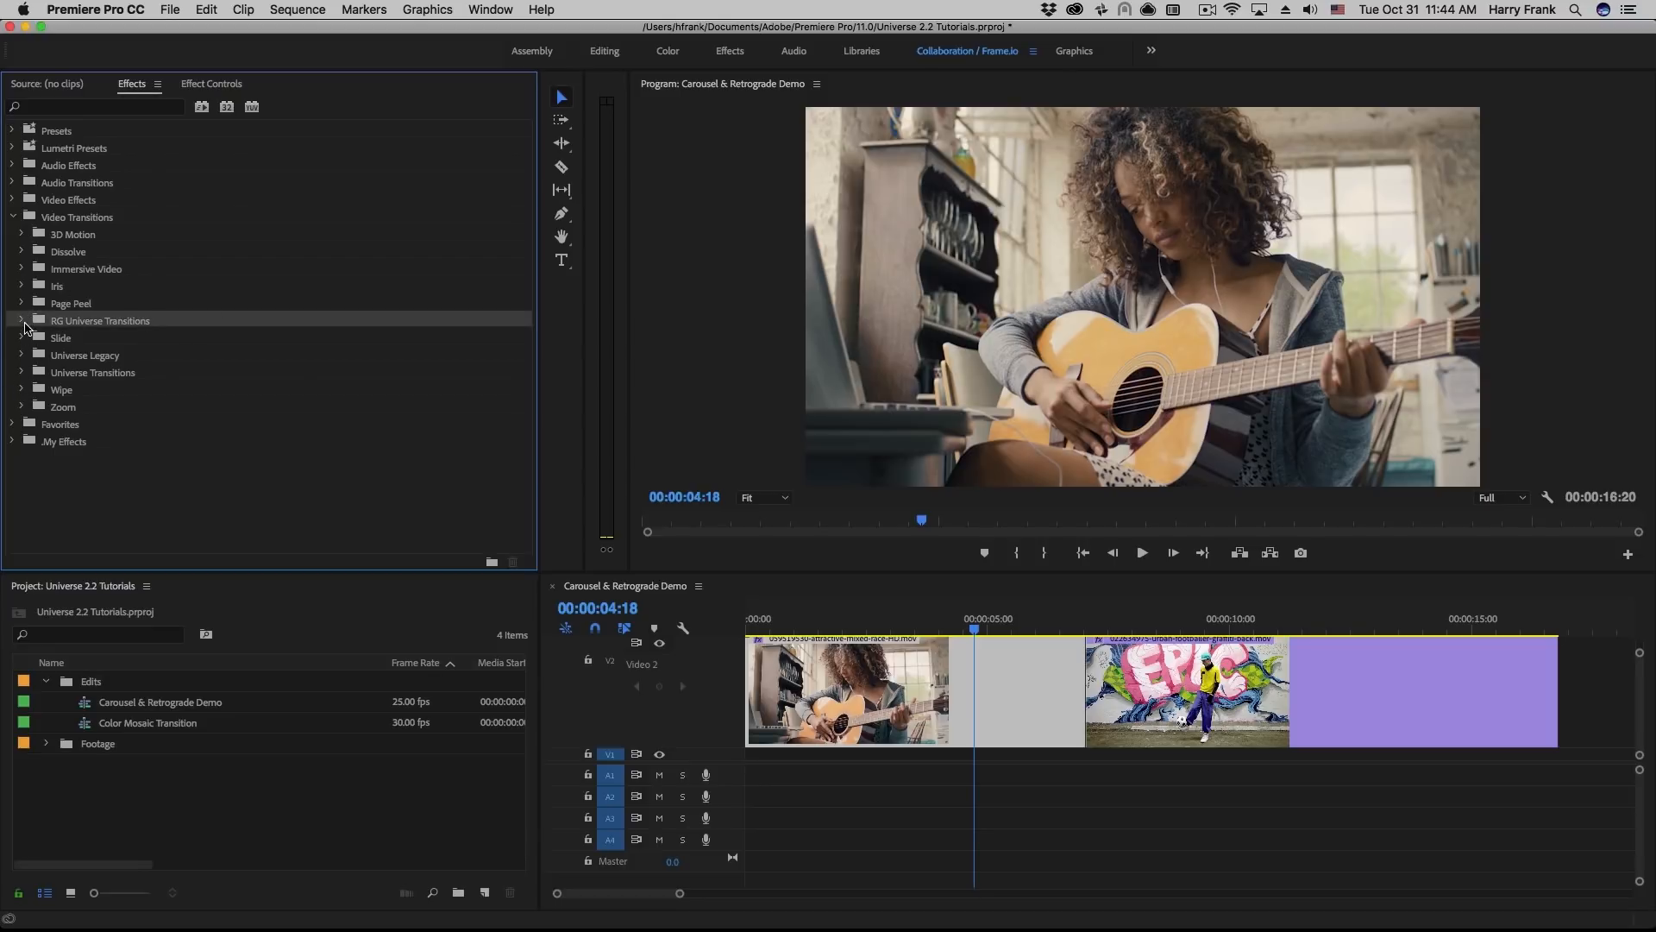
left_click(20, 321)
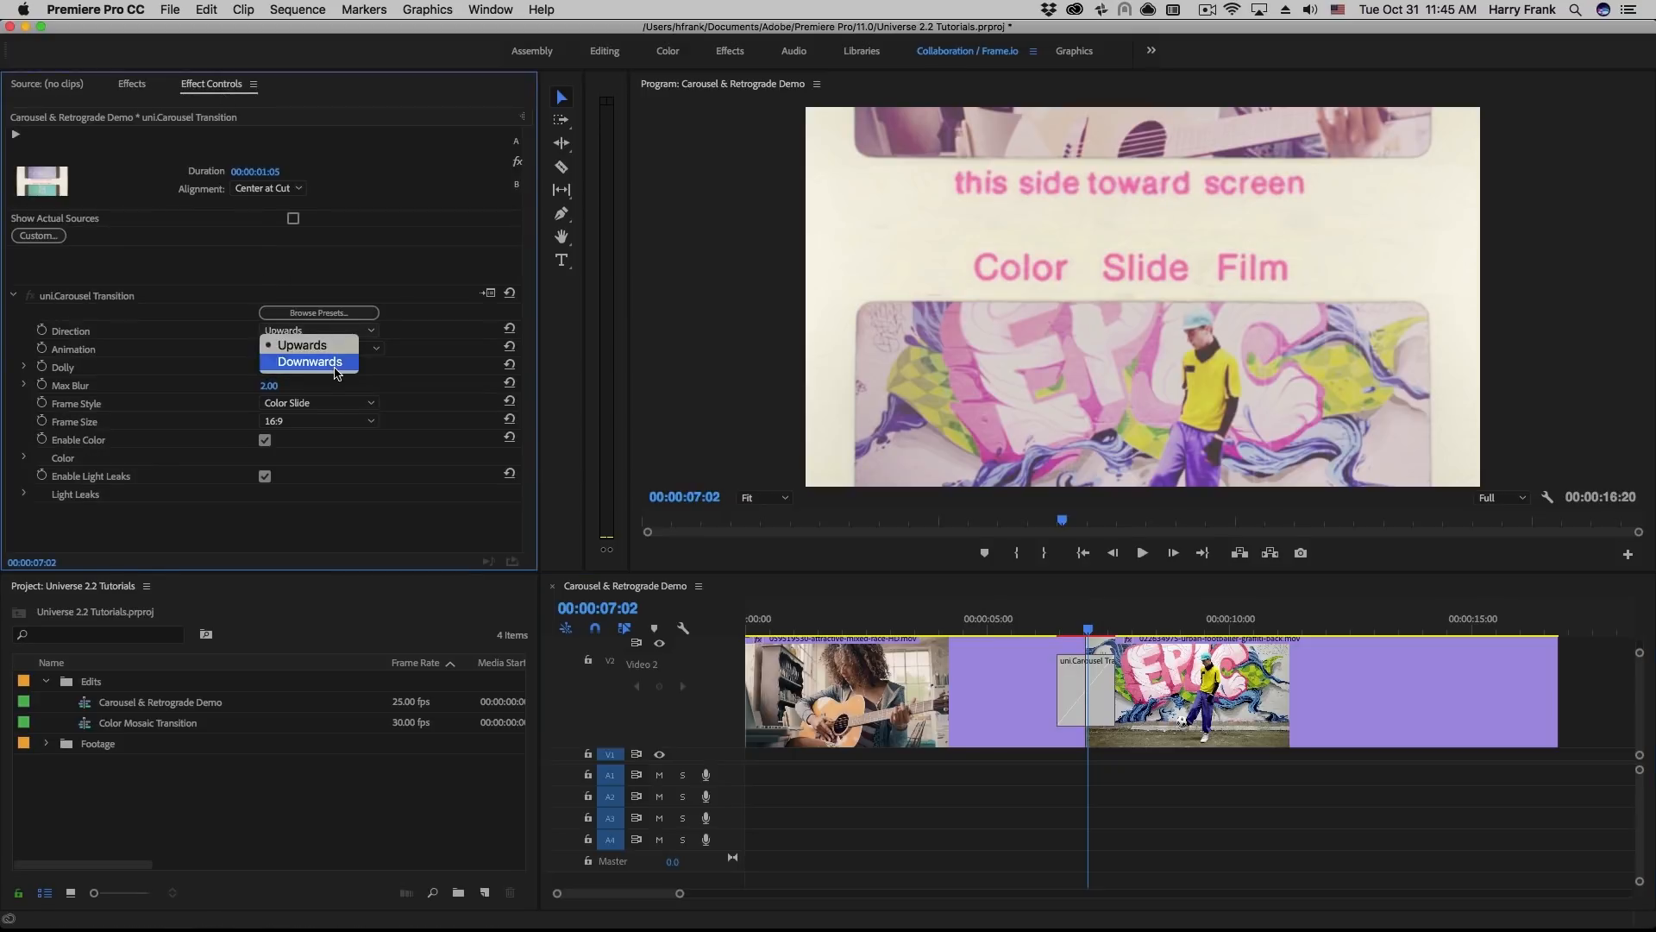
Set the Carousel transition Direction to Downwards with Ease In Out Quintic animation
left_click(310, 360)
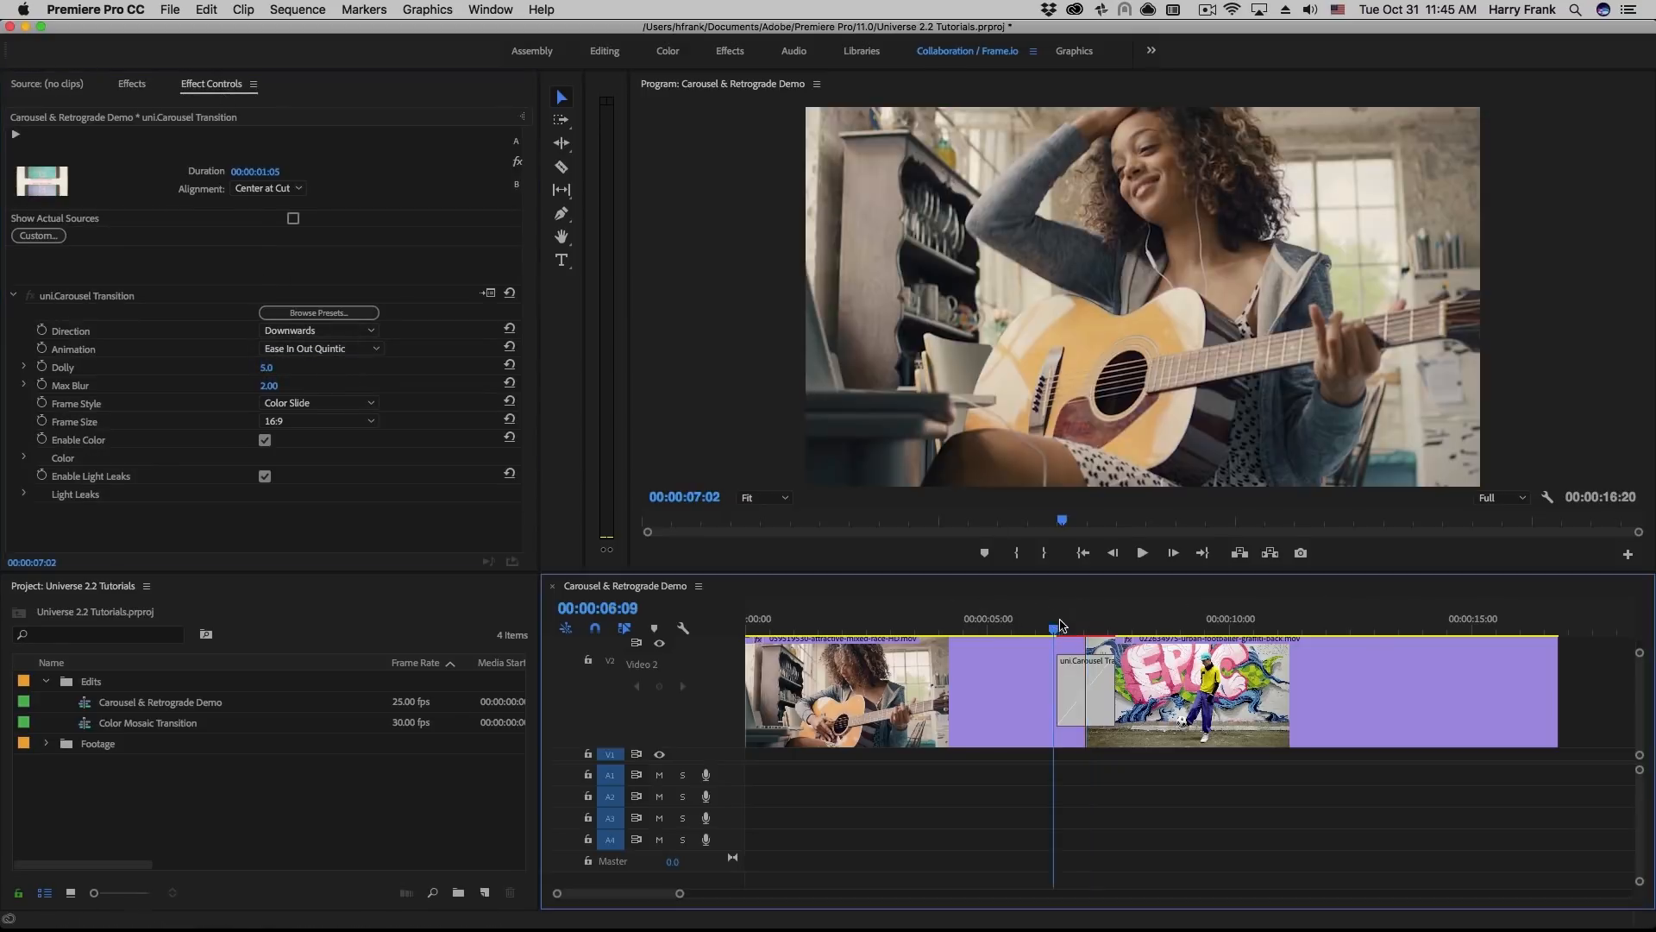
left_click_drag(1061, 626, 1080, 627)
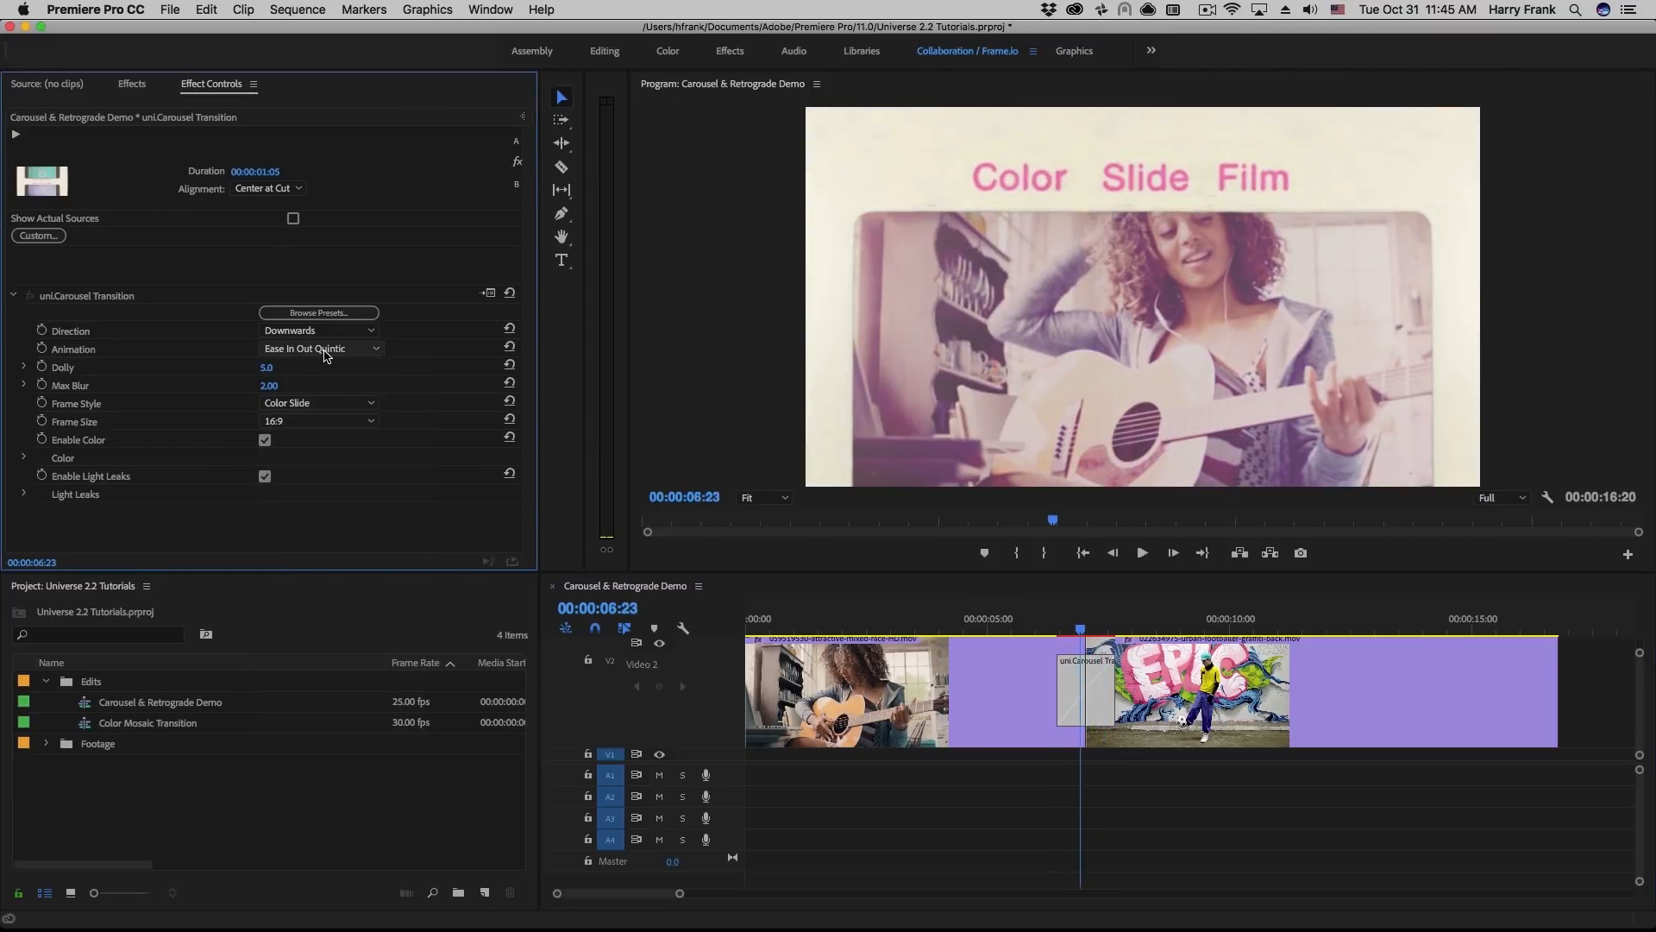
left_click(319, 349)
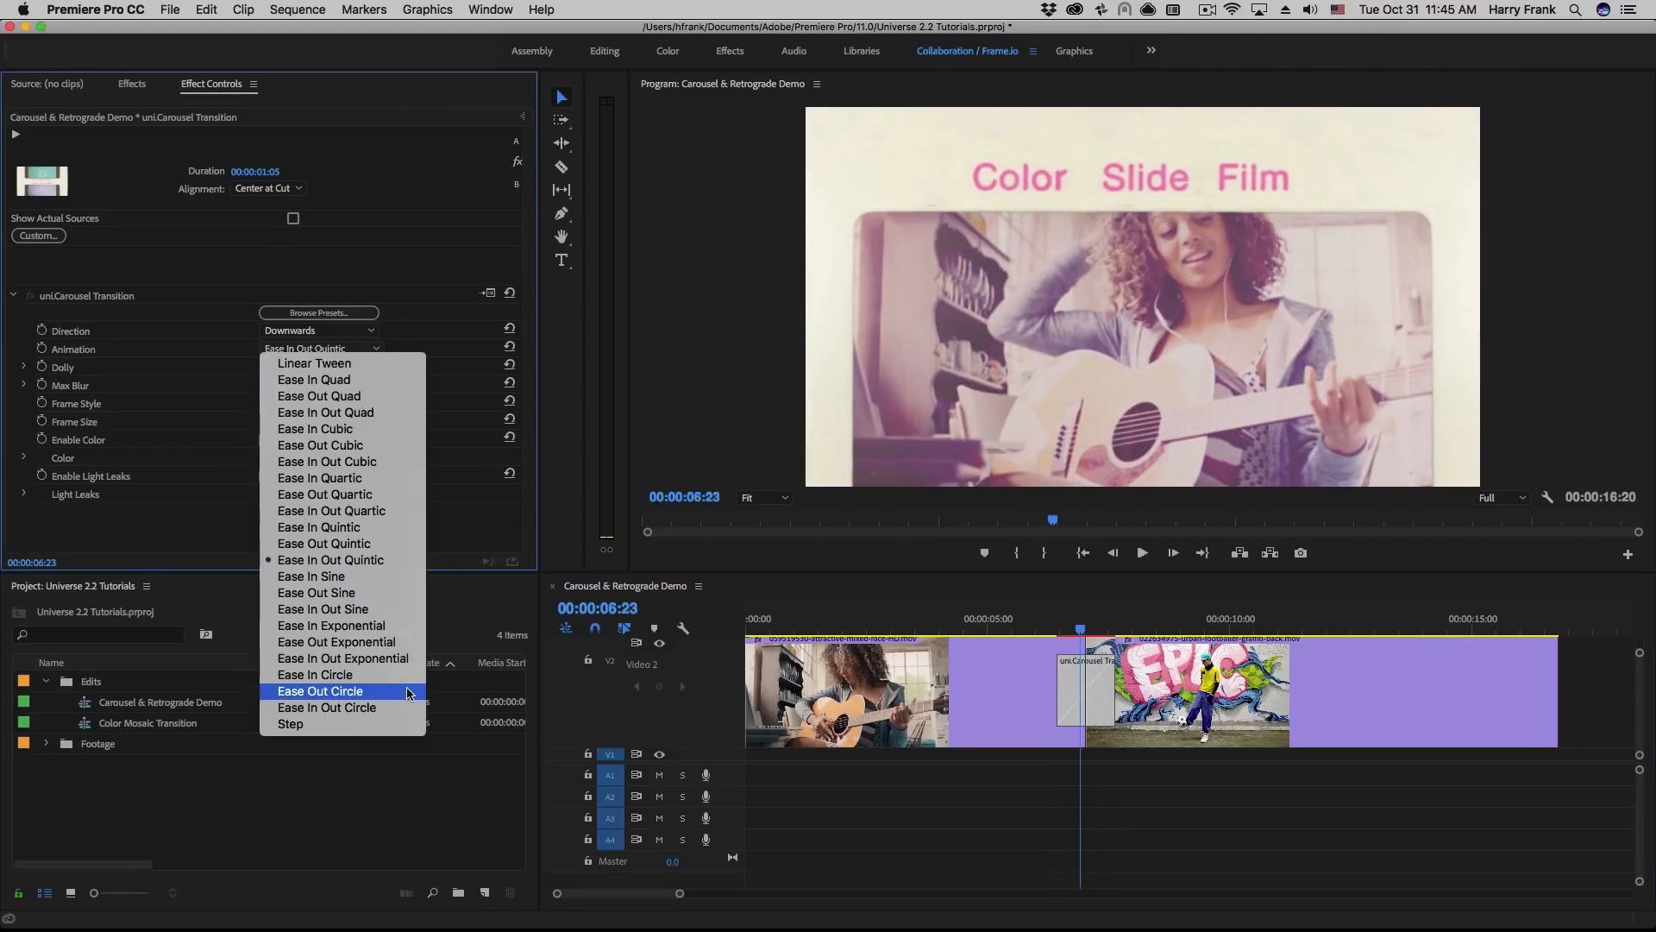
mouse_move(331, 559)
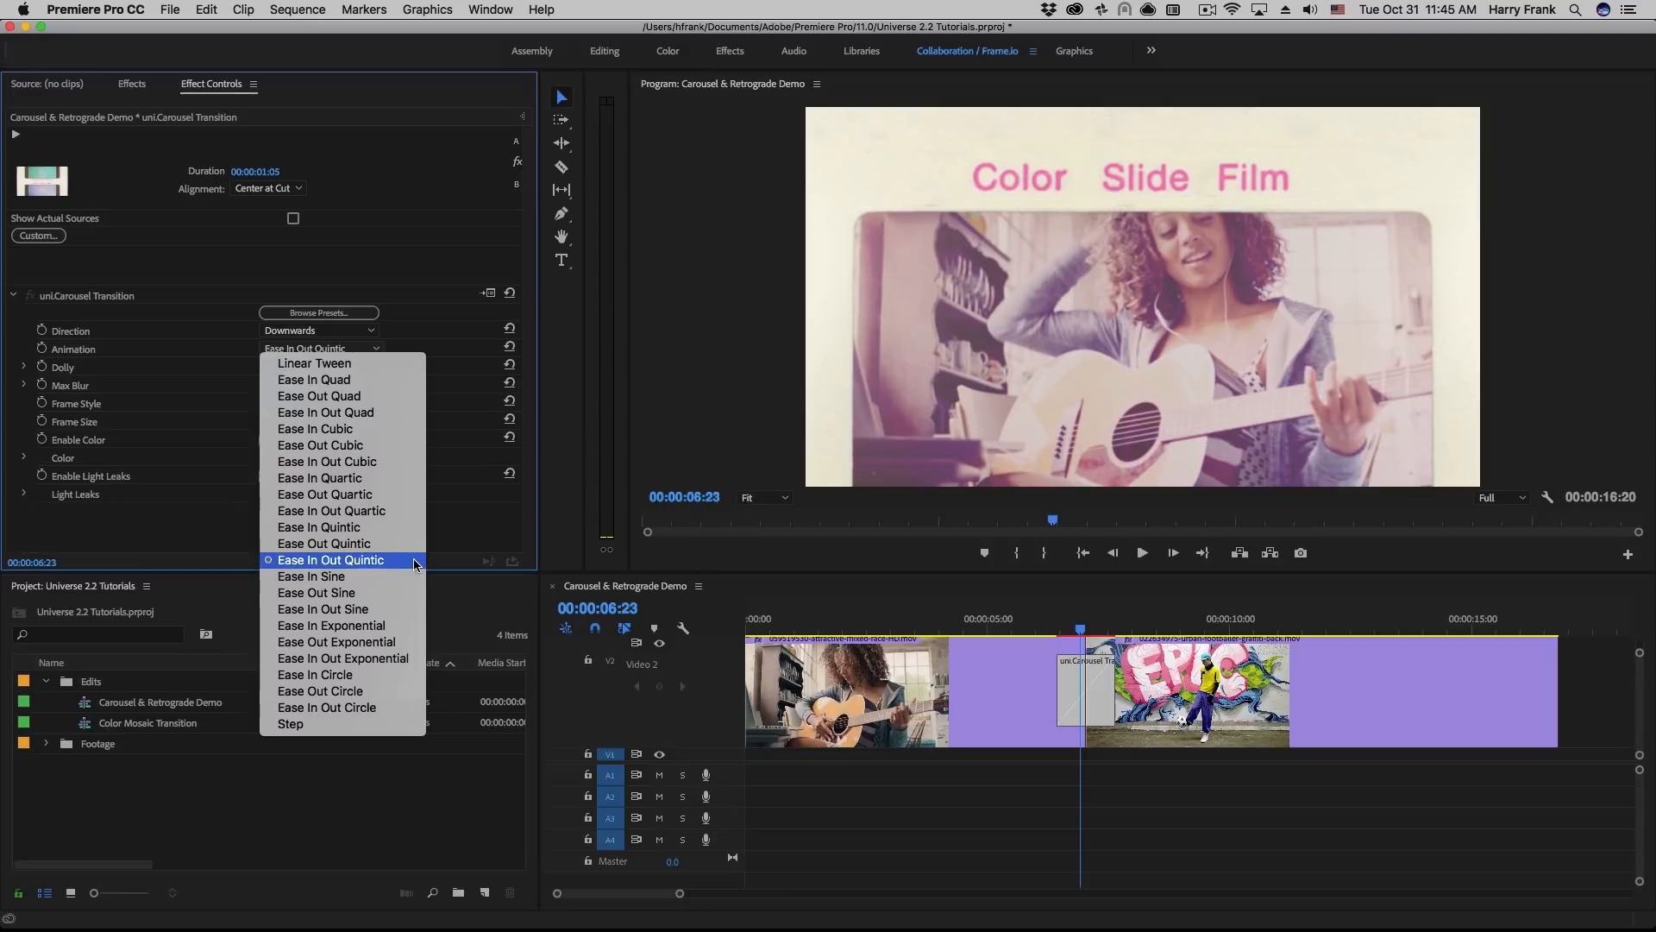
left_click(331, 559)
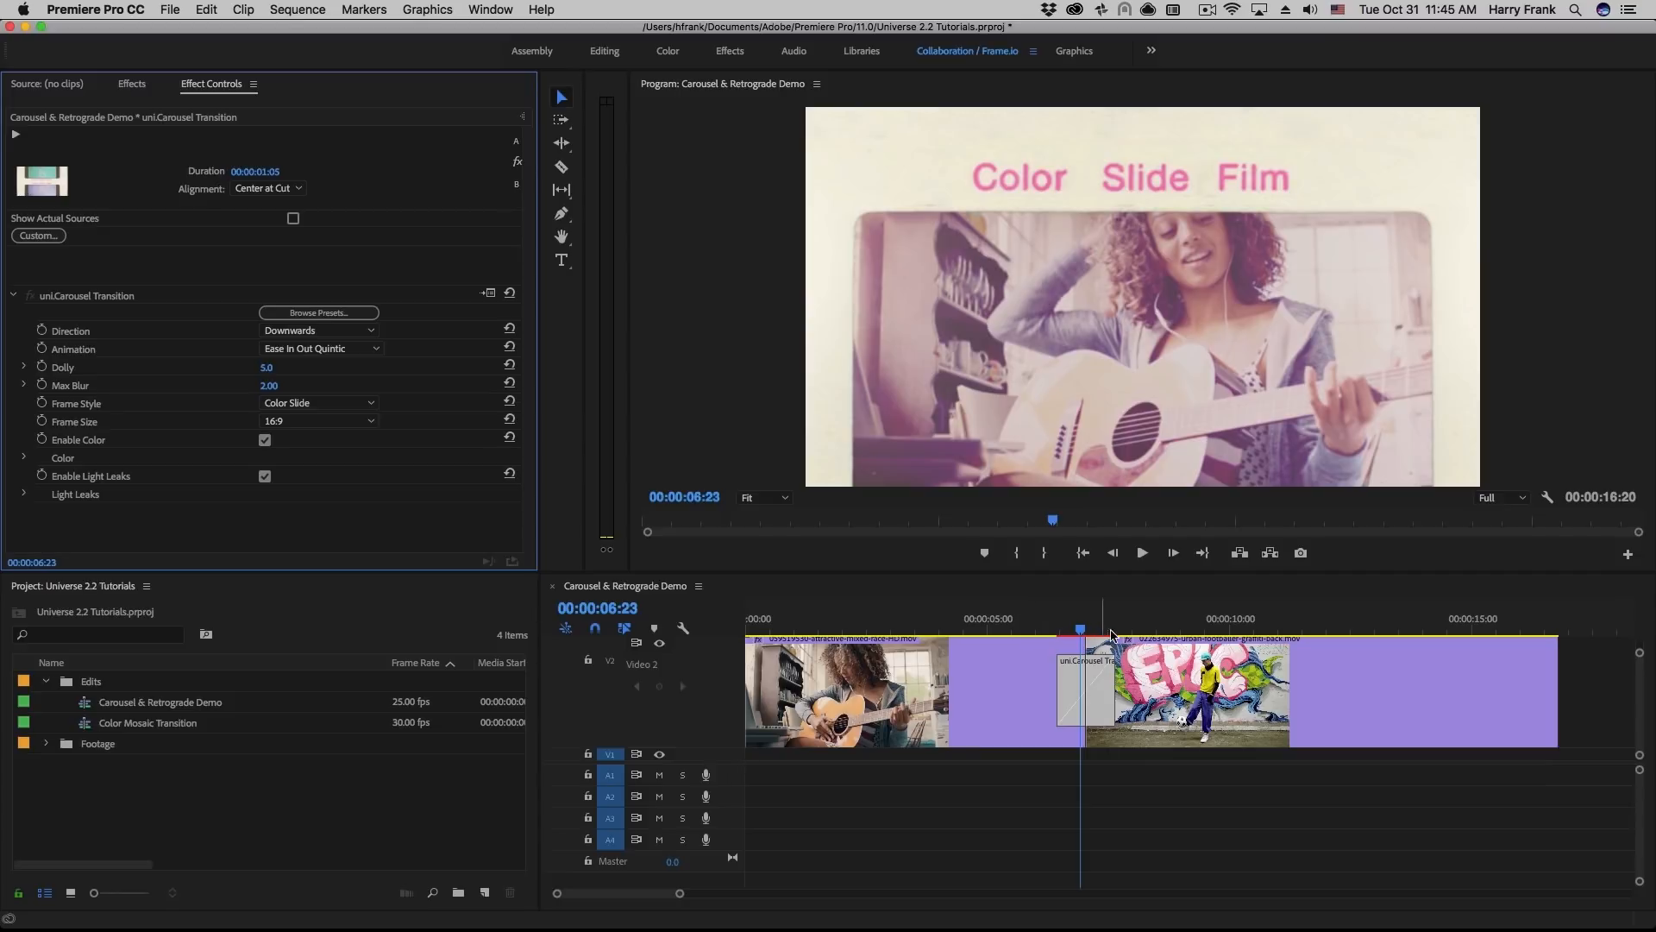
Confirm Ease In Out Quintic easing again and park the playhead just before the transition
left_click(319, 348)
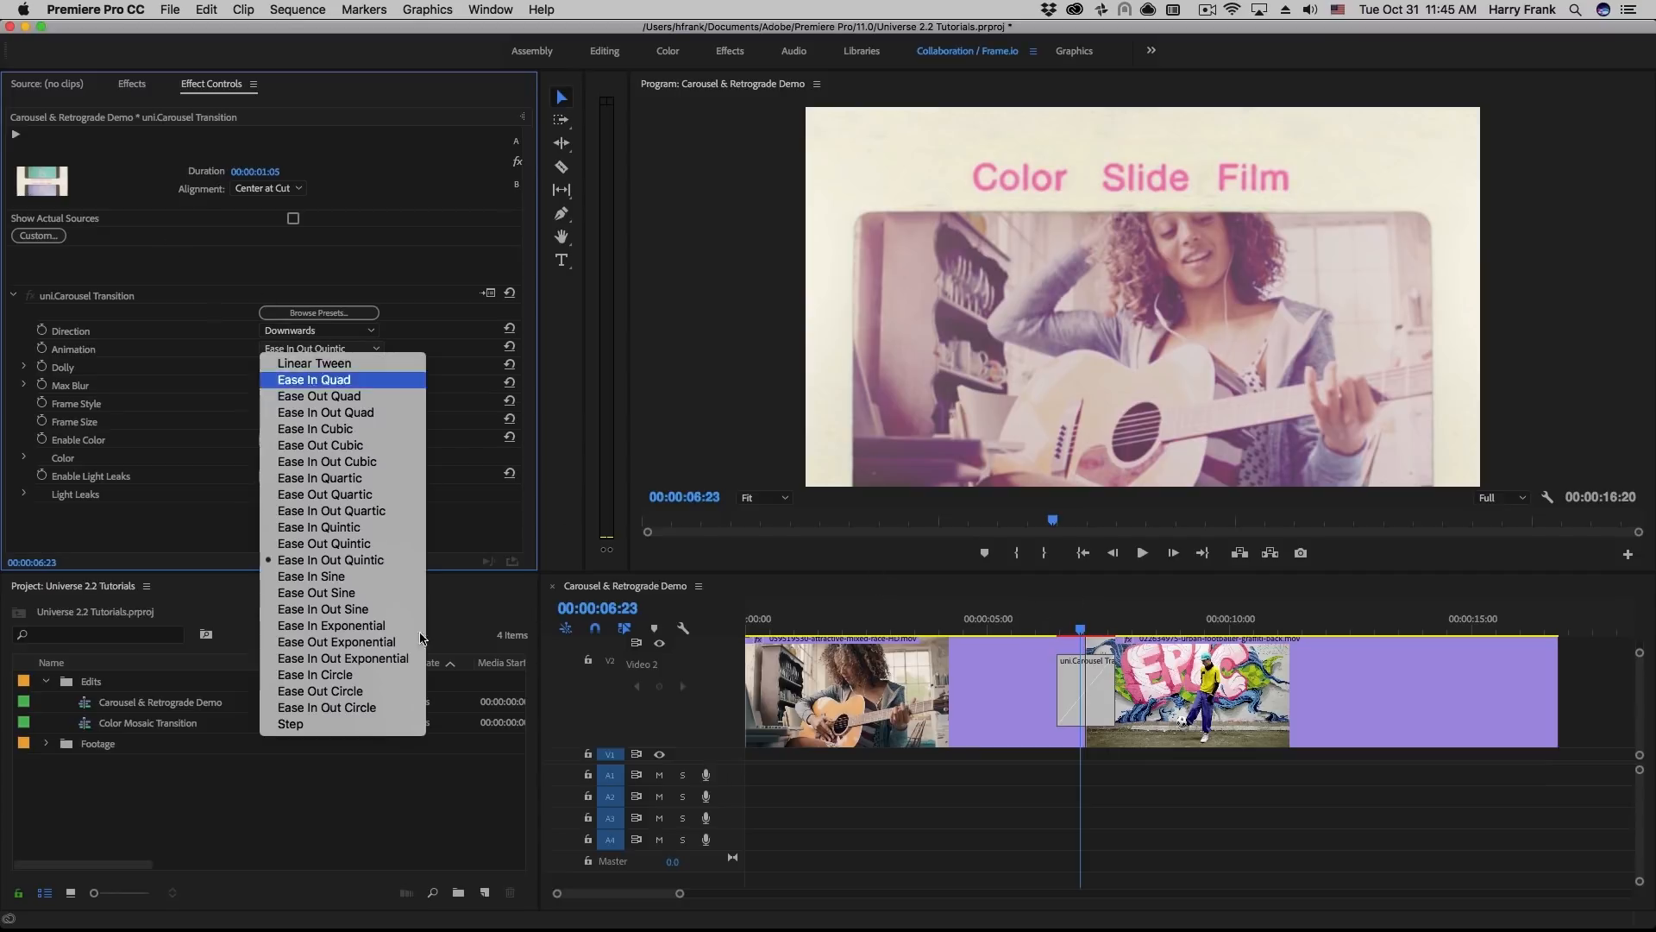
mouse_move(369, 559)
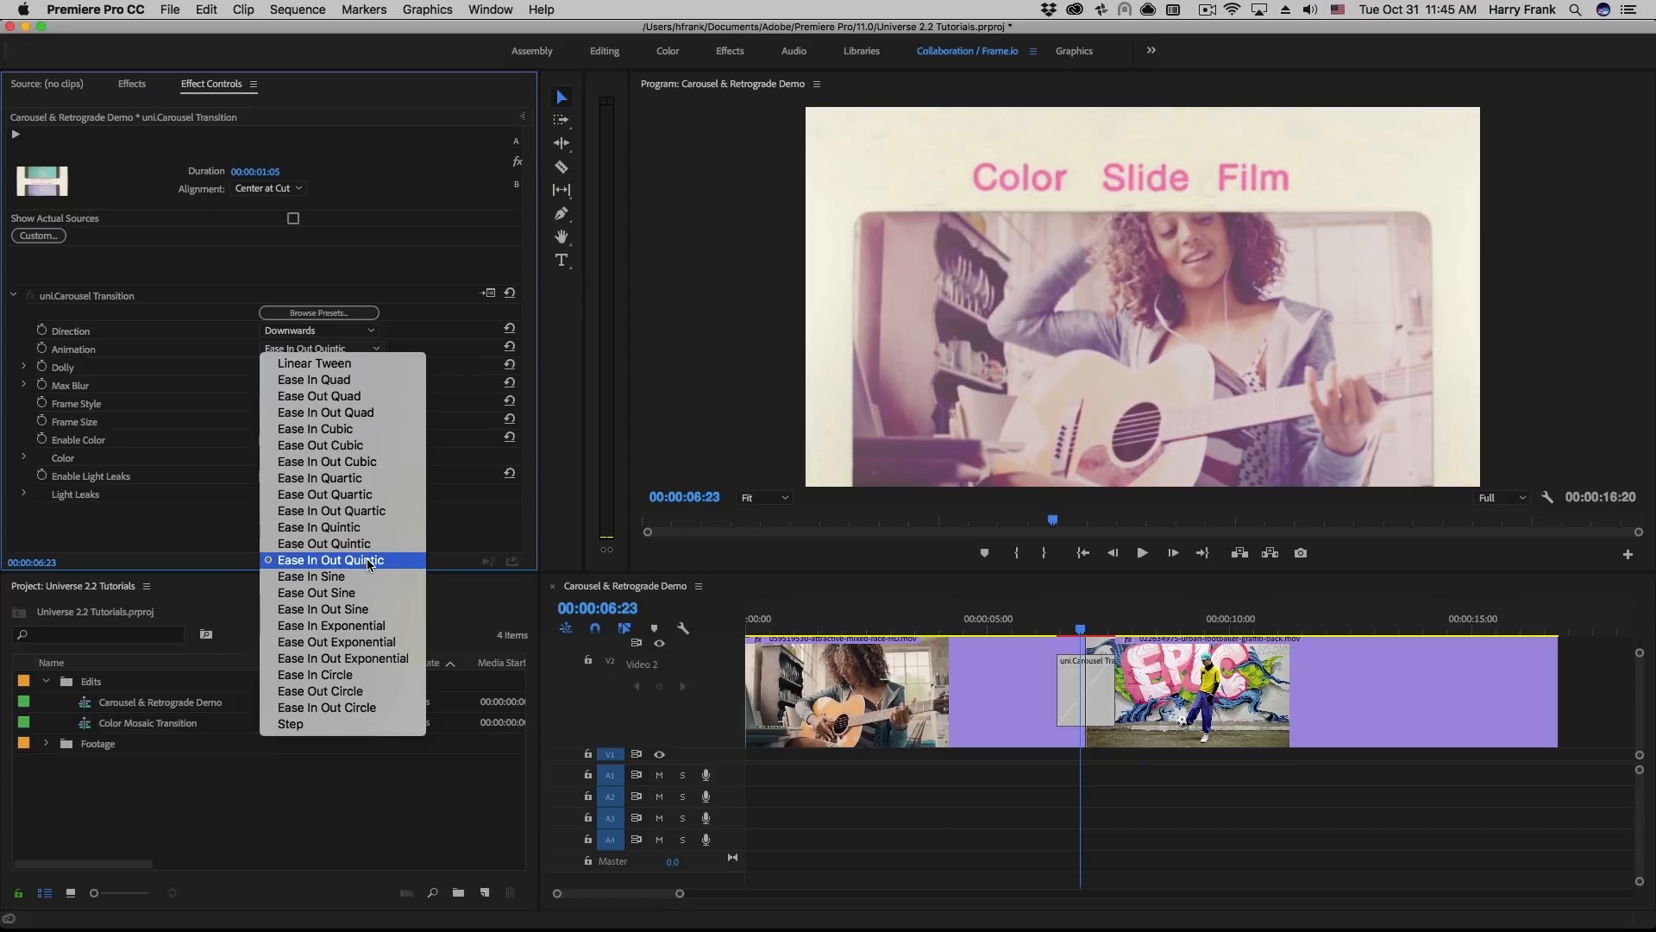
left_click(331, 559)
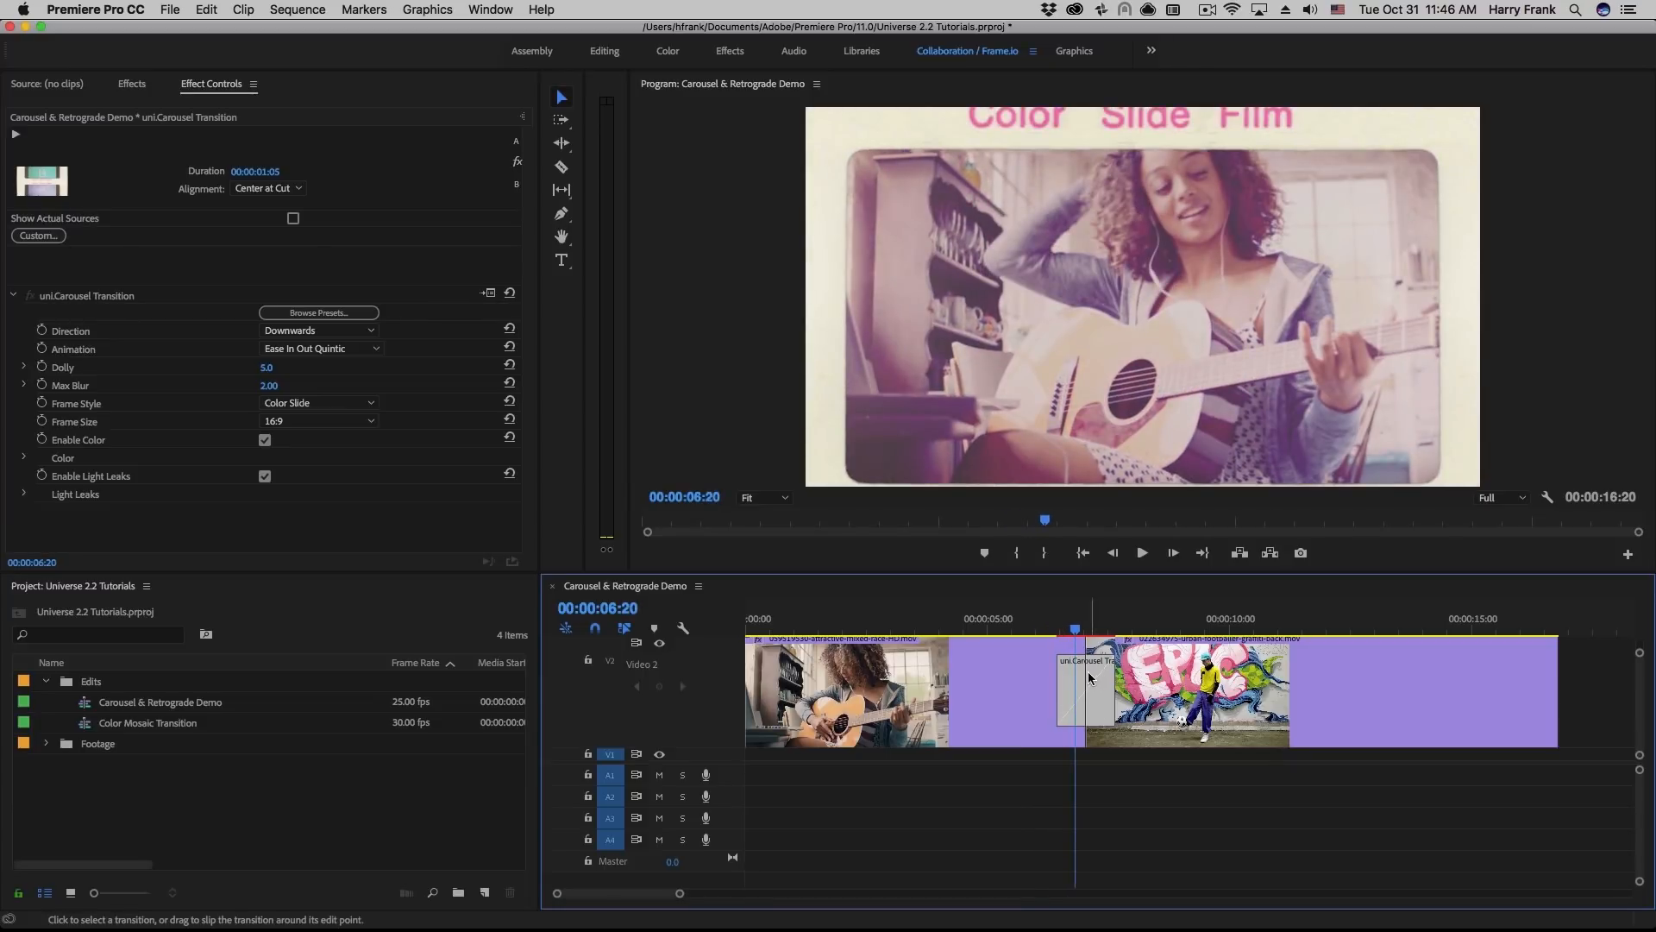
left_click(317, 349)
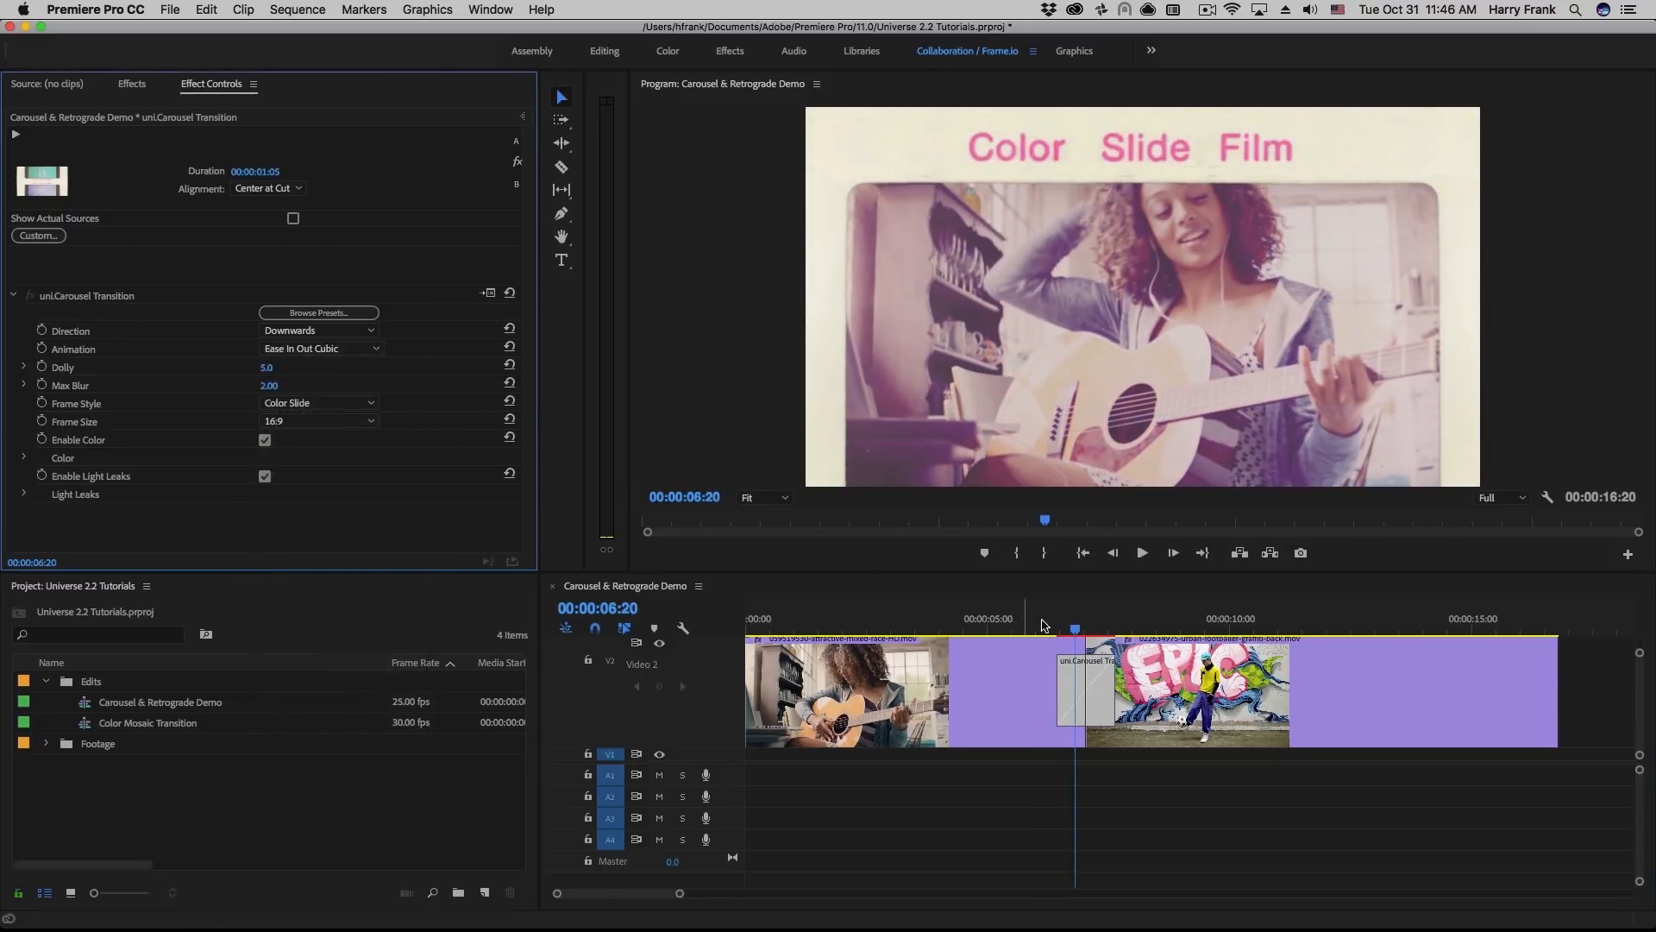
left_click(1140, 552)
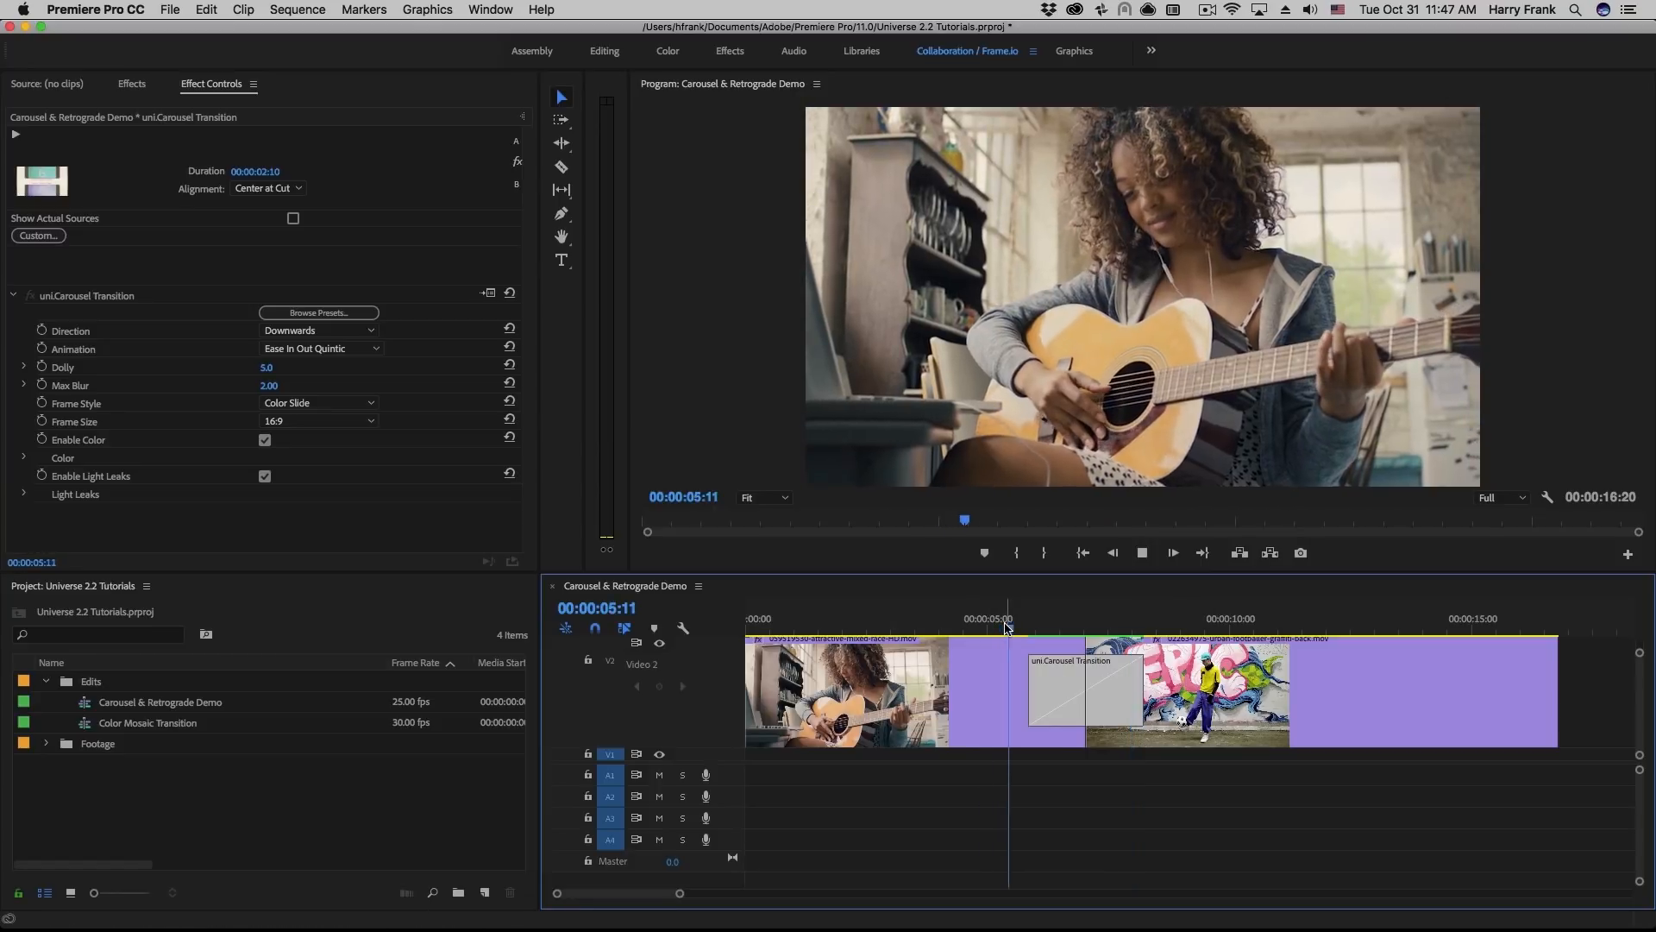
Raise the transition's Dolly to 8.7 and enter a Max Blur of 20.00
left_click(1104, 618)
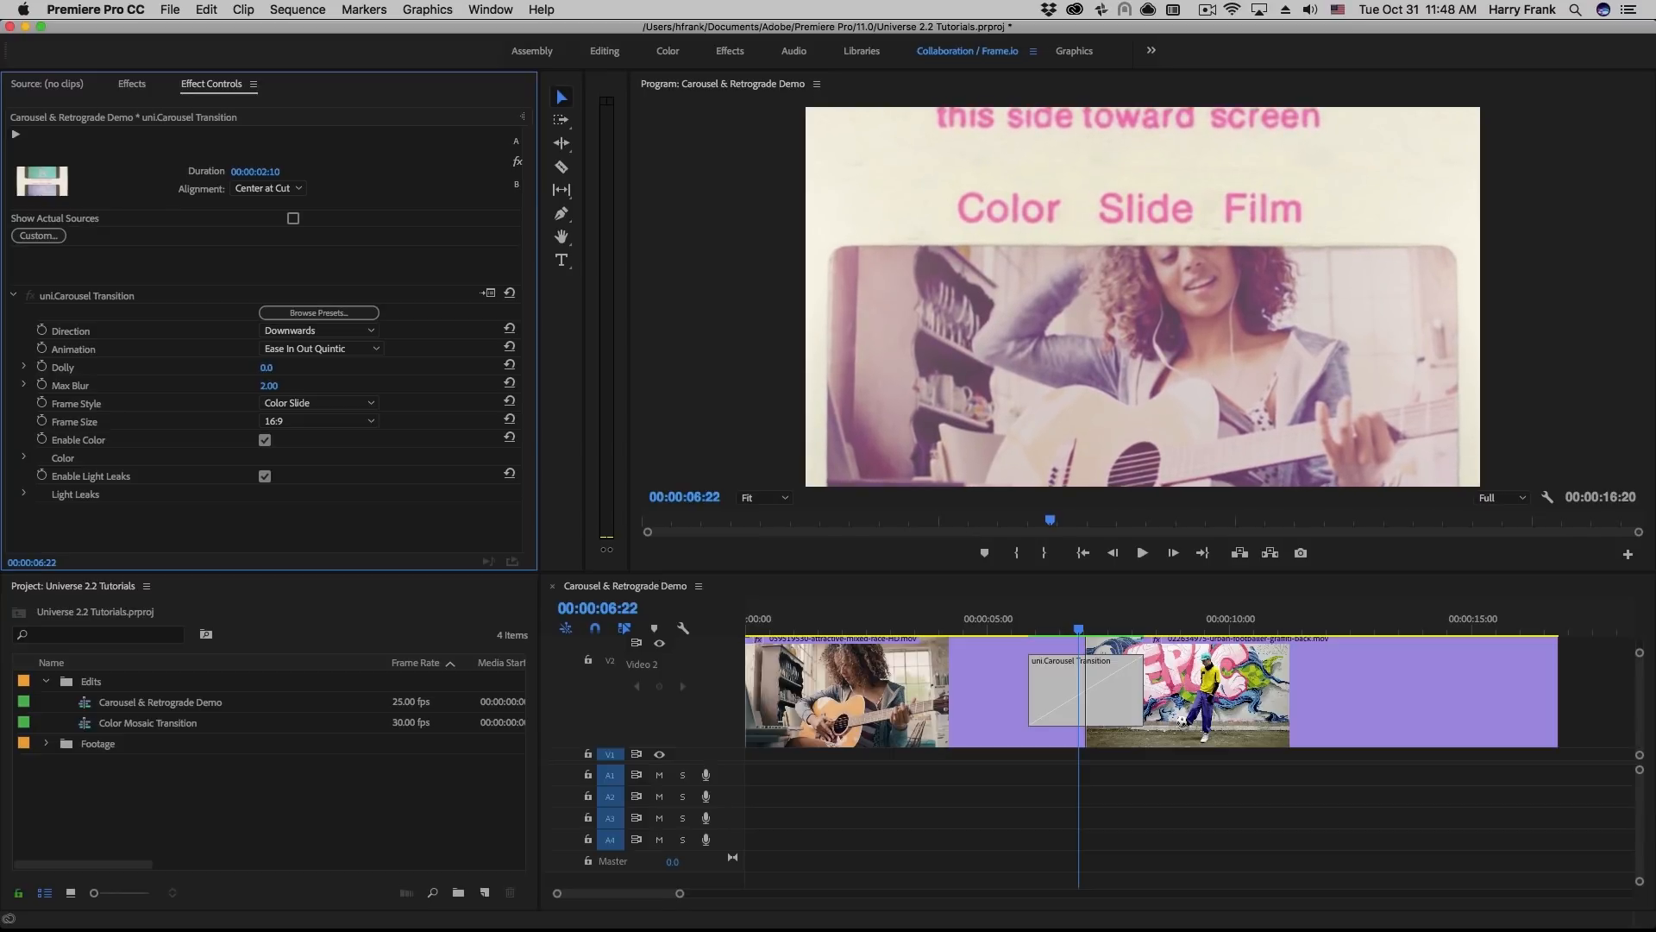
left_click_drag(269, 365, 307, 365)
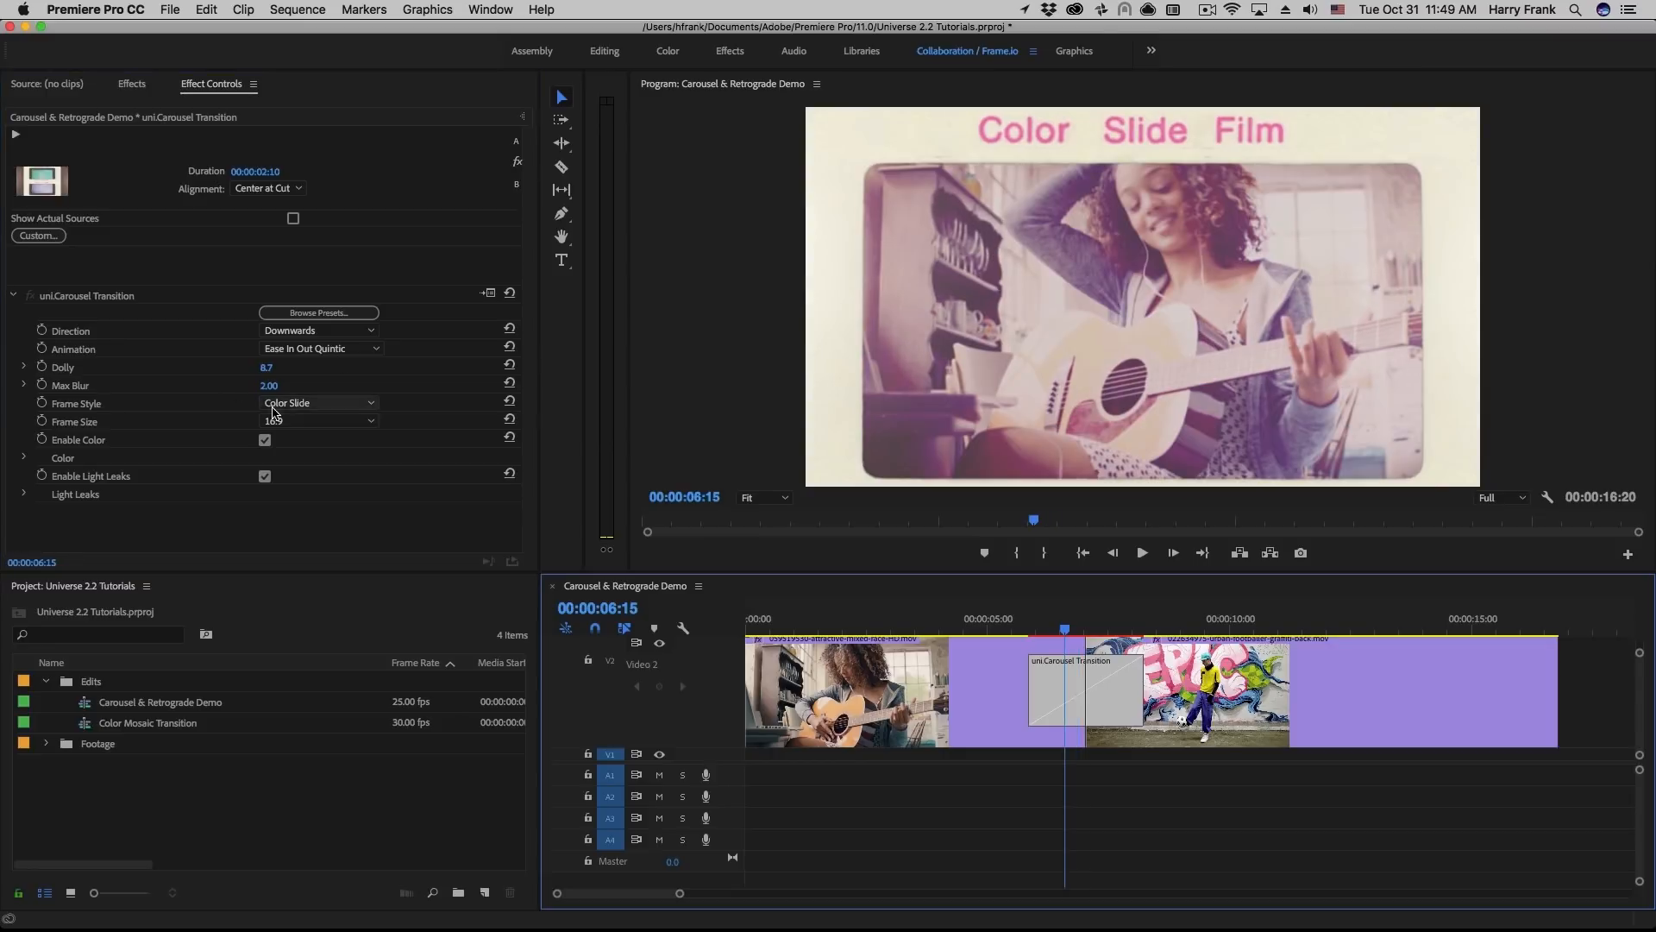
left_click(282, 384)
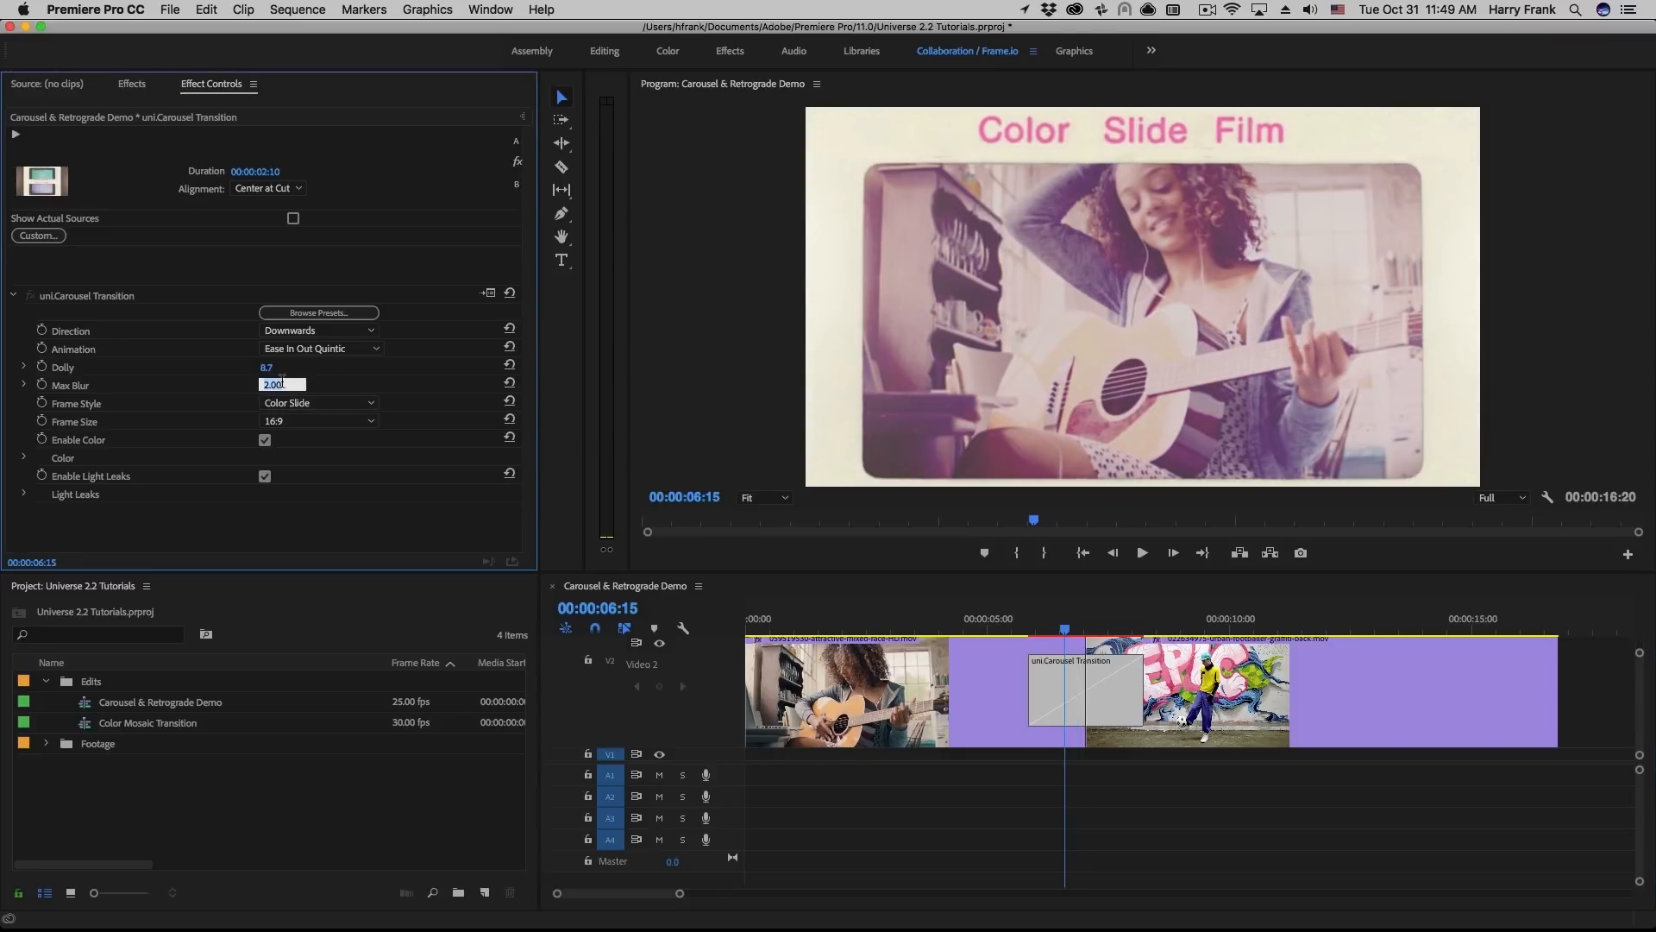
type("20.00")
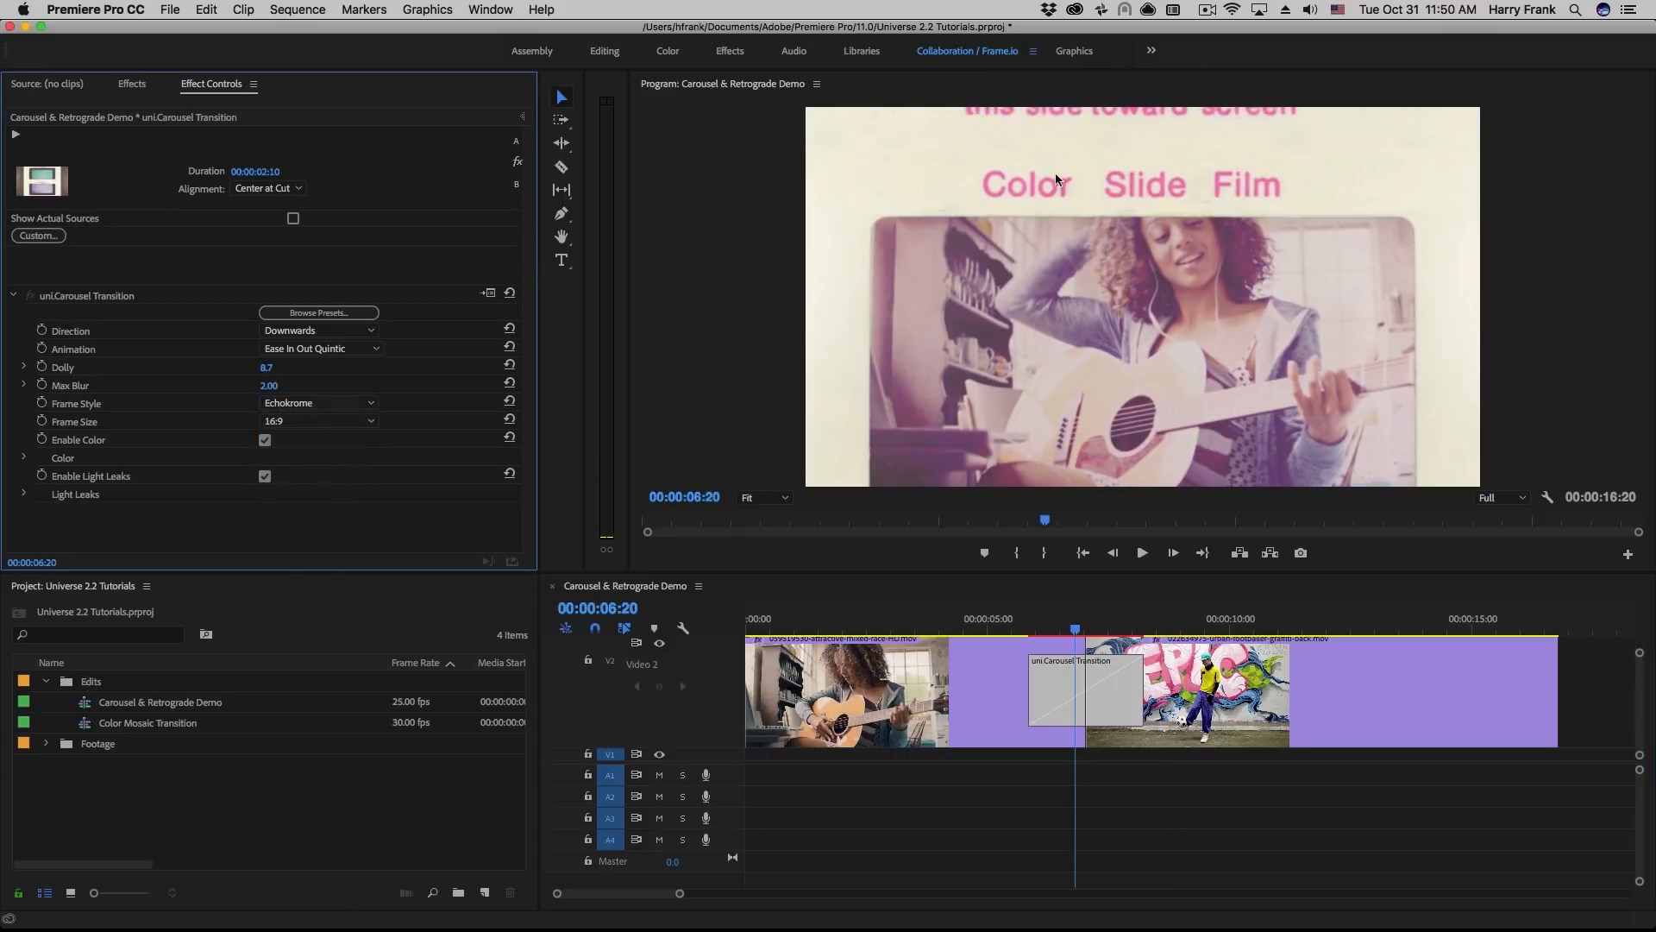
Give the Carousel transition a Red Frame style at Square size and the guitar clip a Square frame
left_click(317, 402)
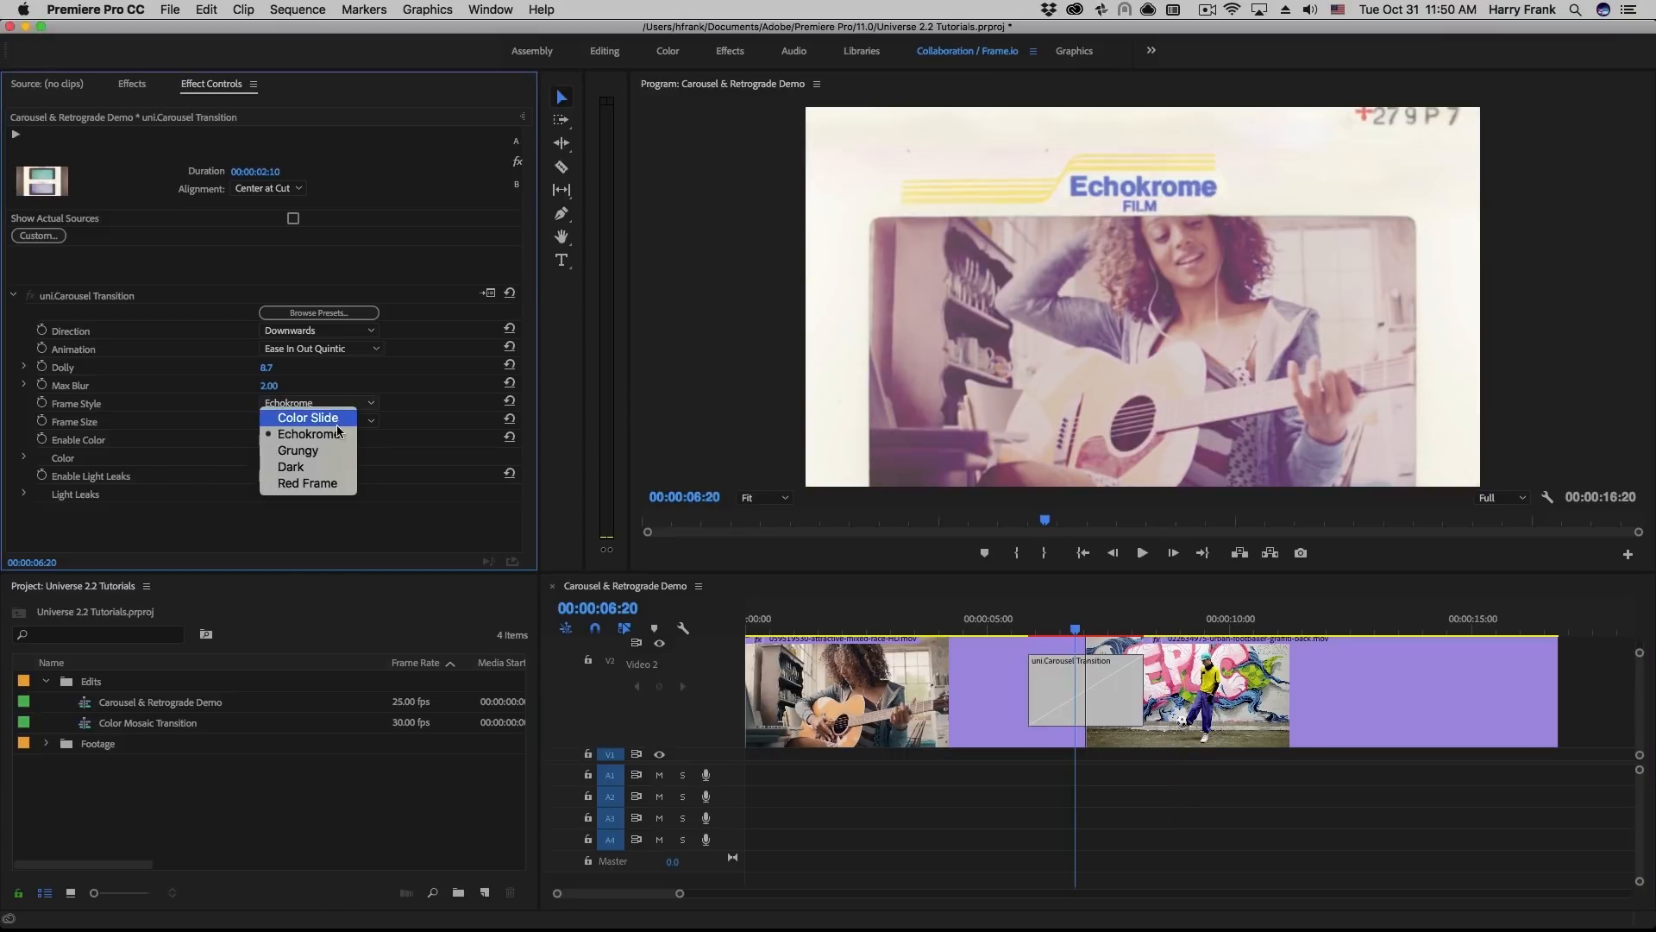
left_click(298, 450)
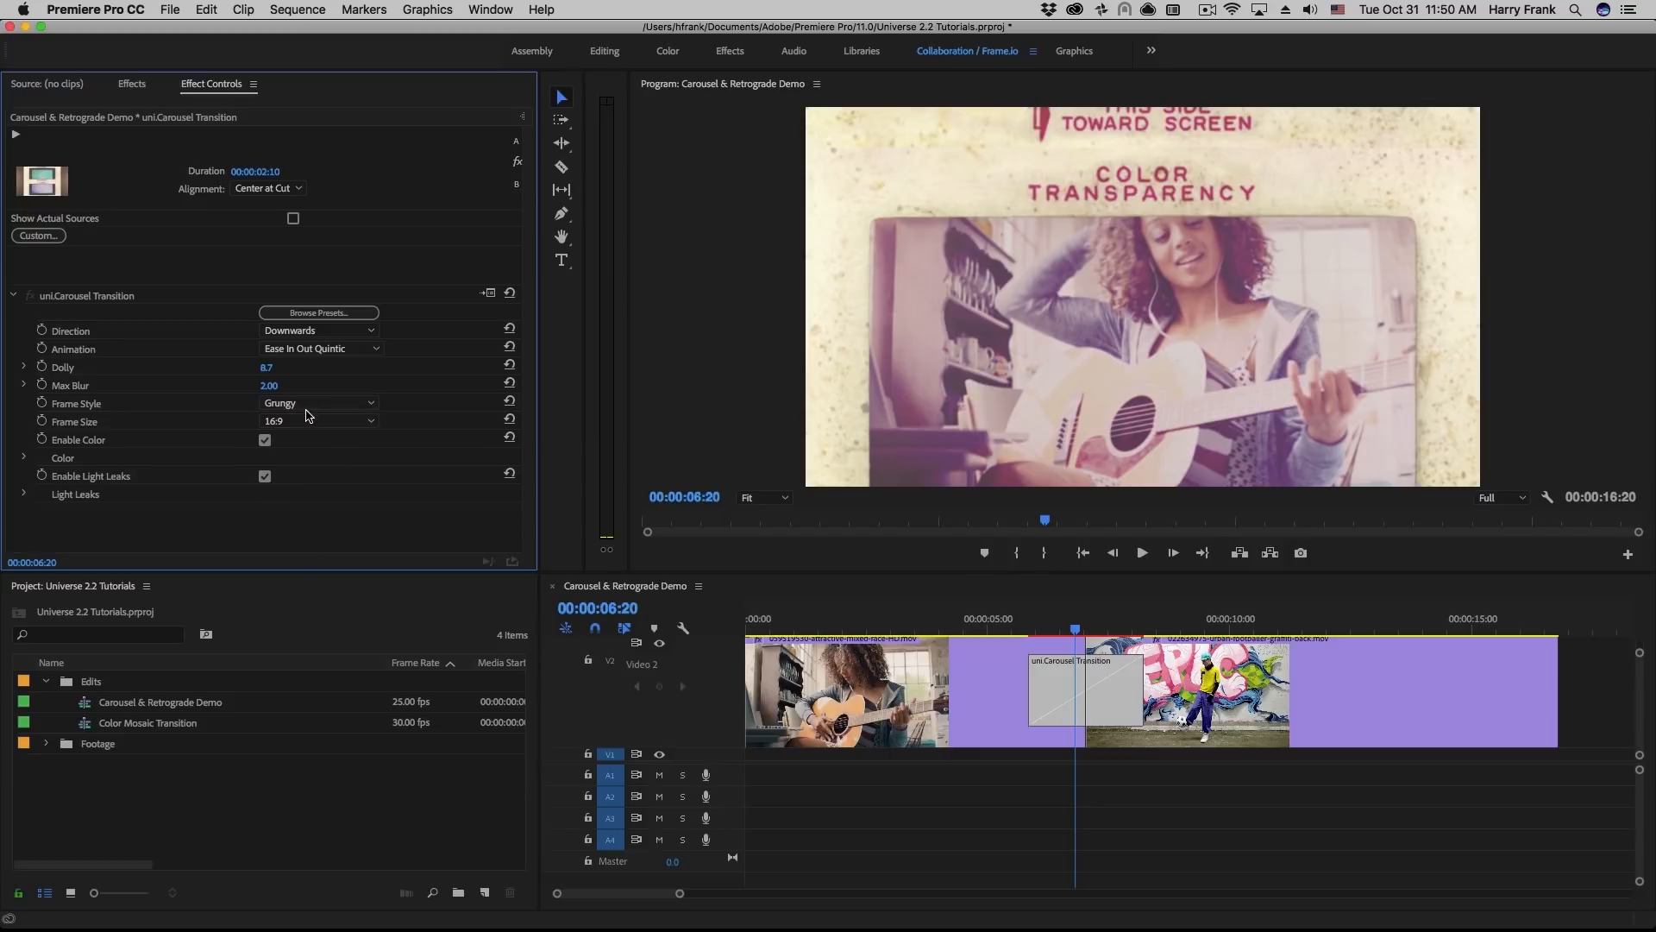
left_click(317, 402)
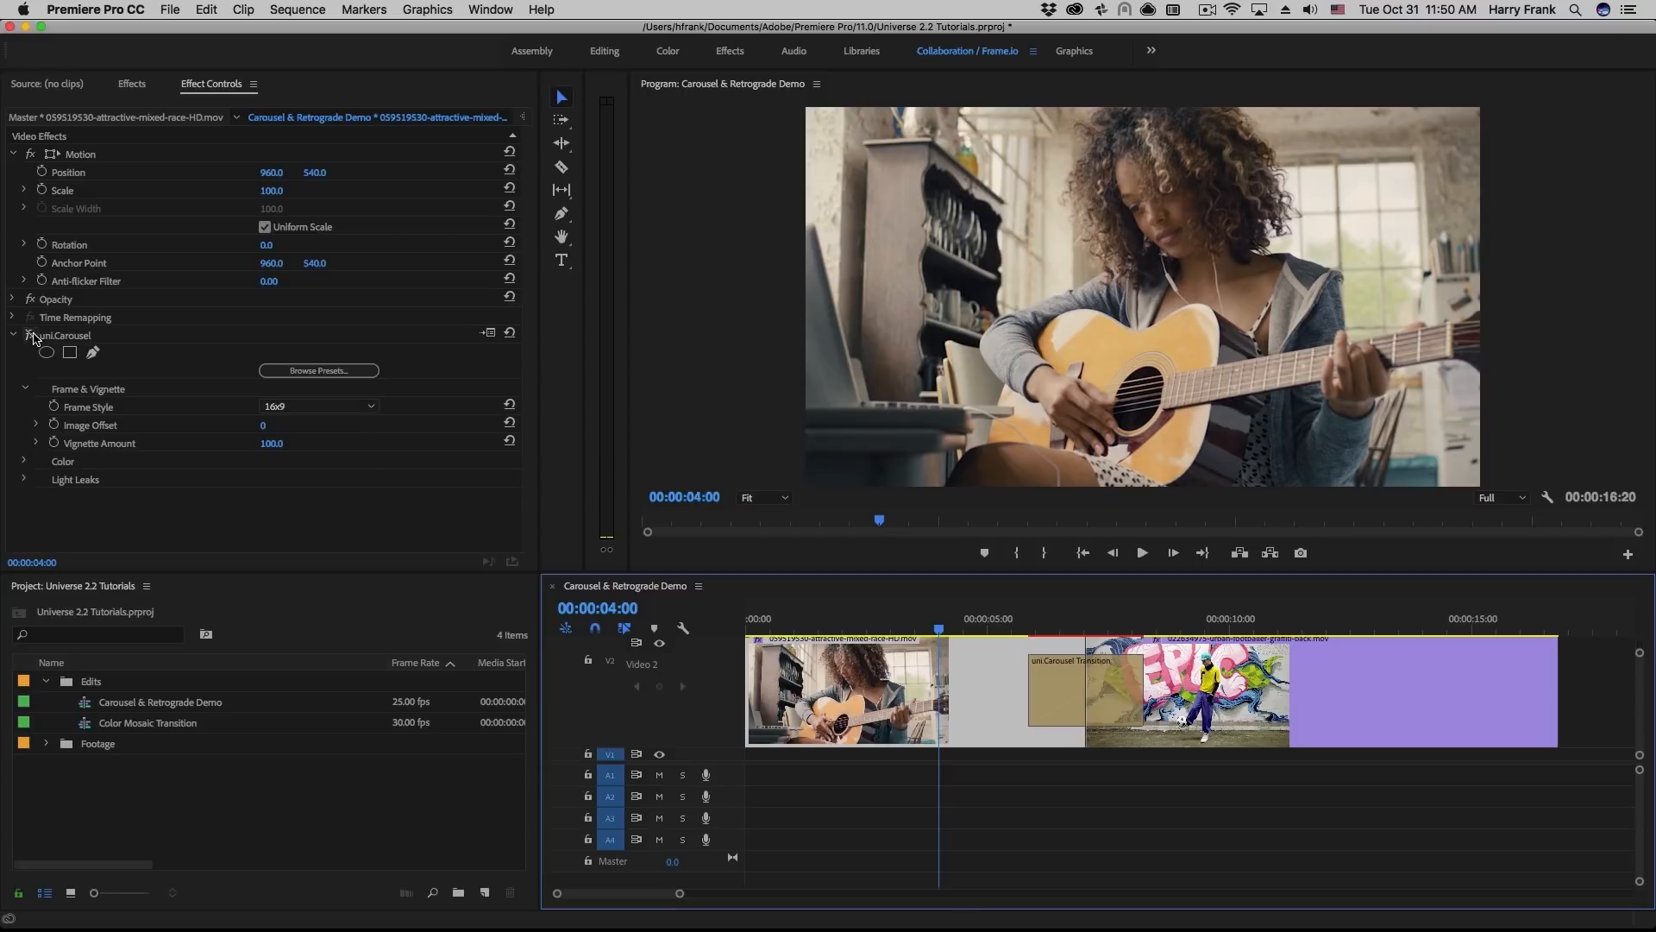
left_click(318, 406)
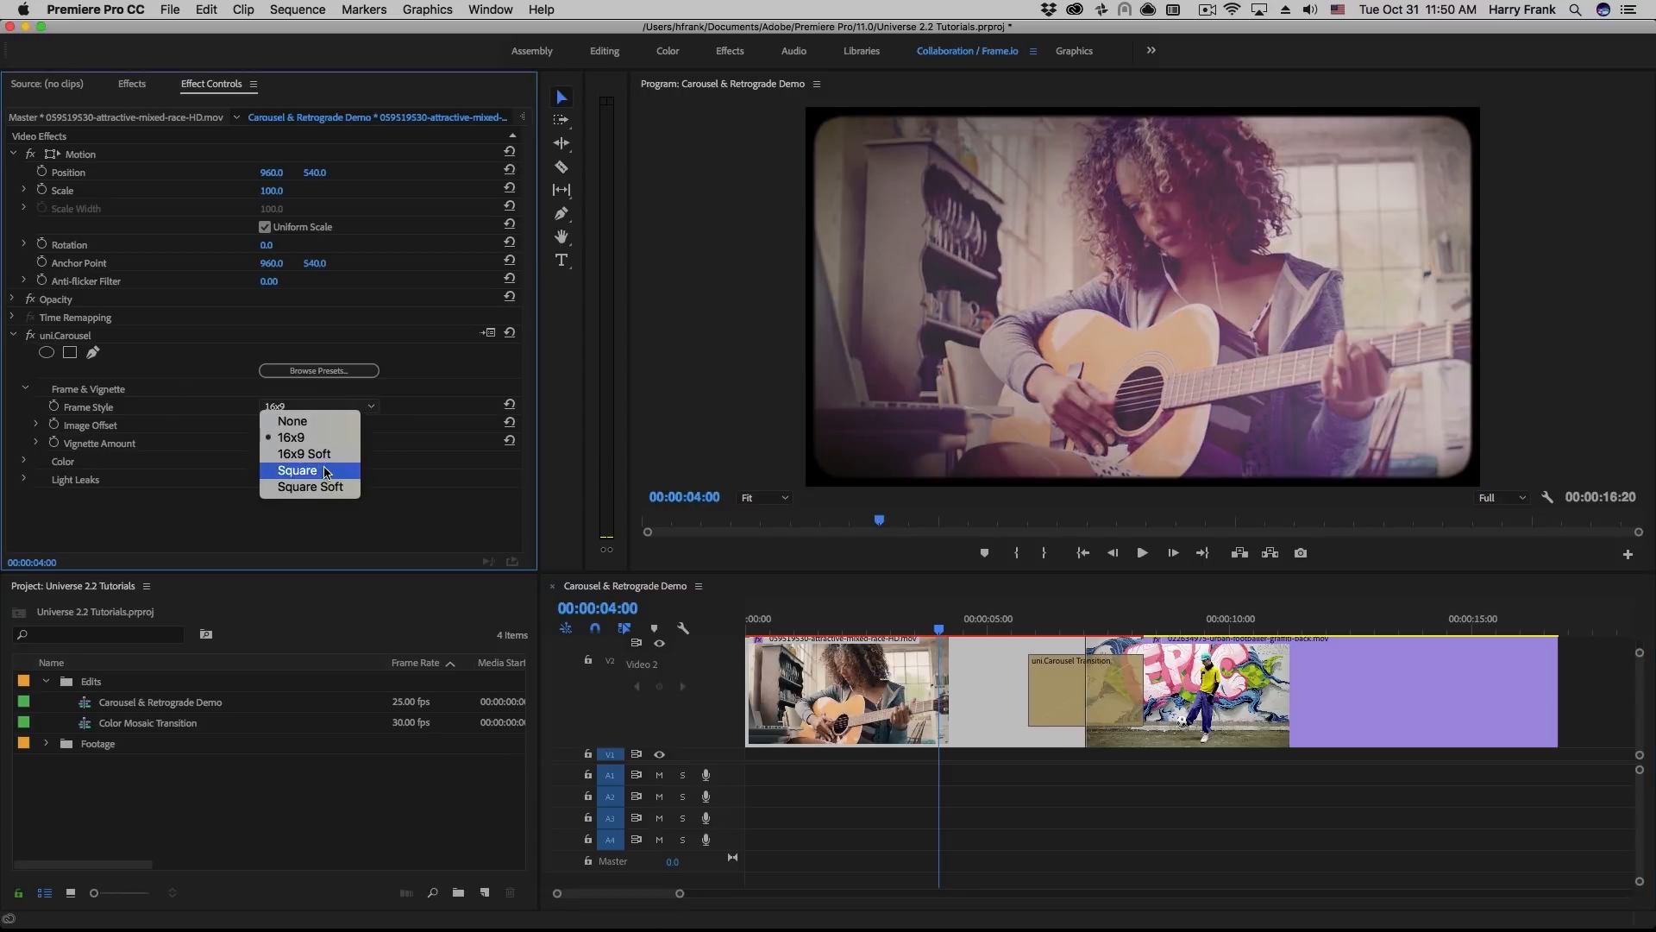
left_click(299, 469)
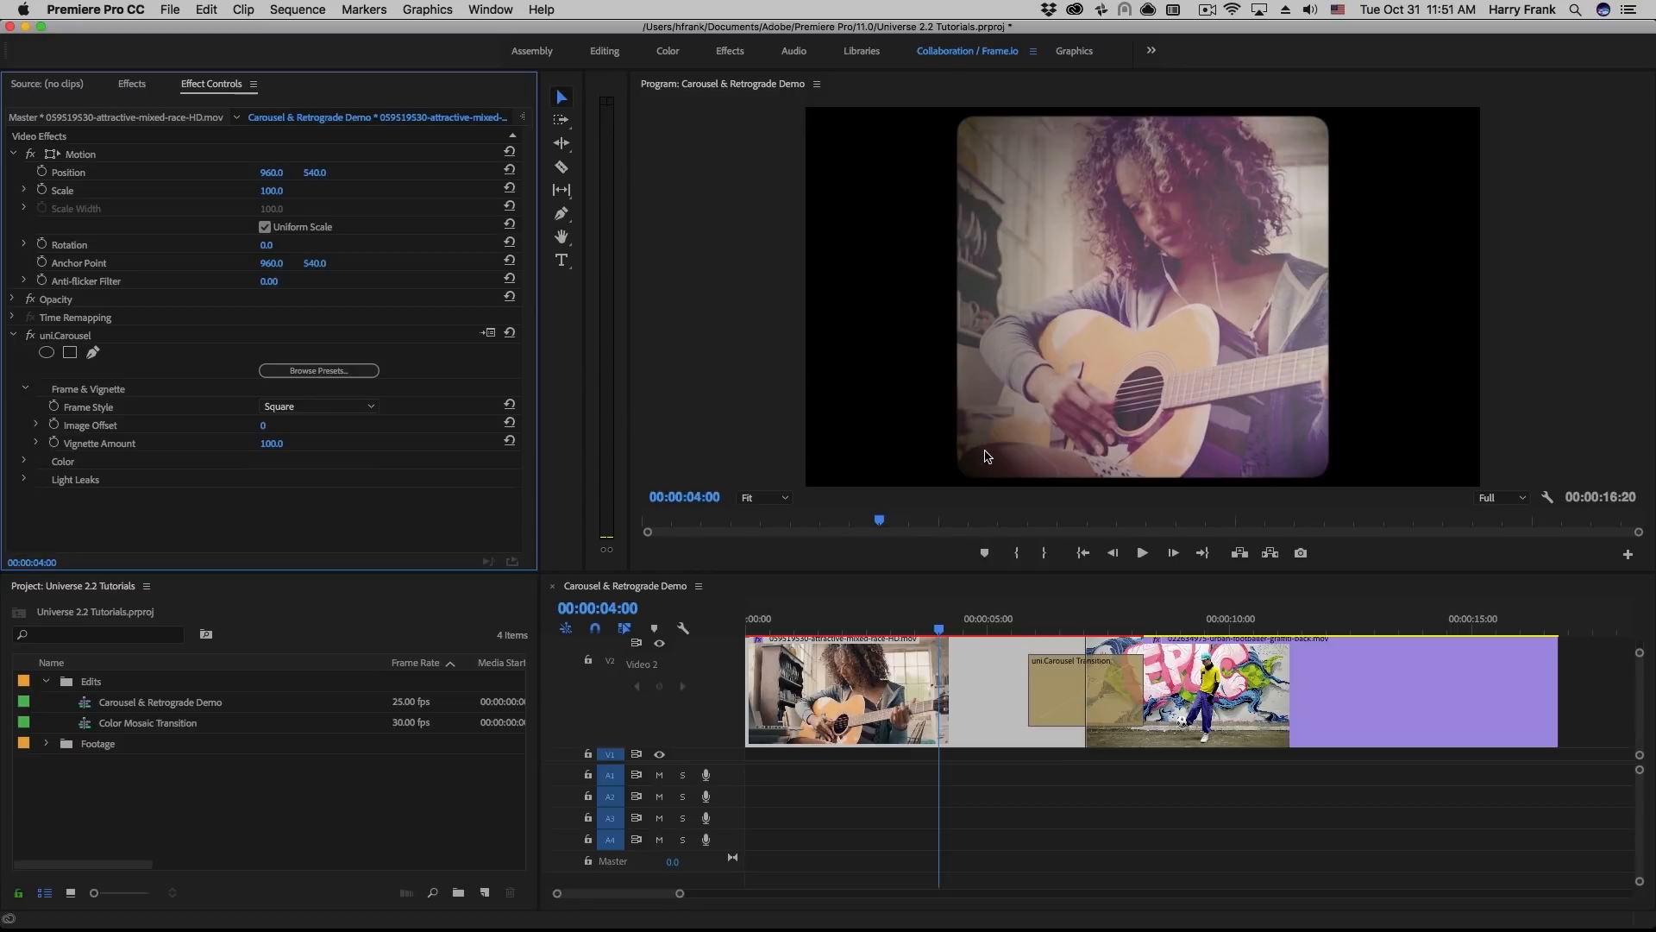
mouse_move(1156, 317)
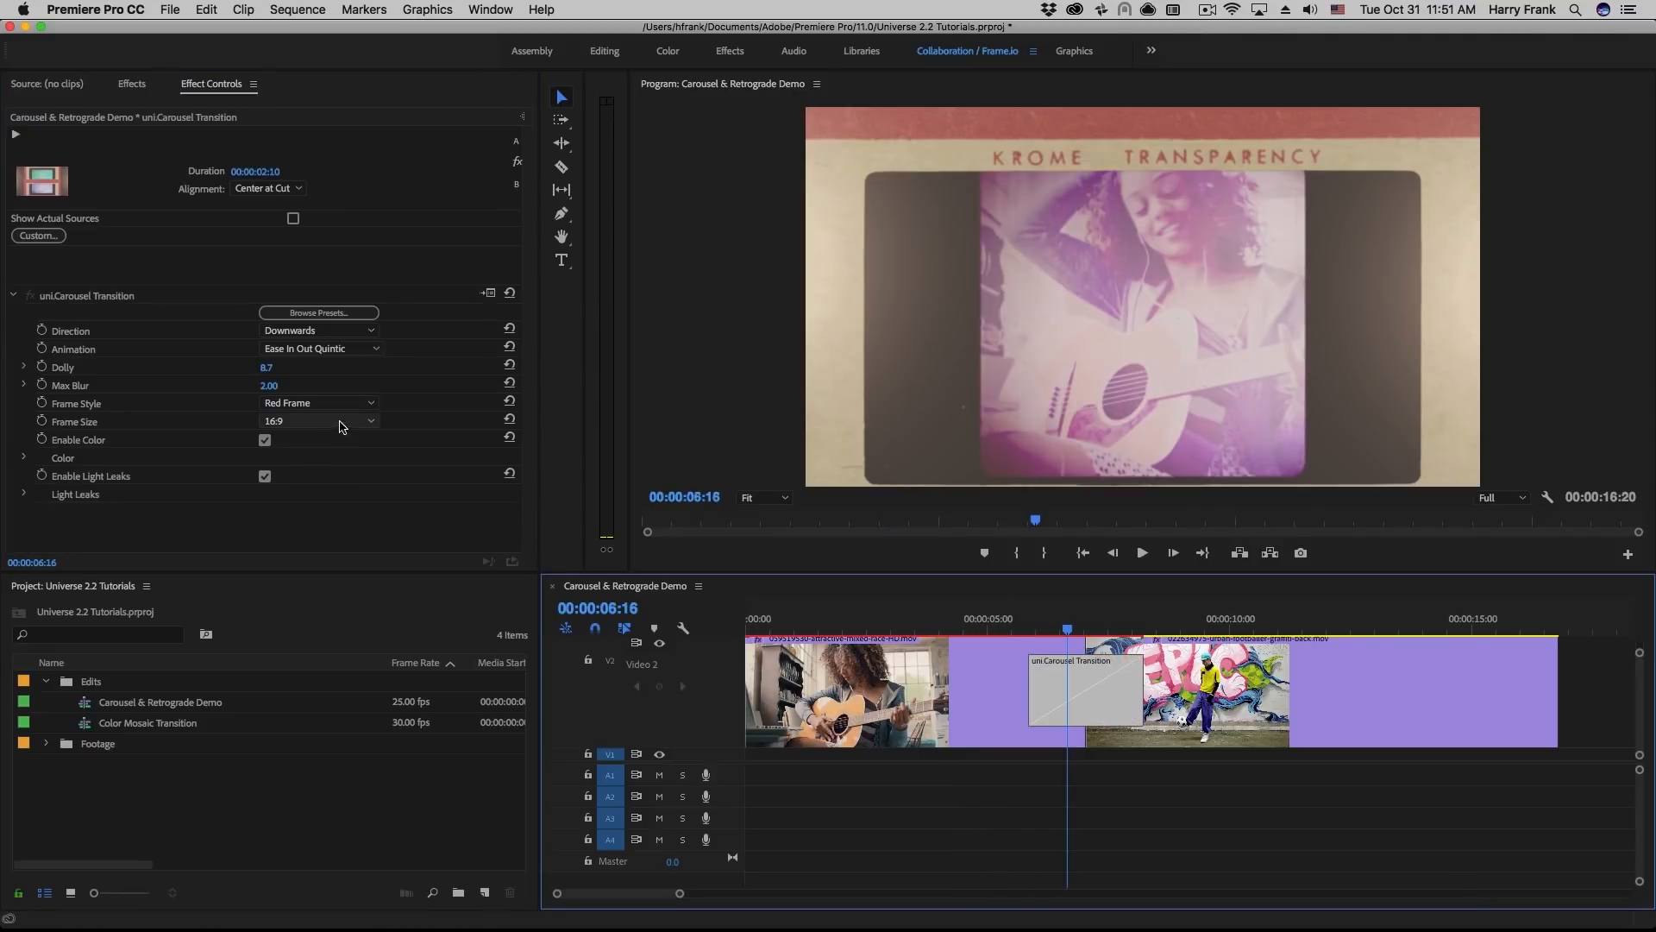
left_click(317, 421)
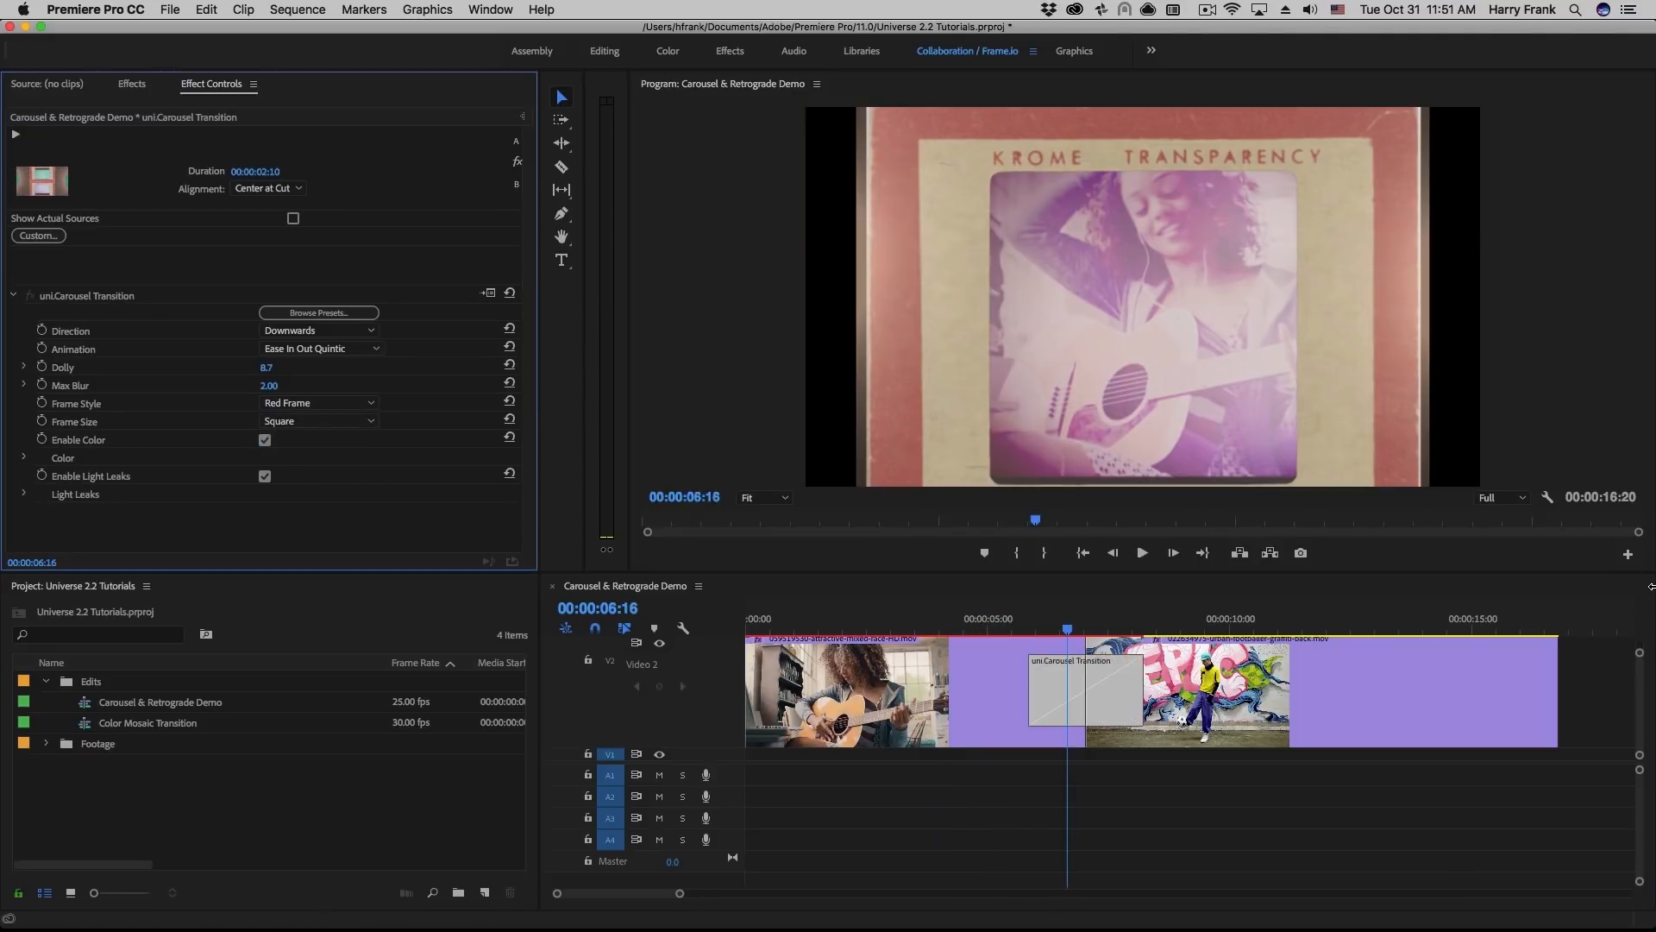
Scrub through the square-framed transition over the guitar clip to review it
left_click_drag(1066, 630, 1023, 629)
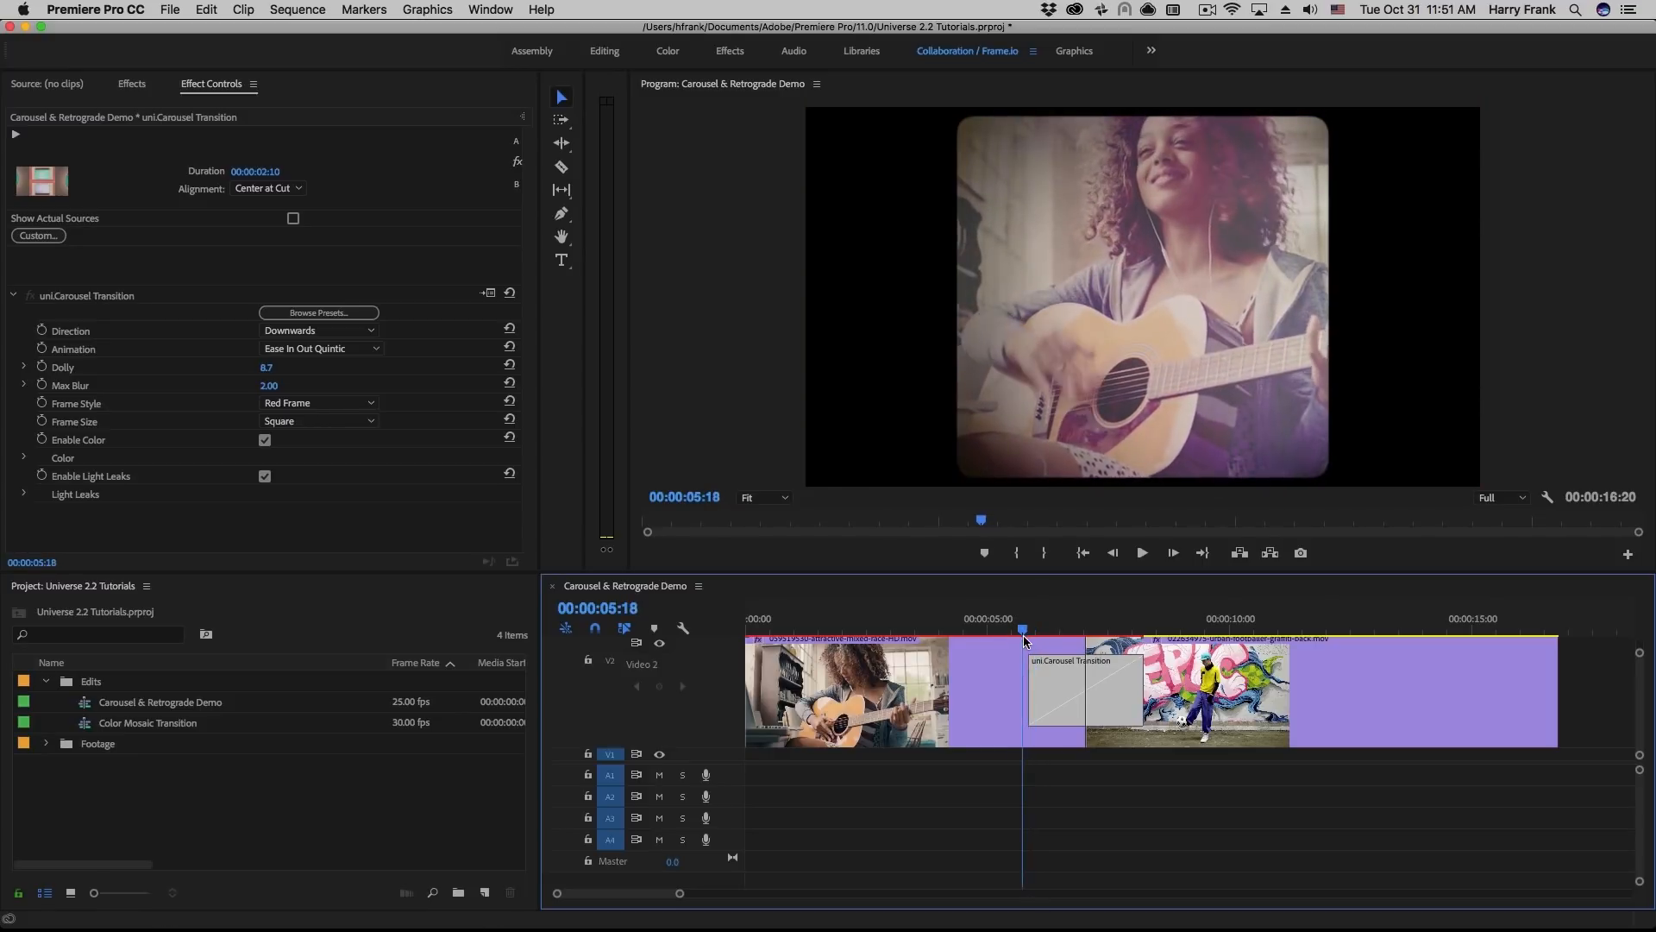
left_click_drag(1022, 628, 1028, 628)
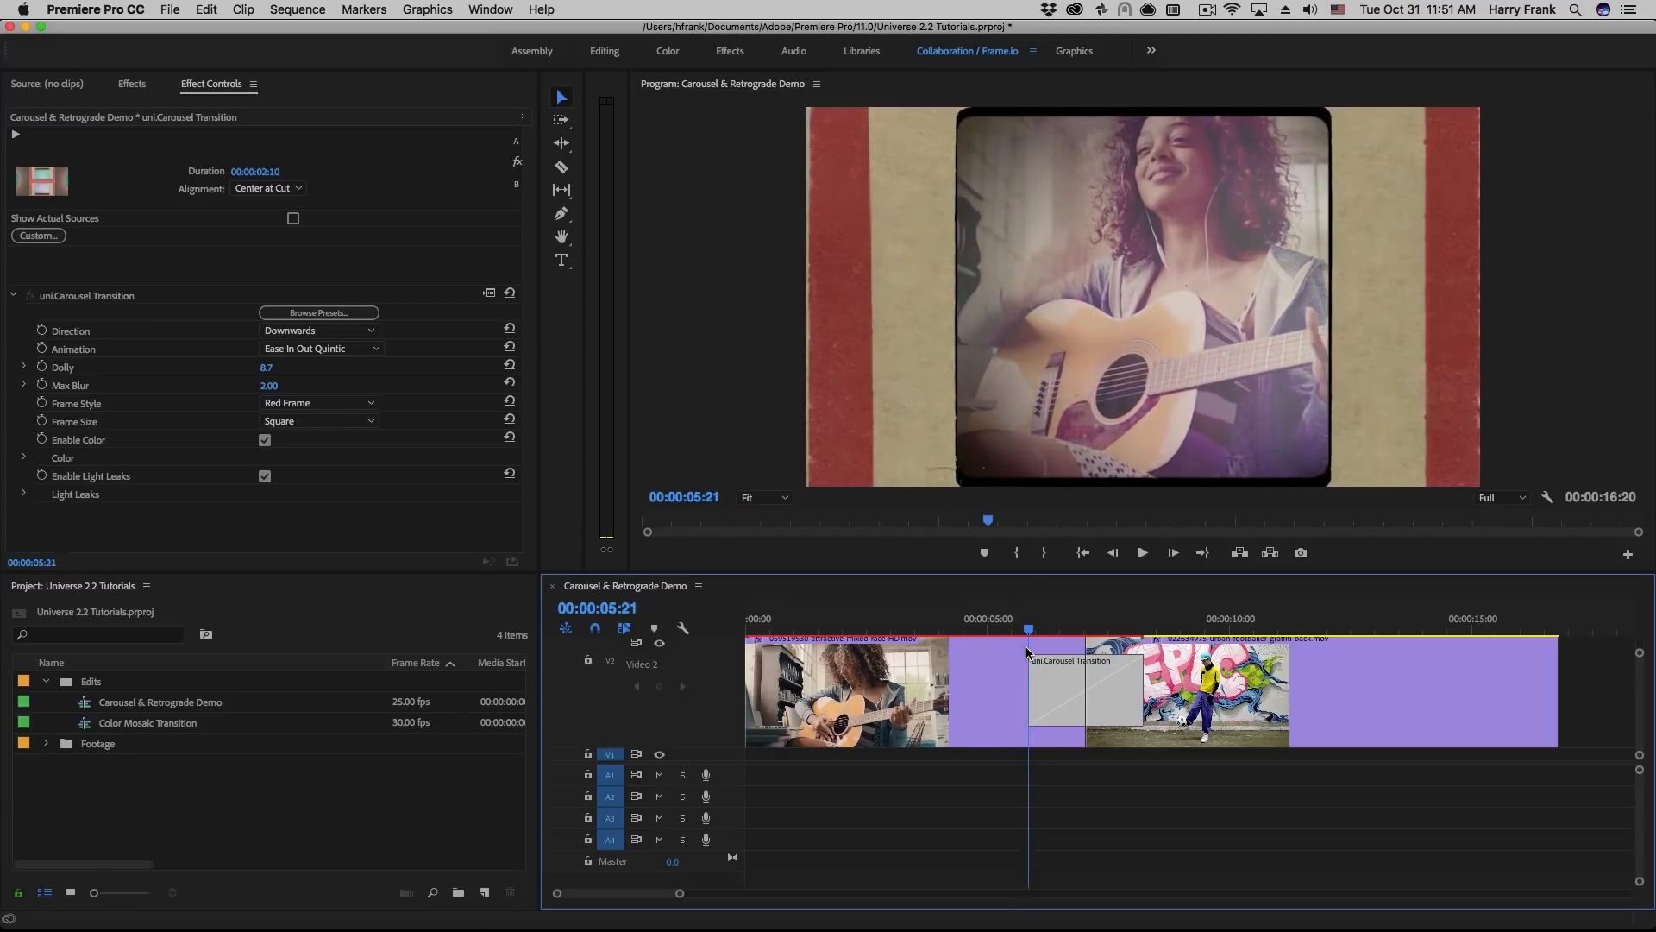
left_click(1018, 628)
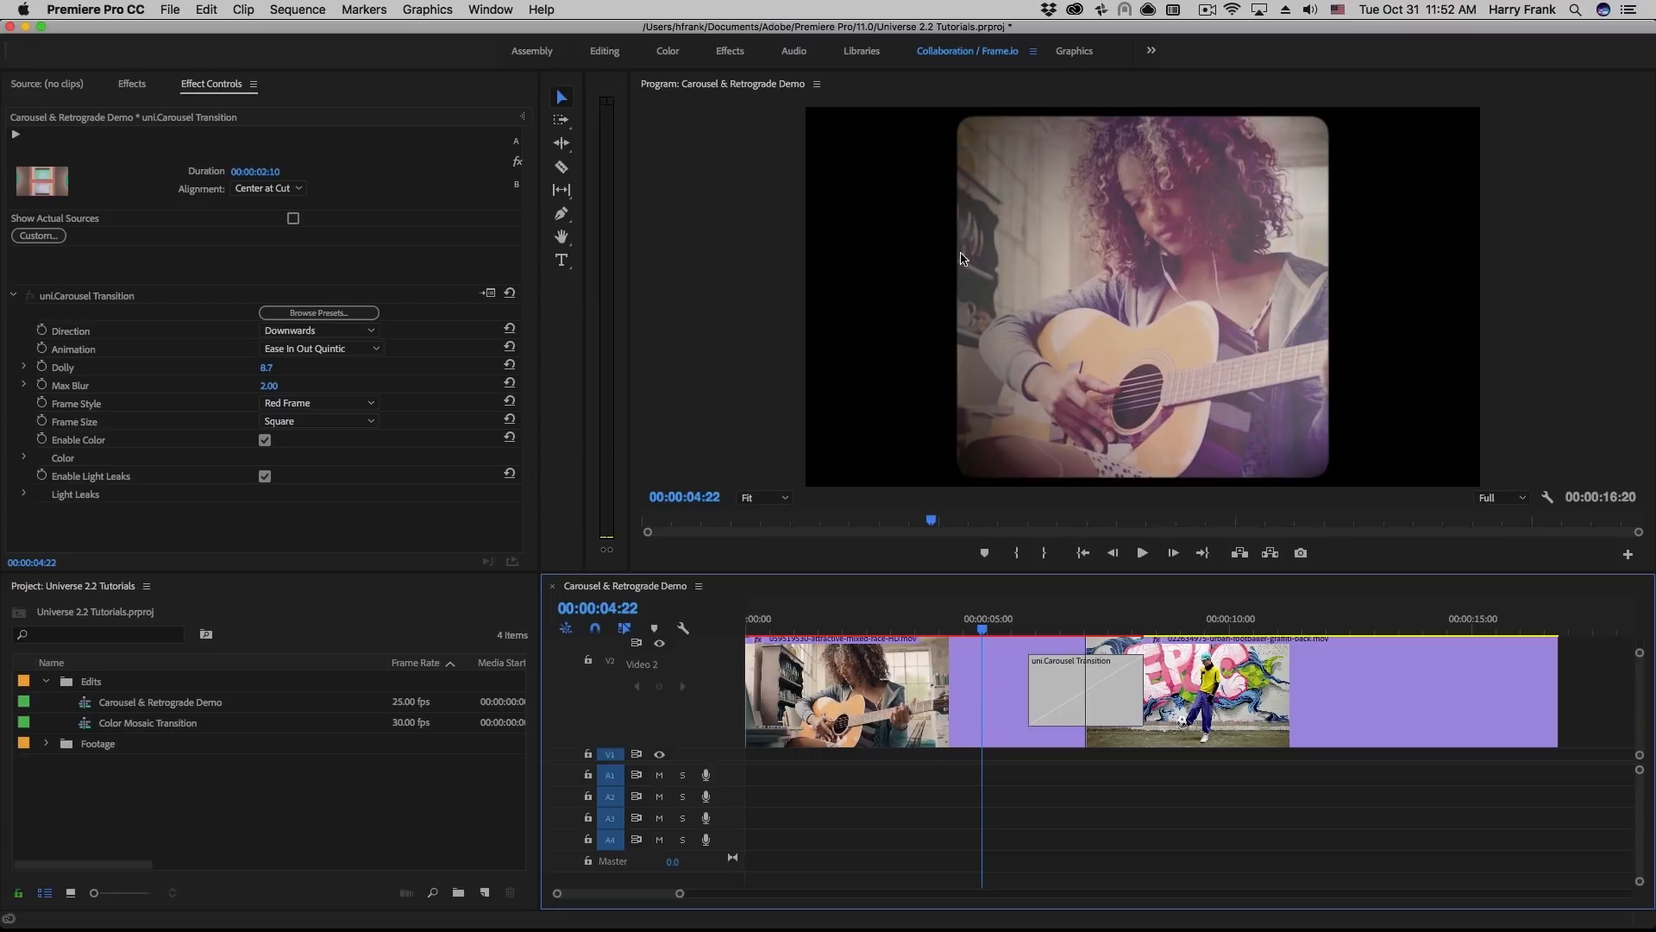
mouse_move(977, 598)
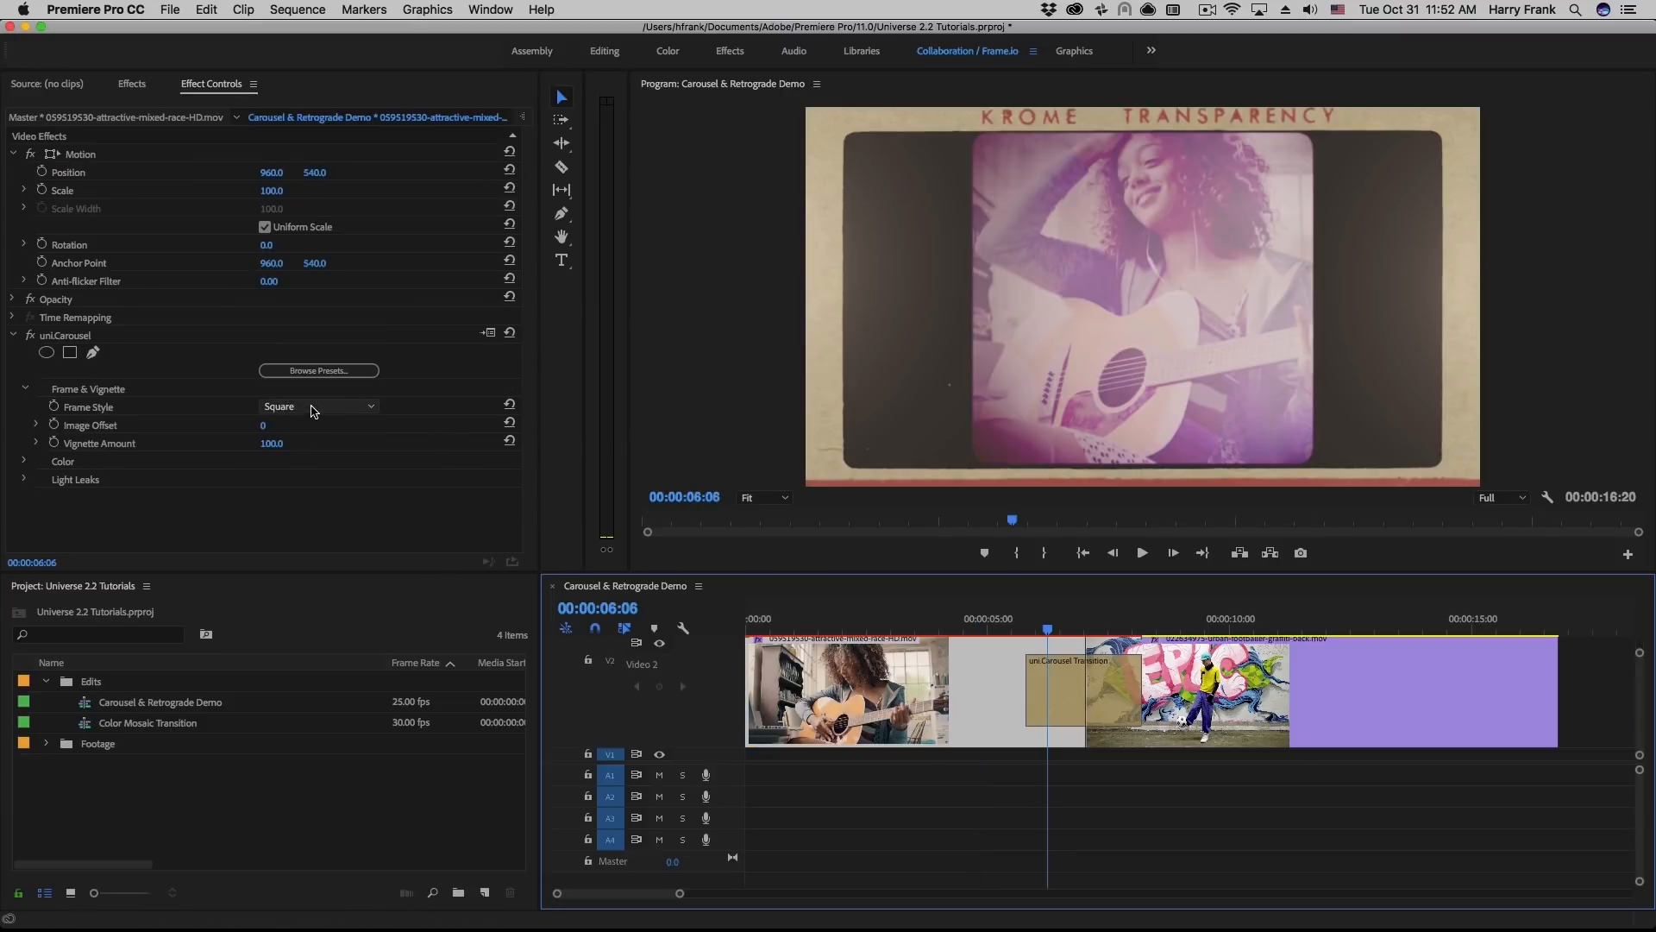
Set the guitar clip's own uniCarousel Frame Style to None
left_click(317, 405)
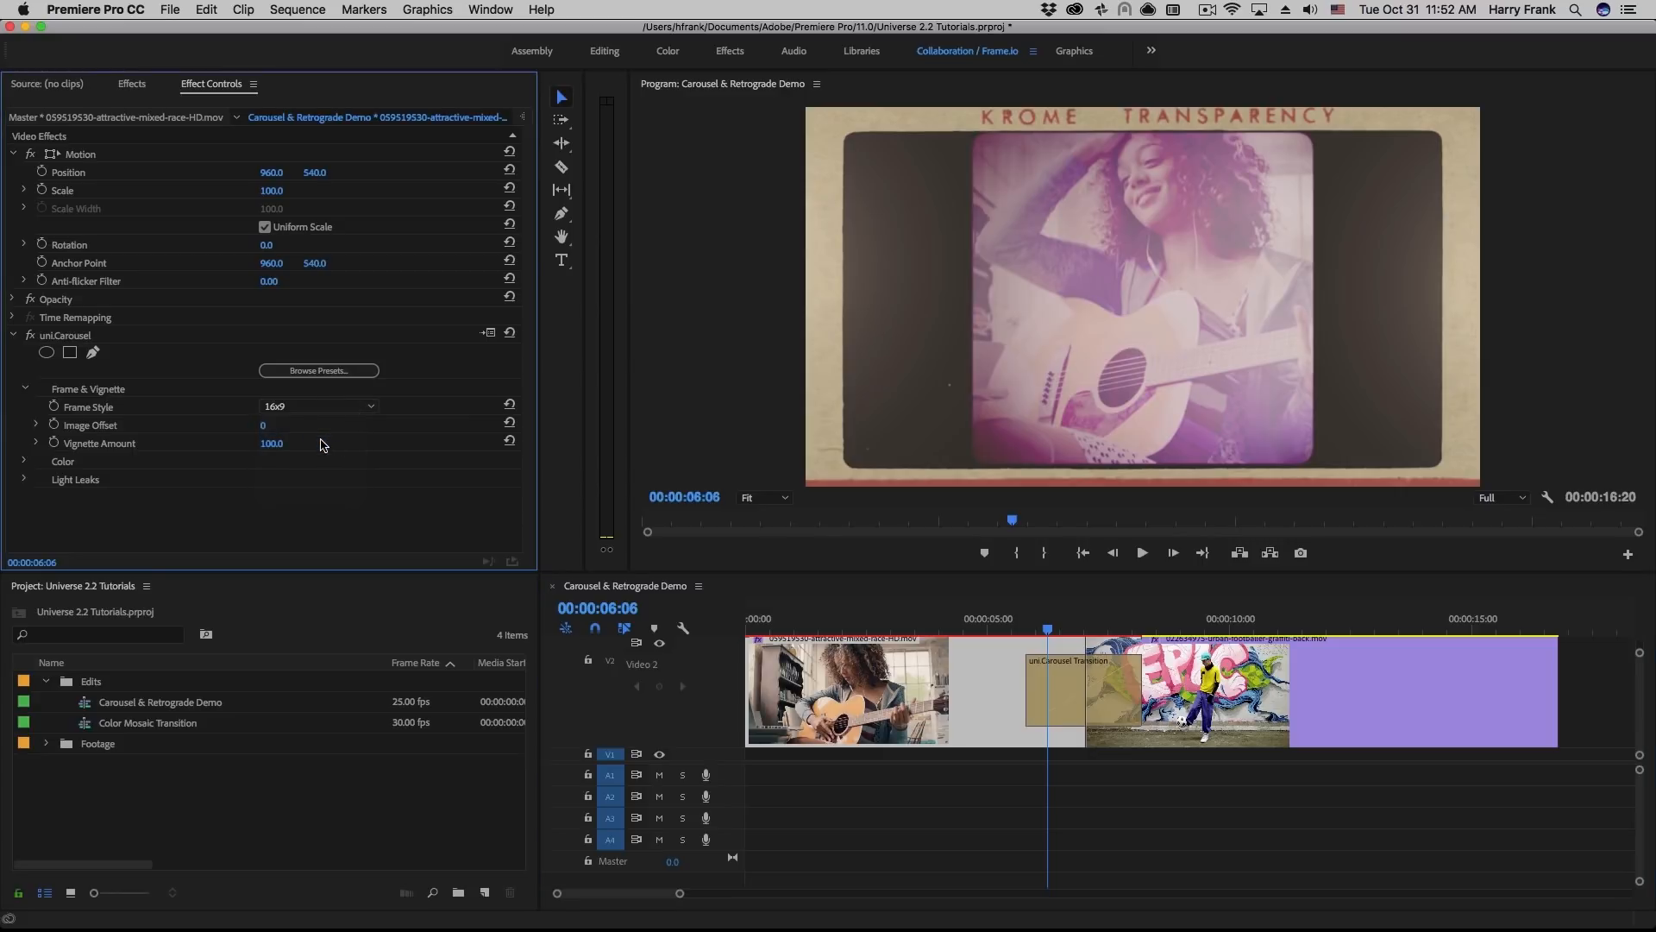
left_click(317, 407)
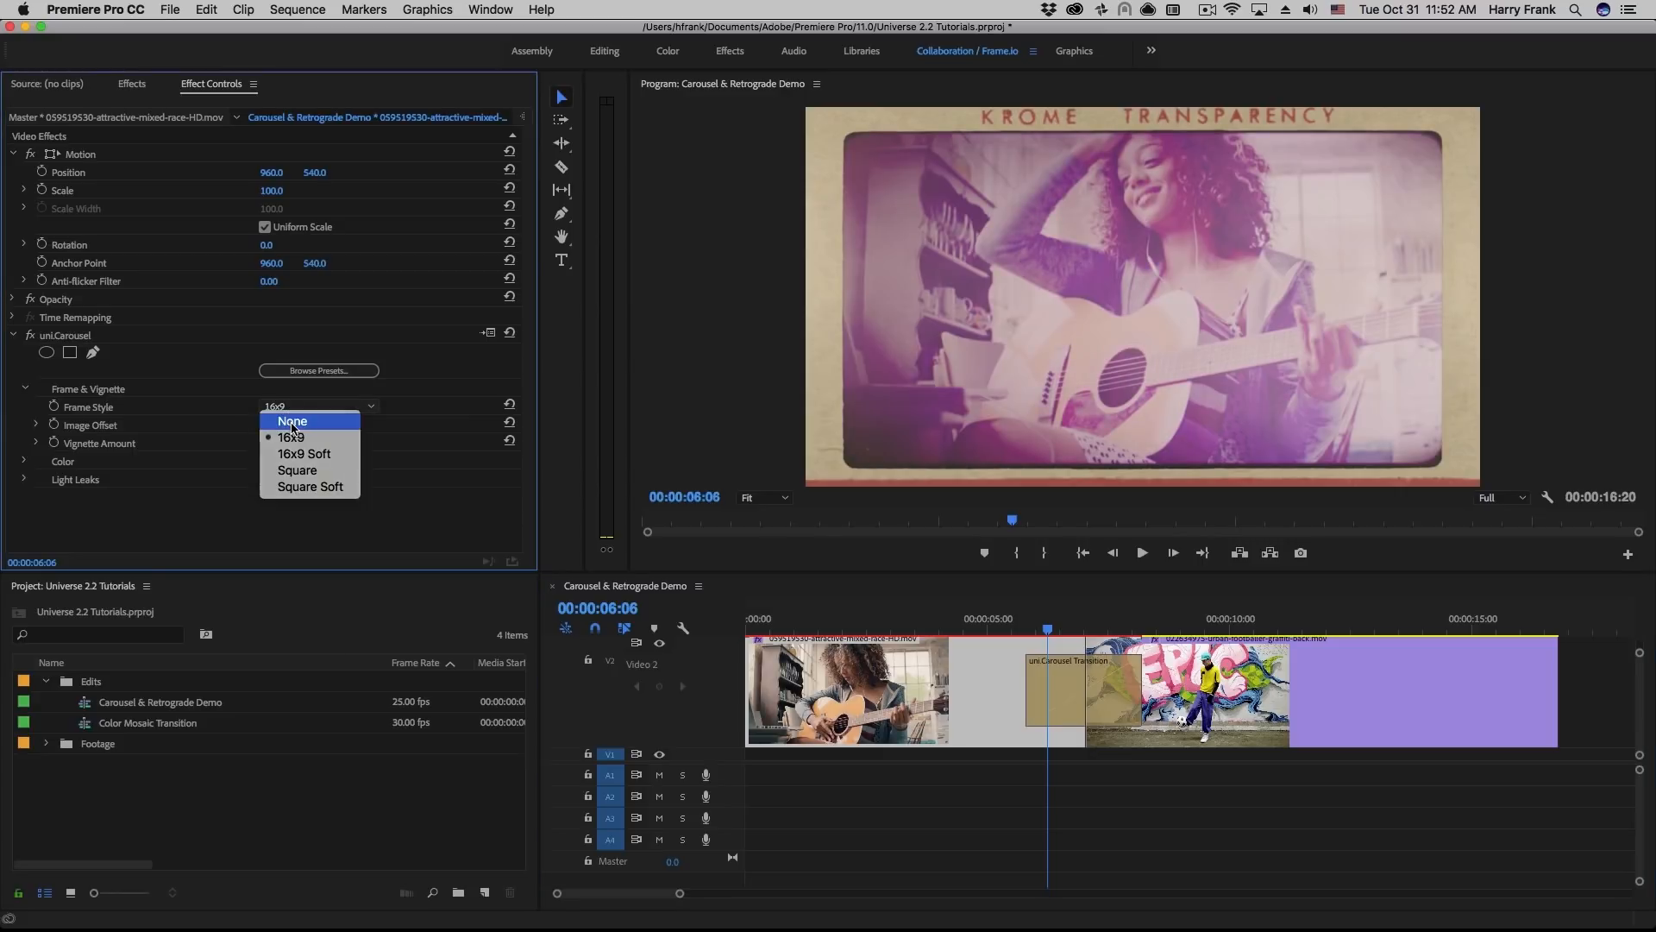
left_click(294, 421)
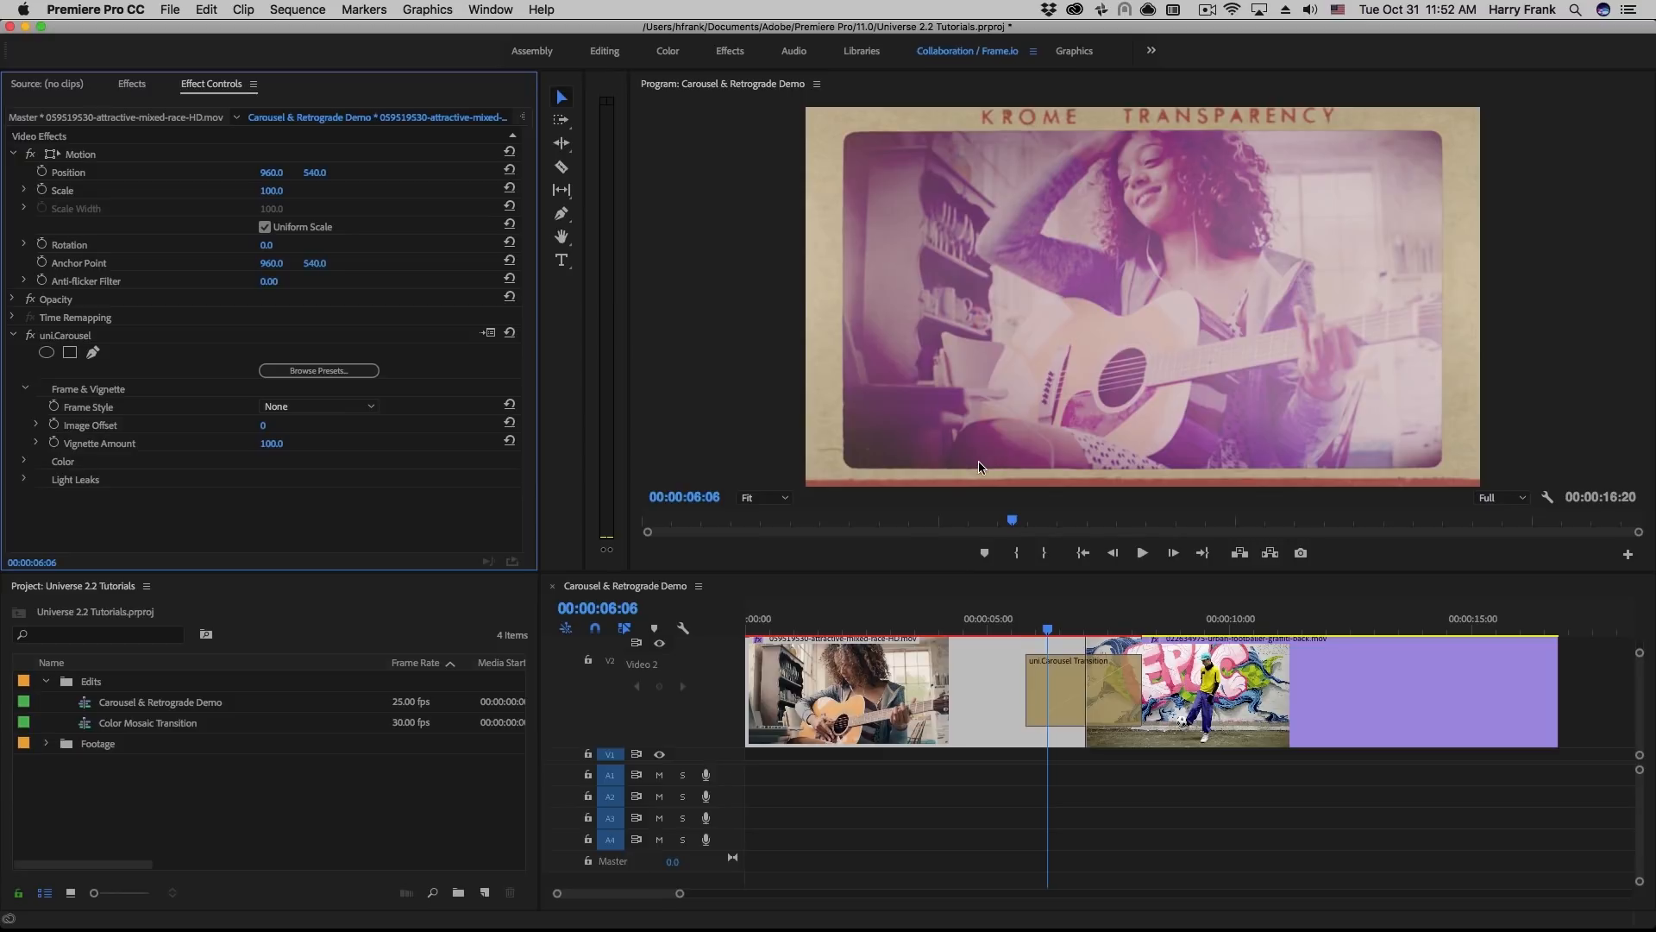
mouse_move(1063, 657)
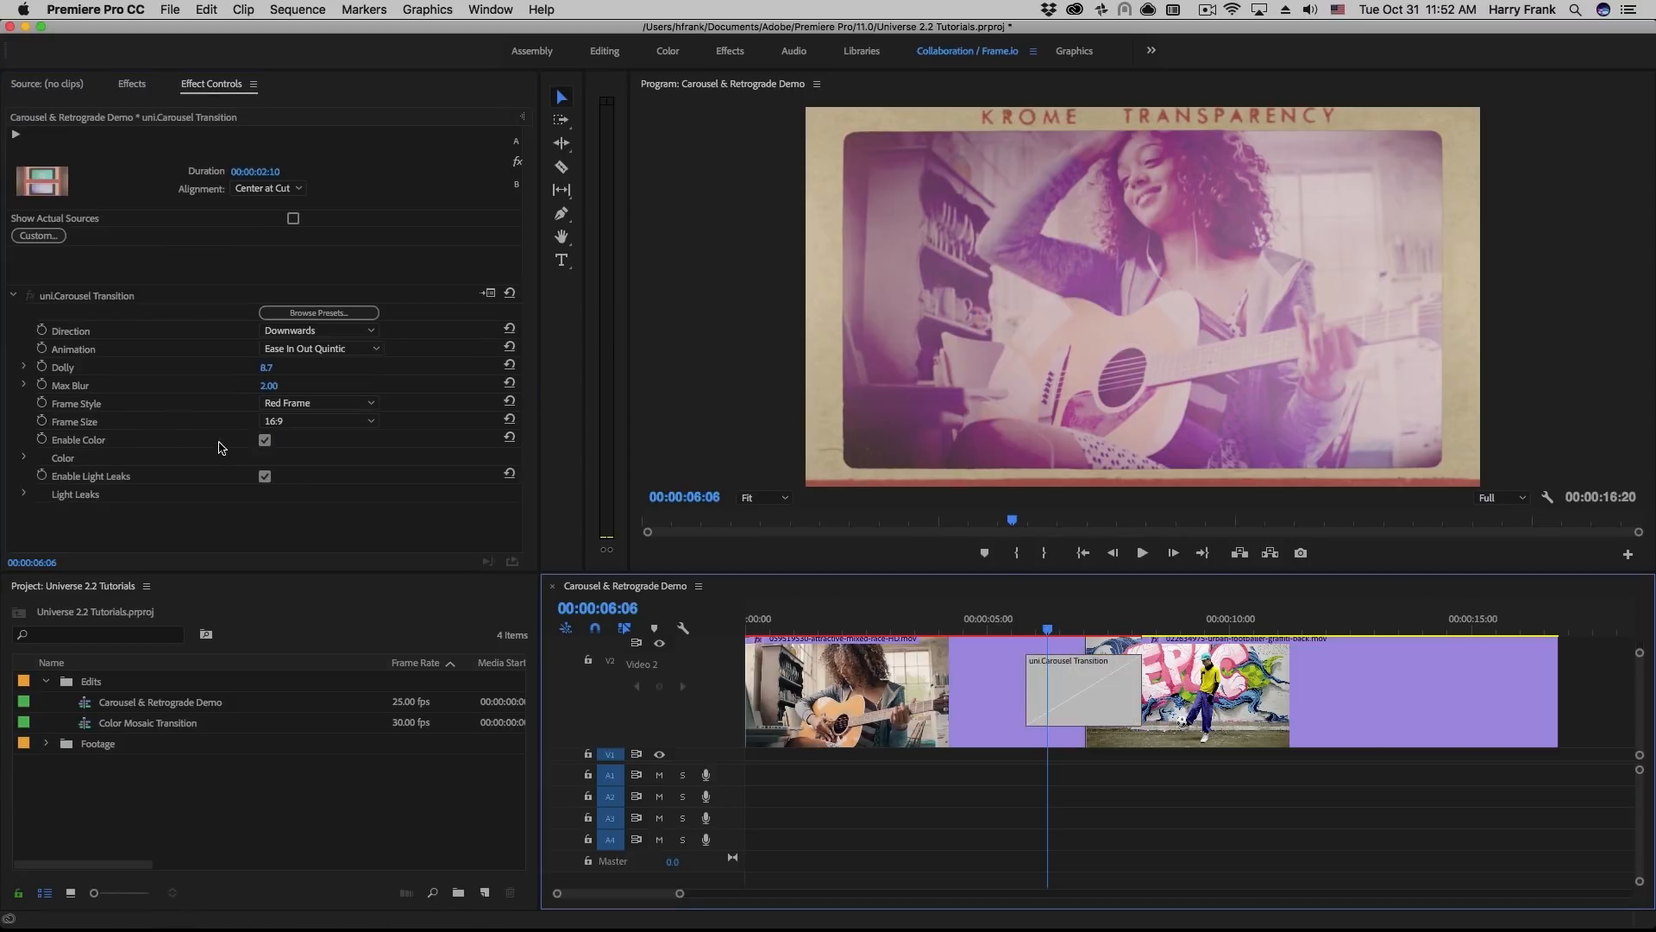
On the Carousel transition check Enable Color and set Frame Size to 16:9, revealing the light leak settings
left_click(264, 440)
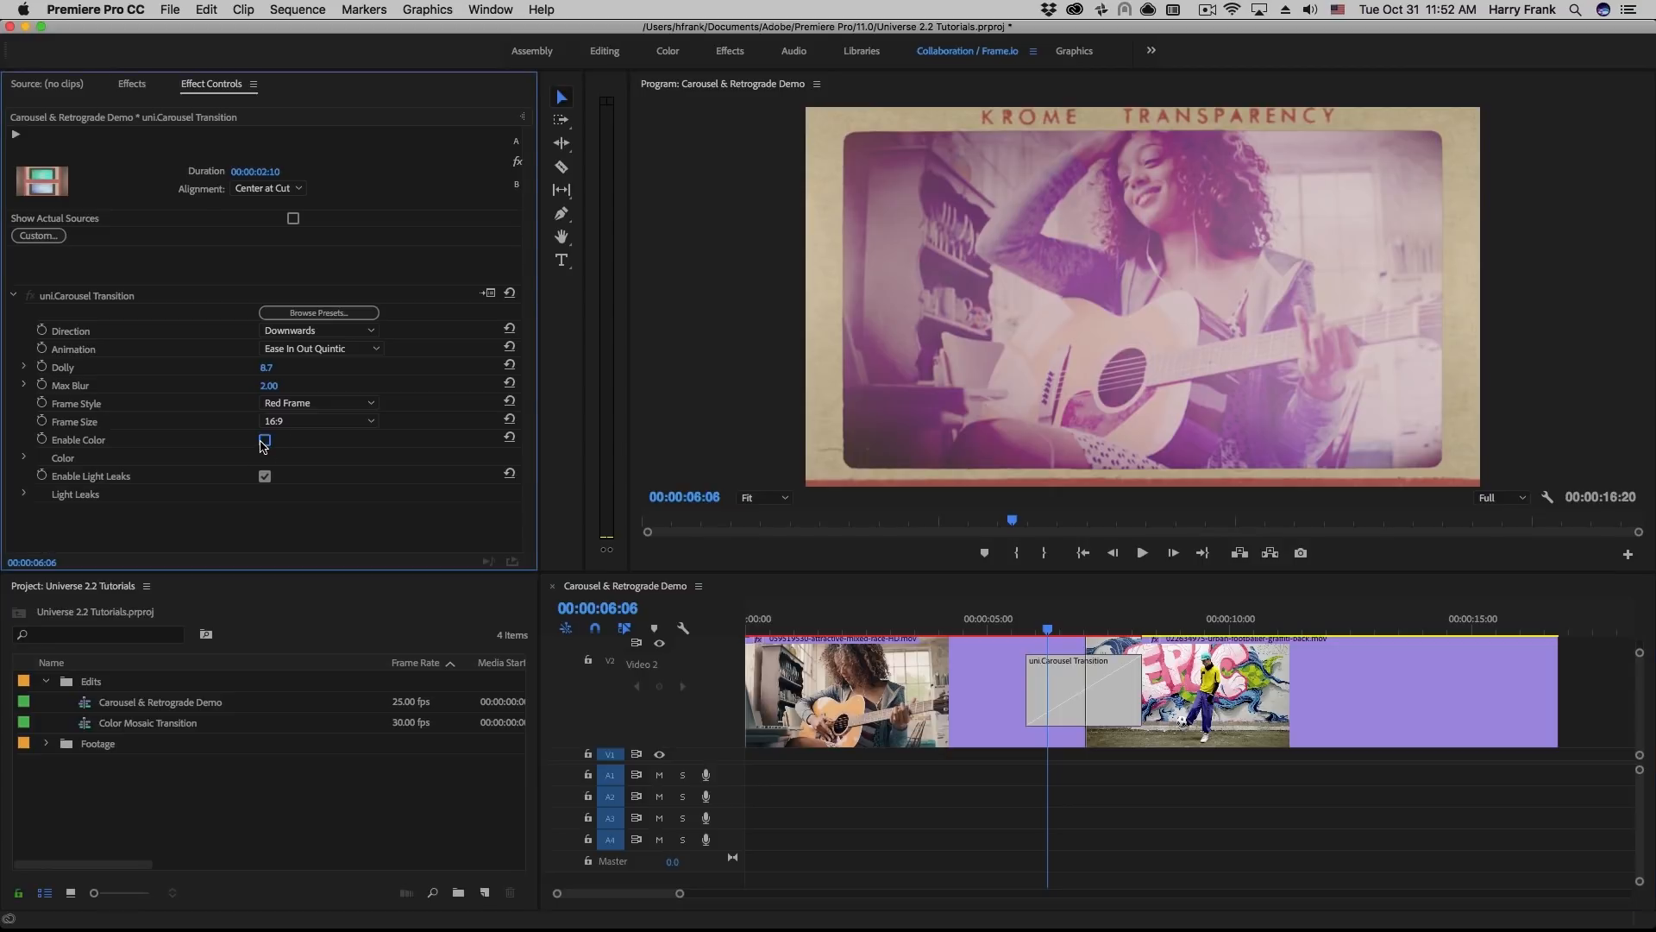
left_click(264, 440)
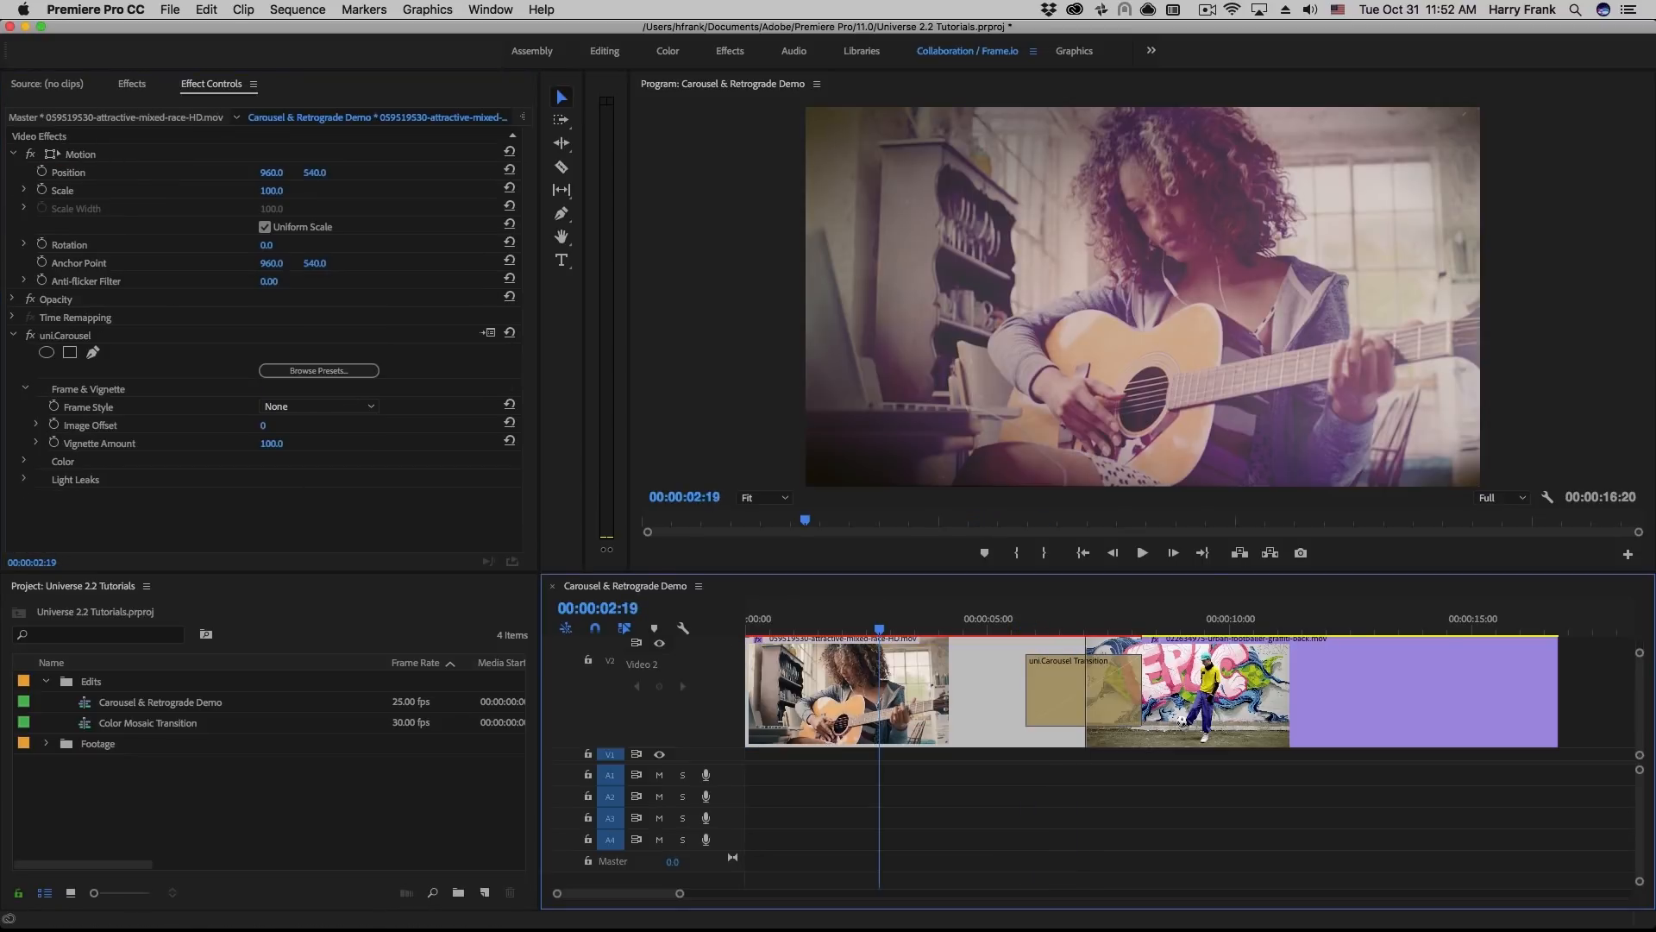
left_click(23, 478)
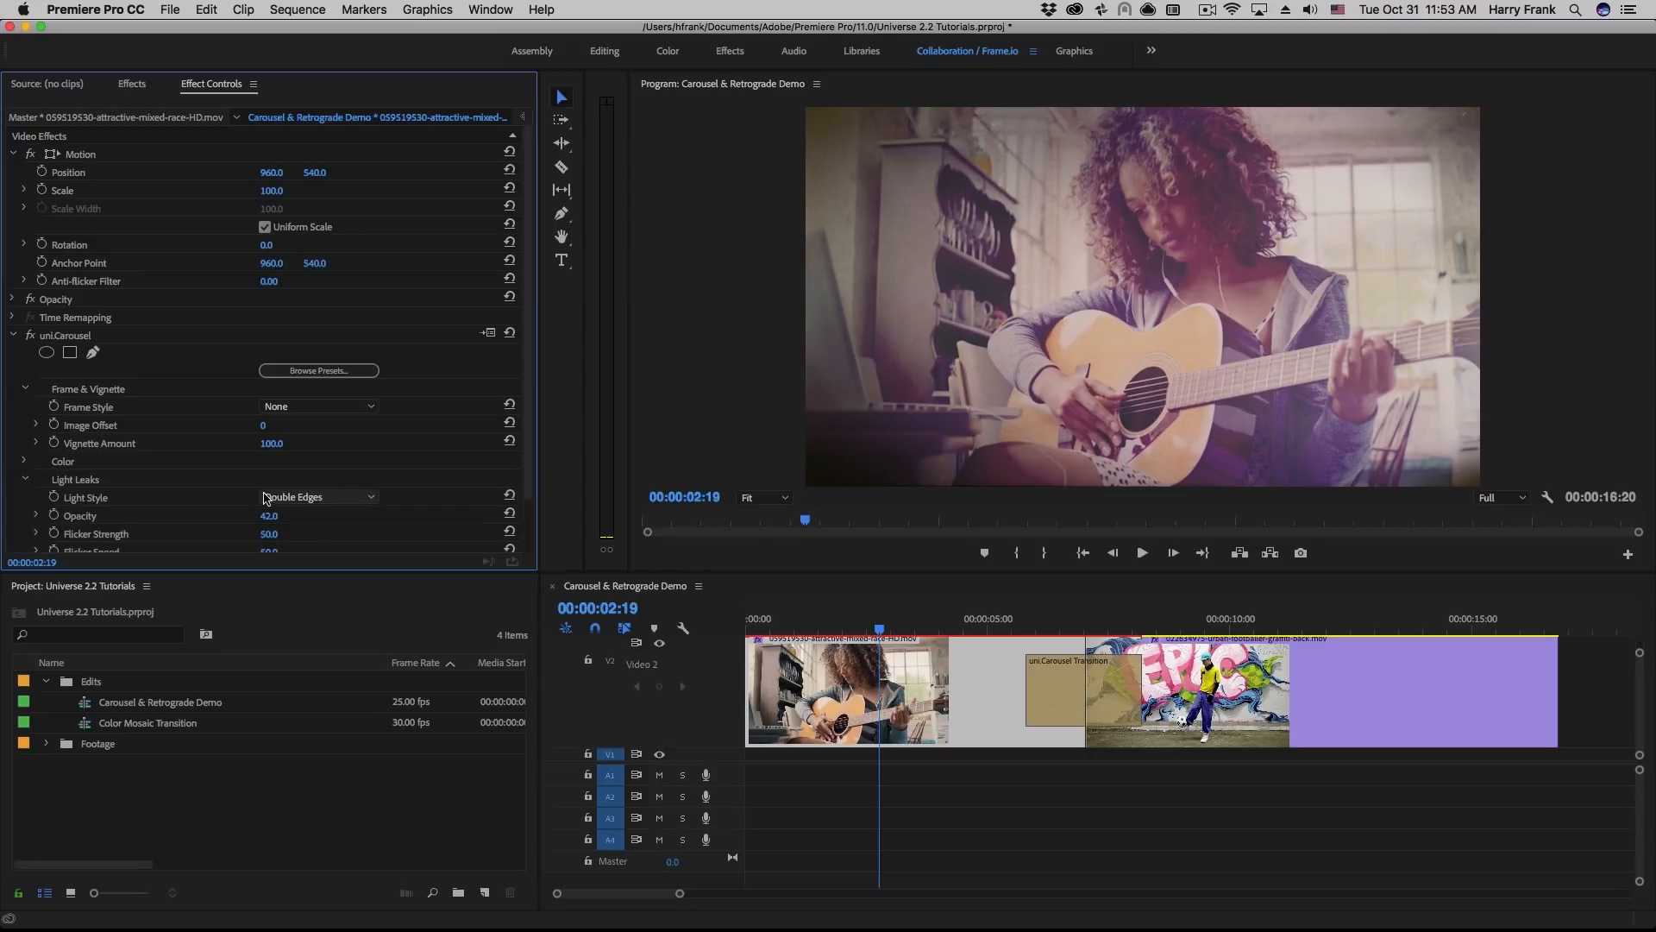
left_click(318, 497)
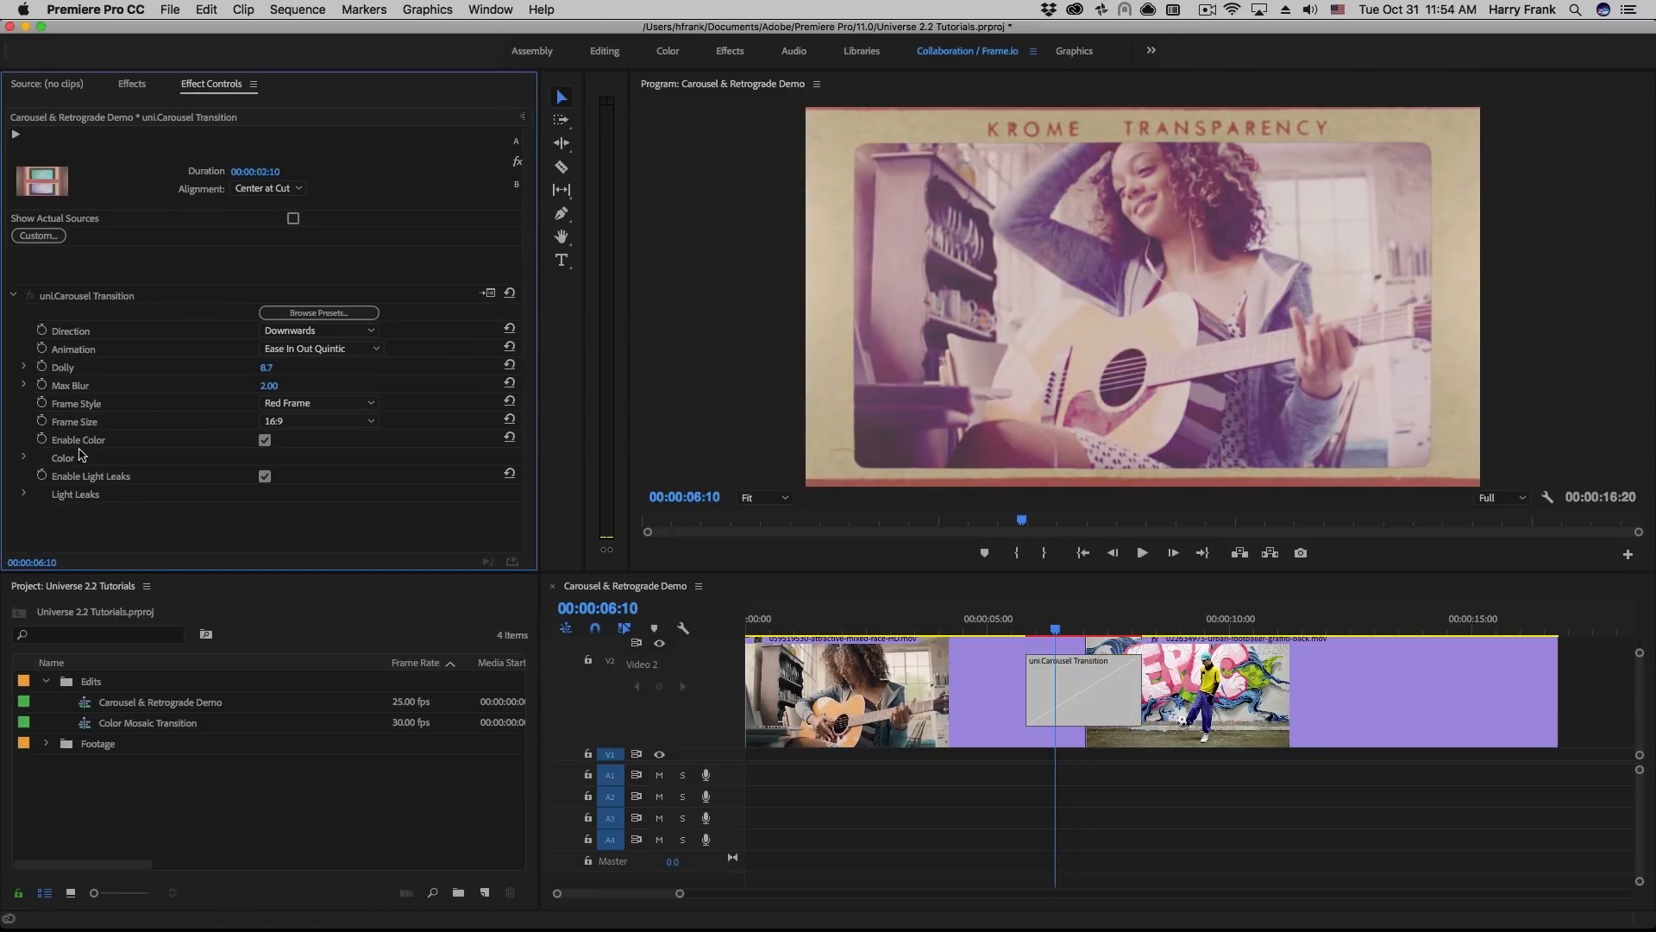
In the transition's Color group set Red 0, Green 24.1 (Blue 100) and adjust Fading for a cooler tint
left_click(22, 457)
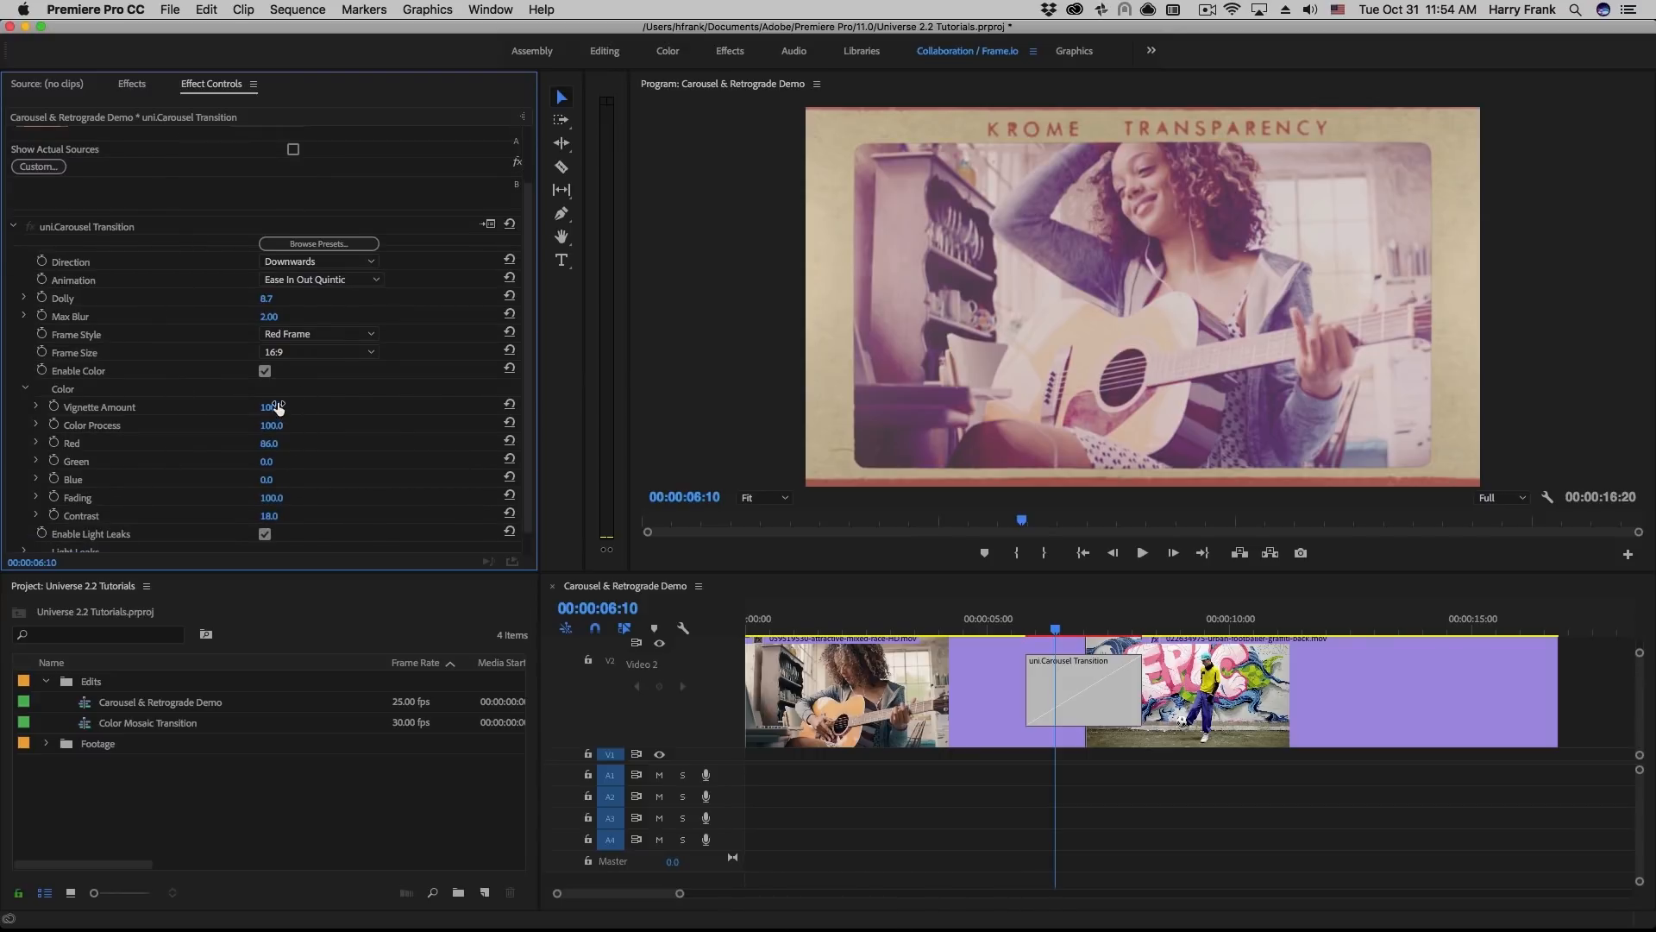
left_click_drag(273, 408, 262, 407)
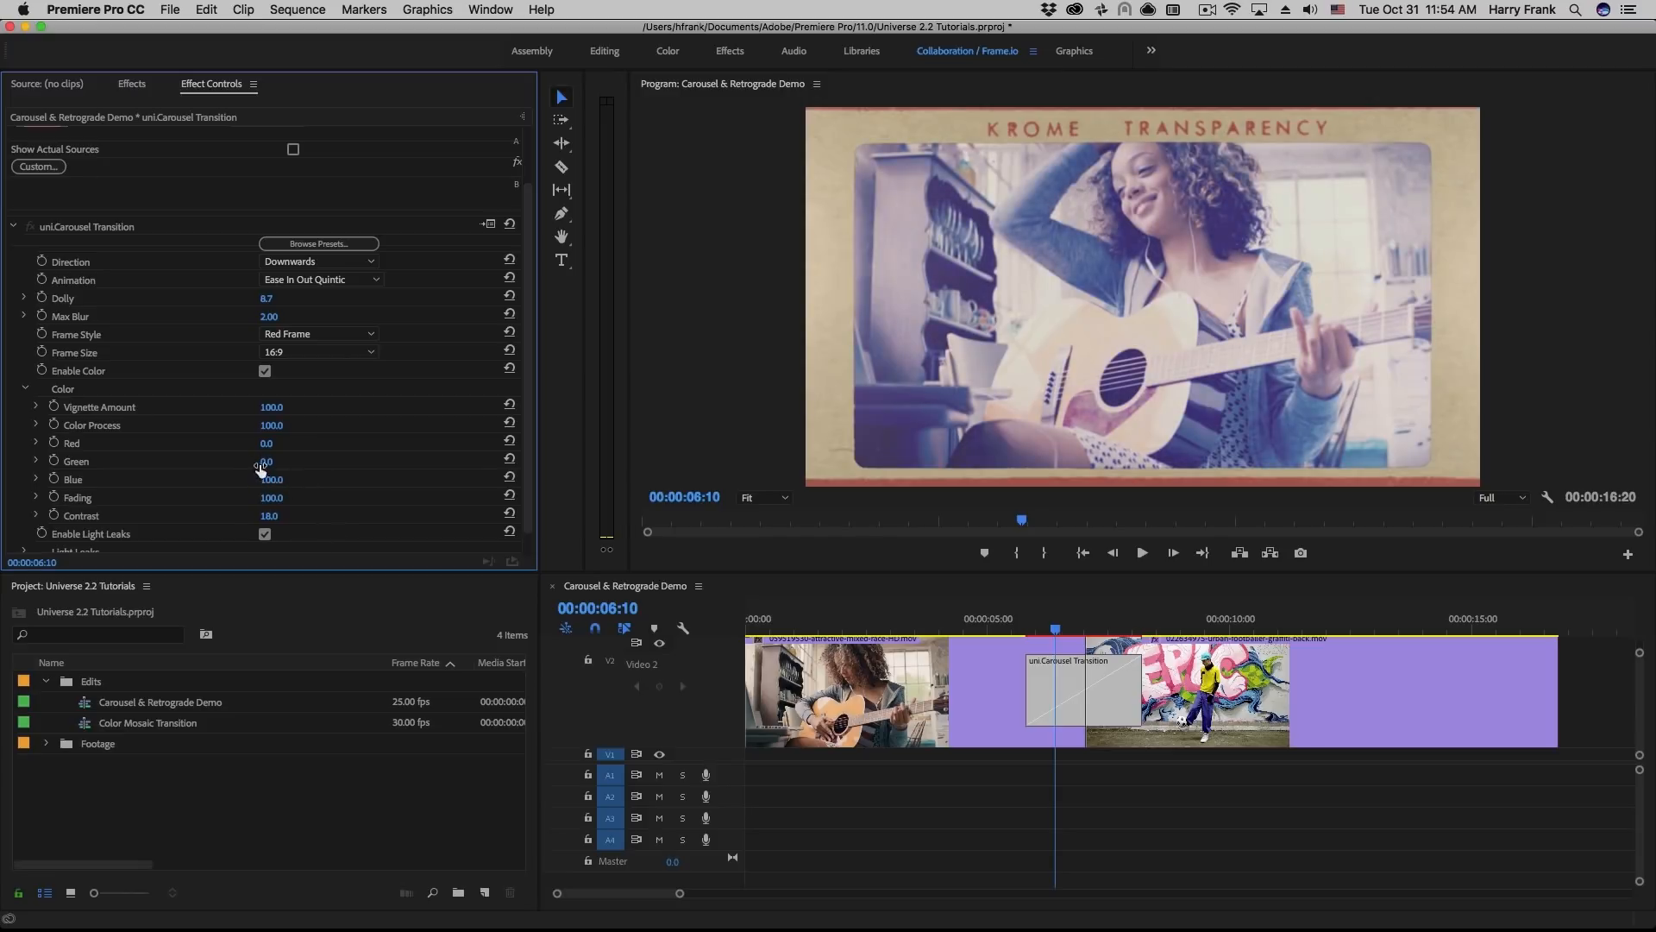
left_click_drag(266, 462, 282, 463)
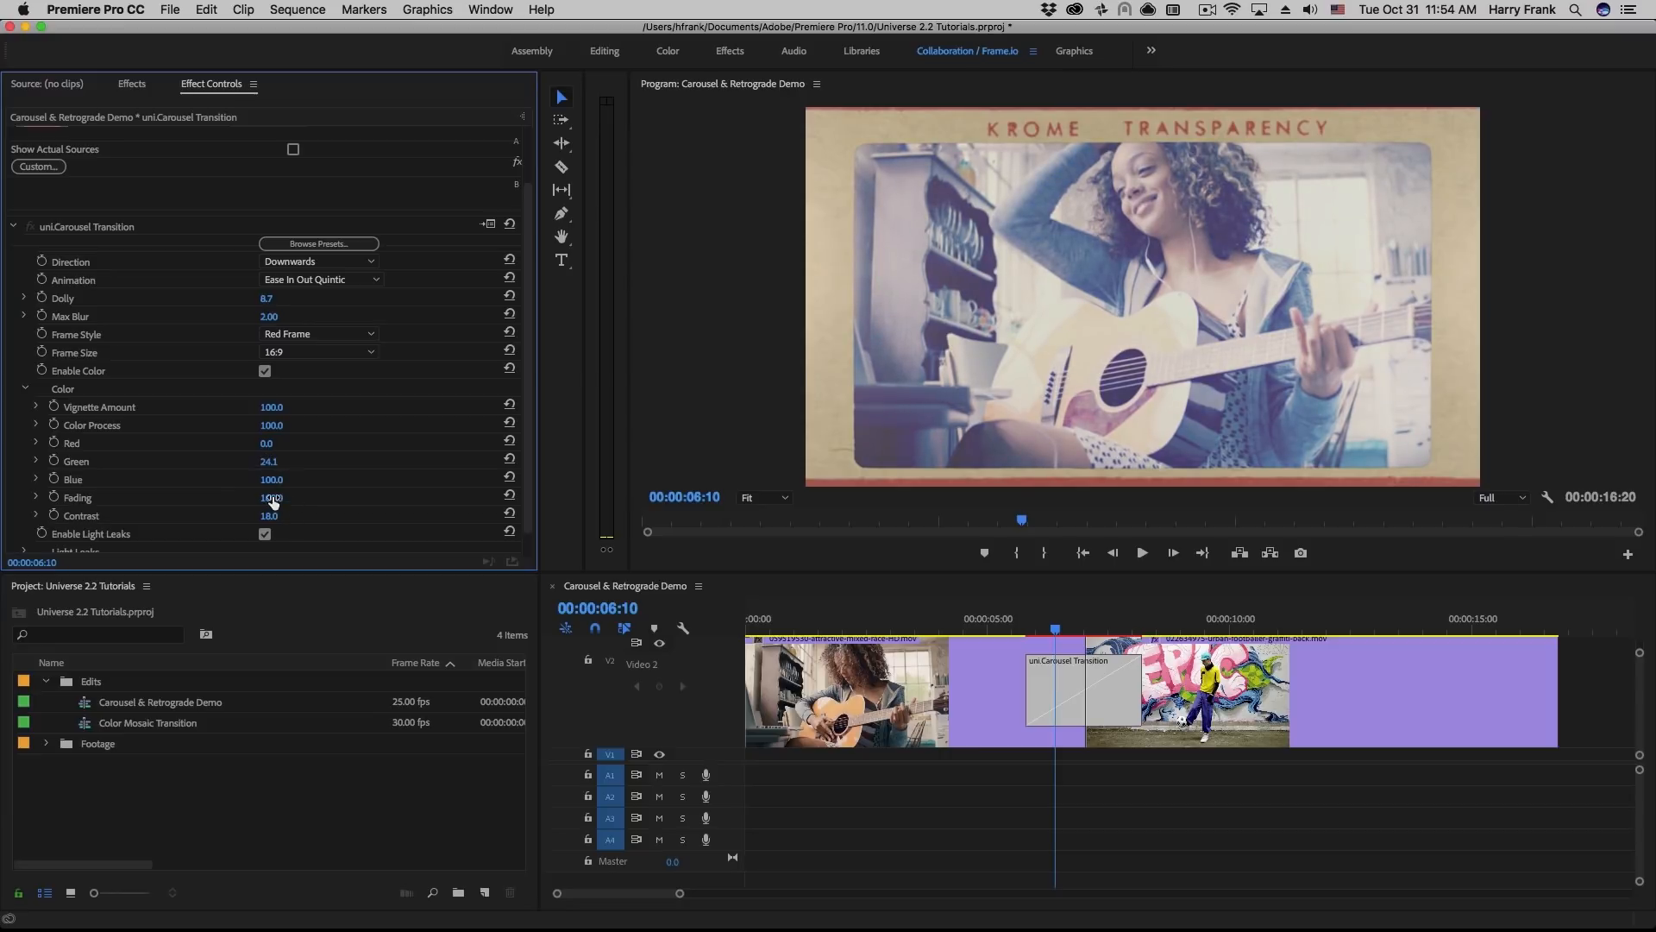
left_click_drag(270, 496, 271, 497)
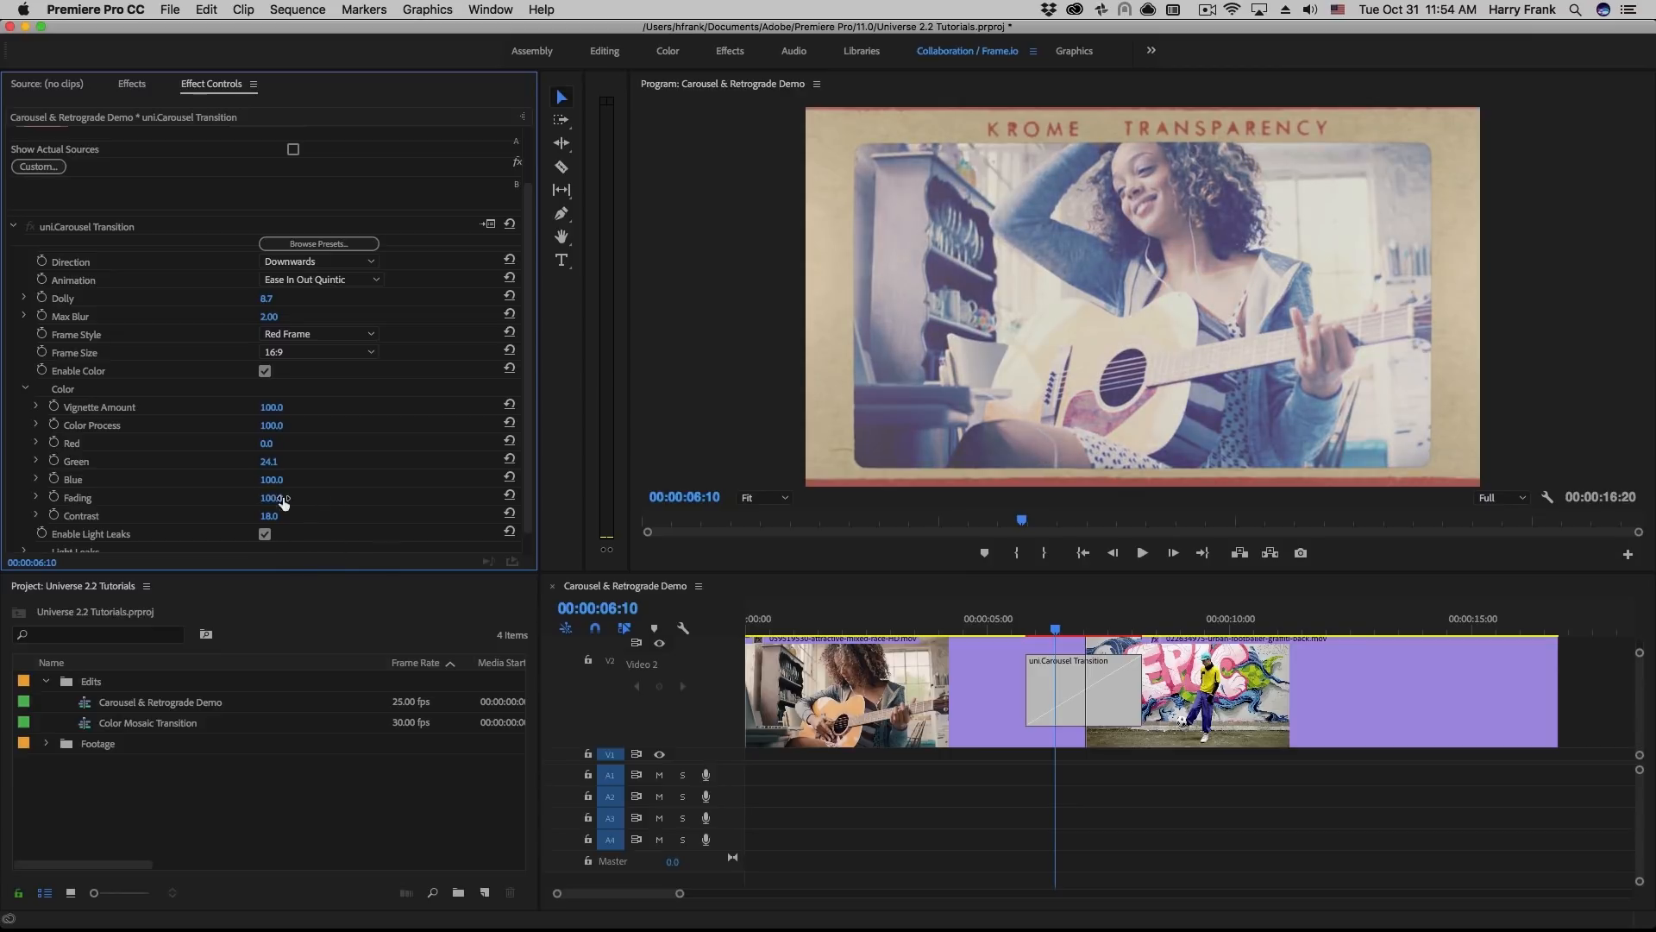
left_click_drag(269, 516, 267, 516)
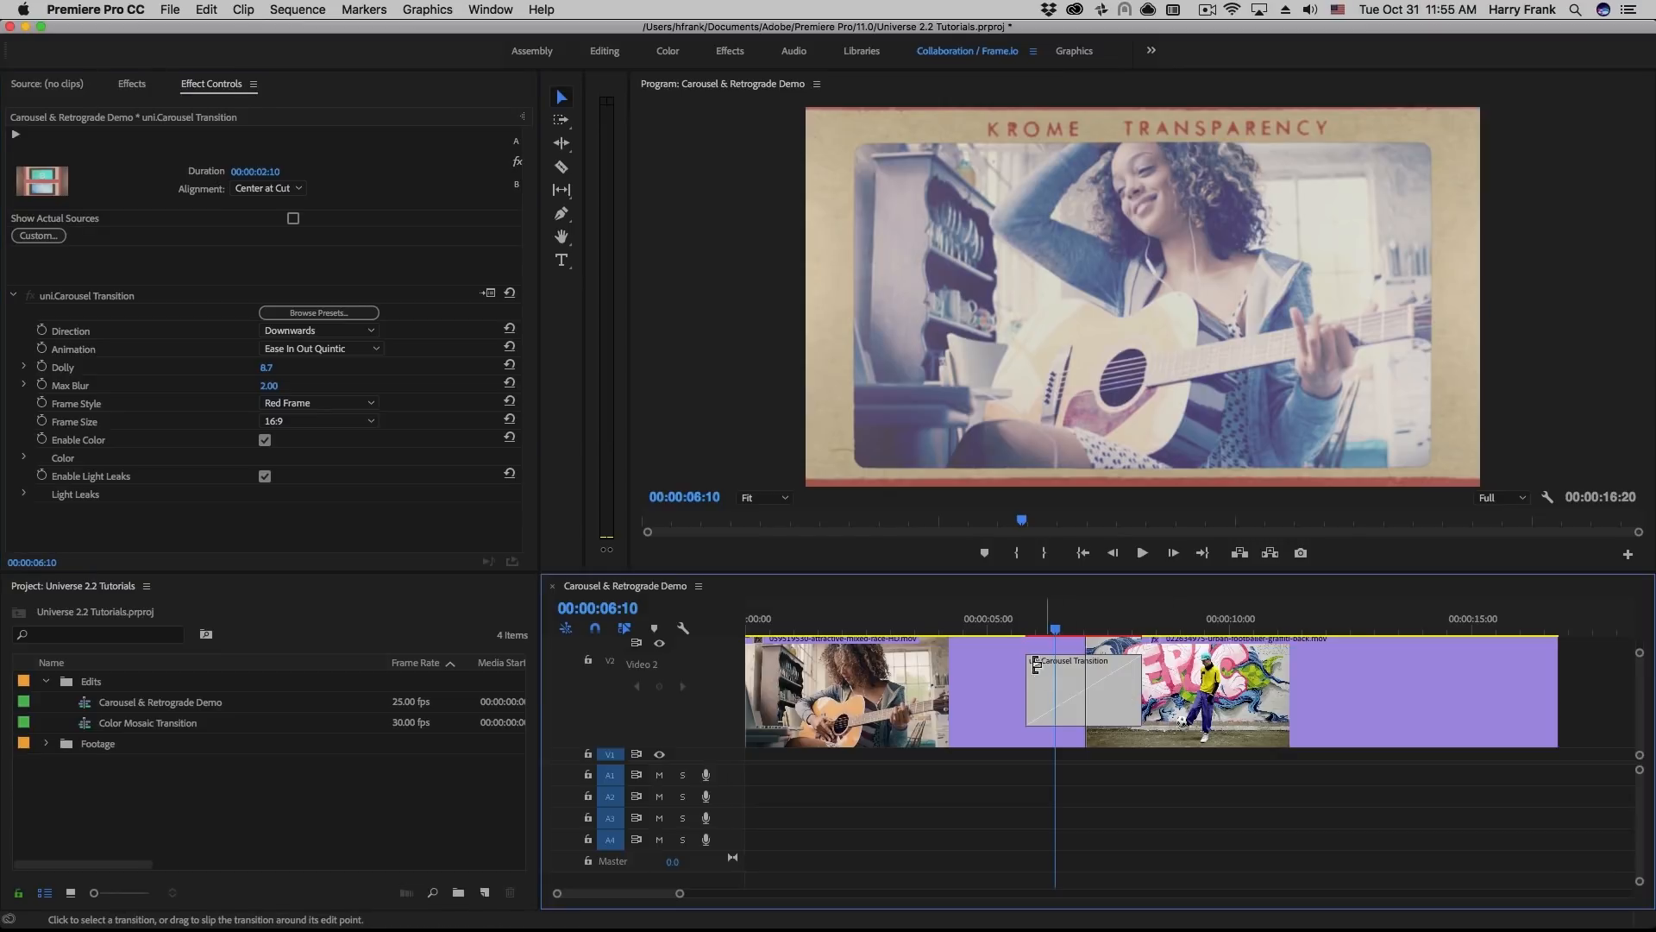
Delete the Carousel transition, drop uniRetroGrade Transition on the cut and set its Frame Style to 16mm
left_click(131, 84)
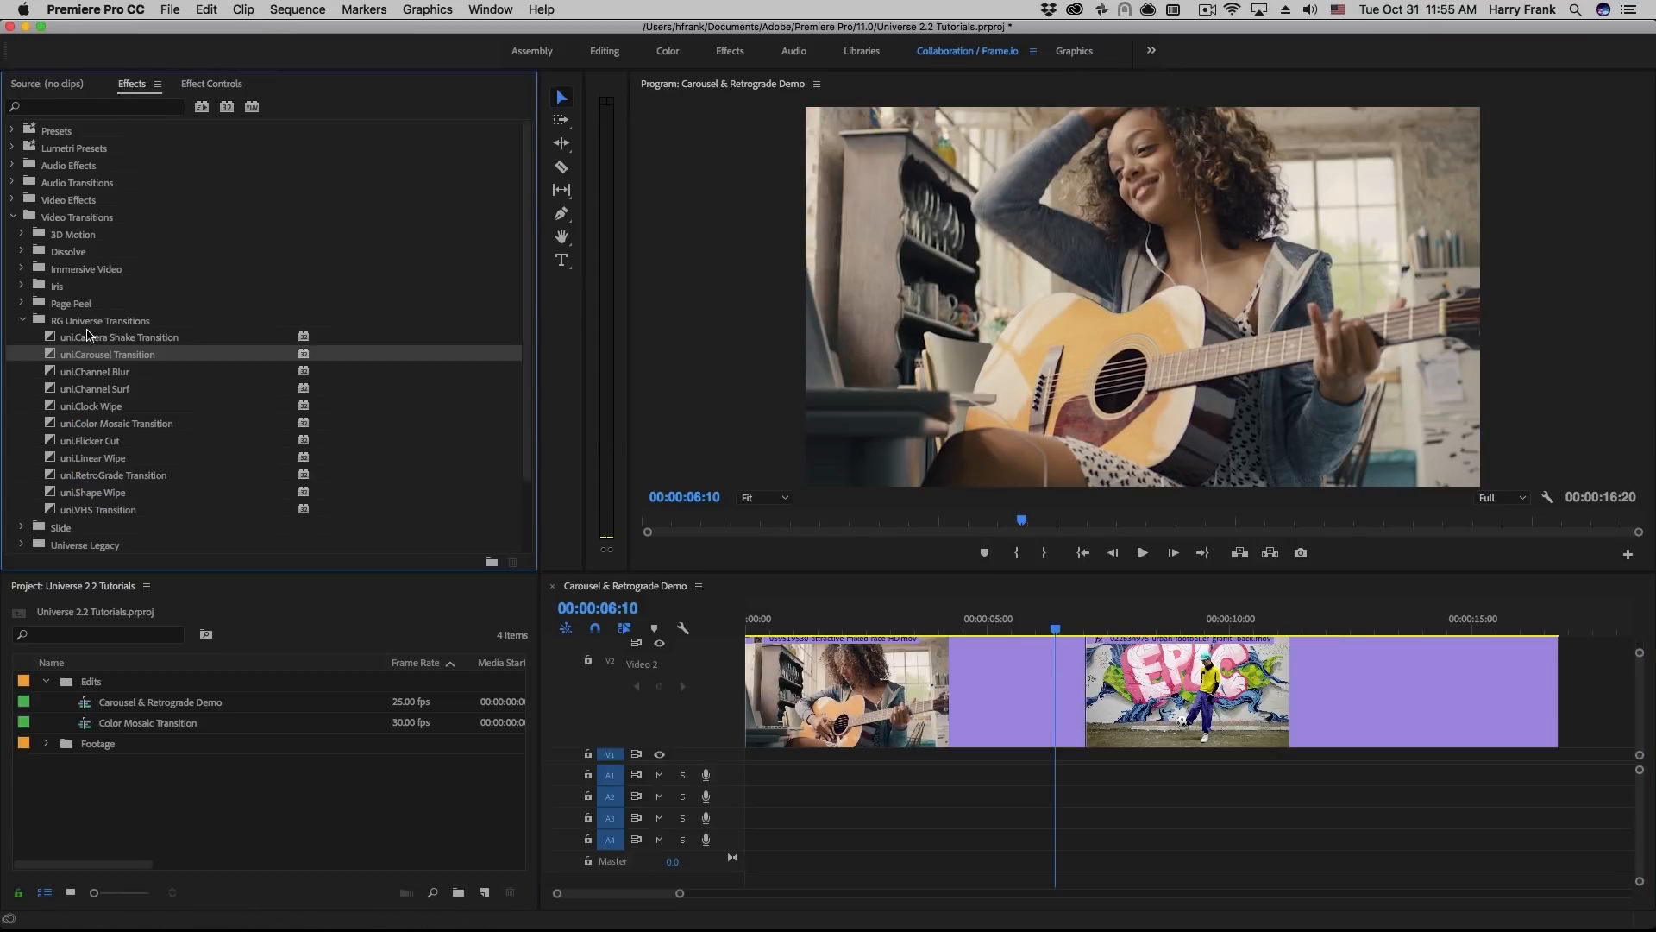
mouse_move(45, 428)
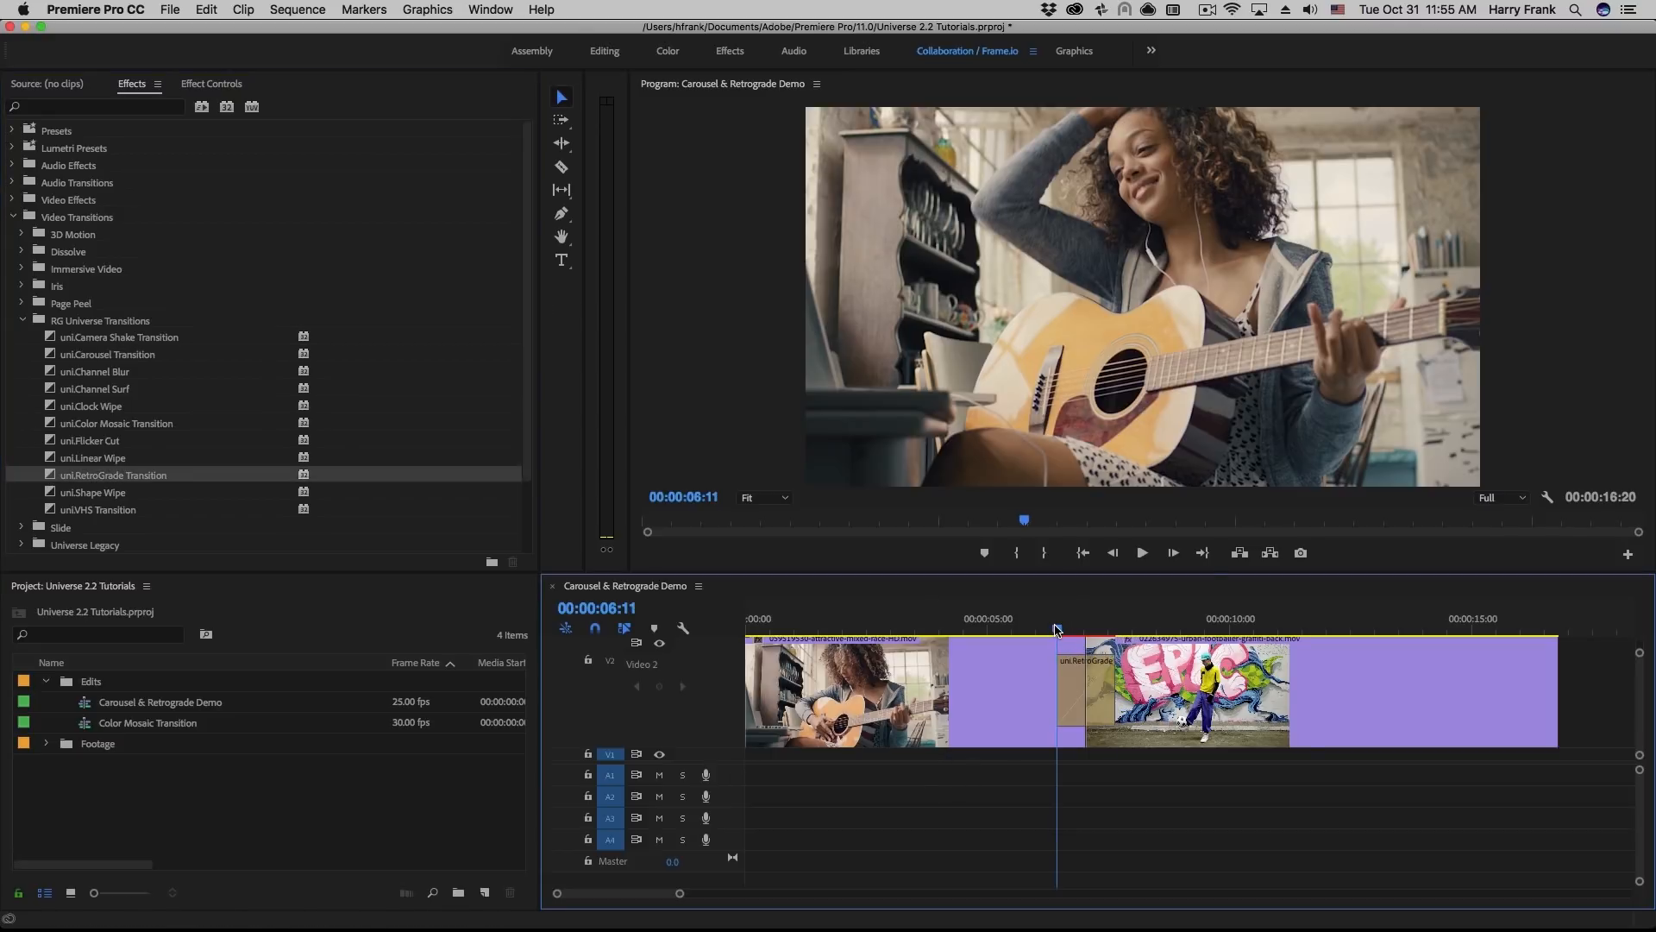
left_click(1069, 617)
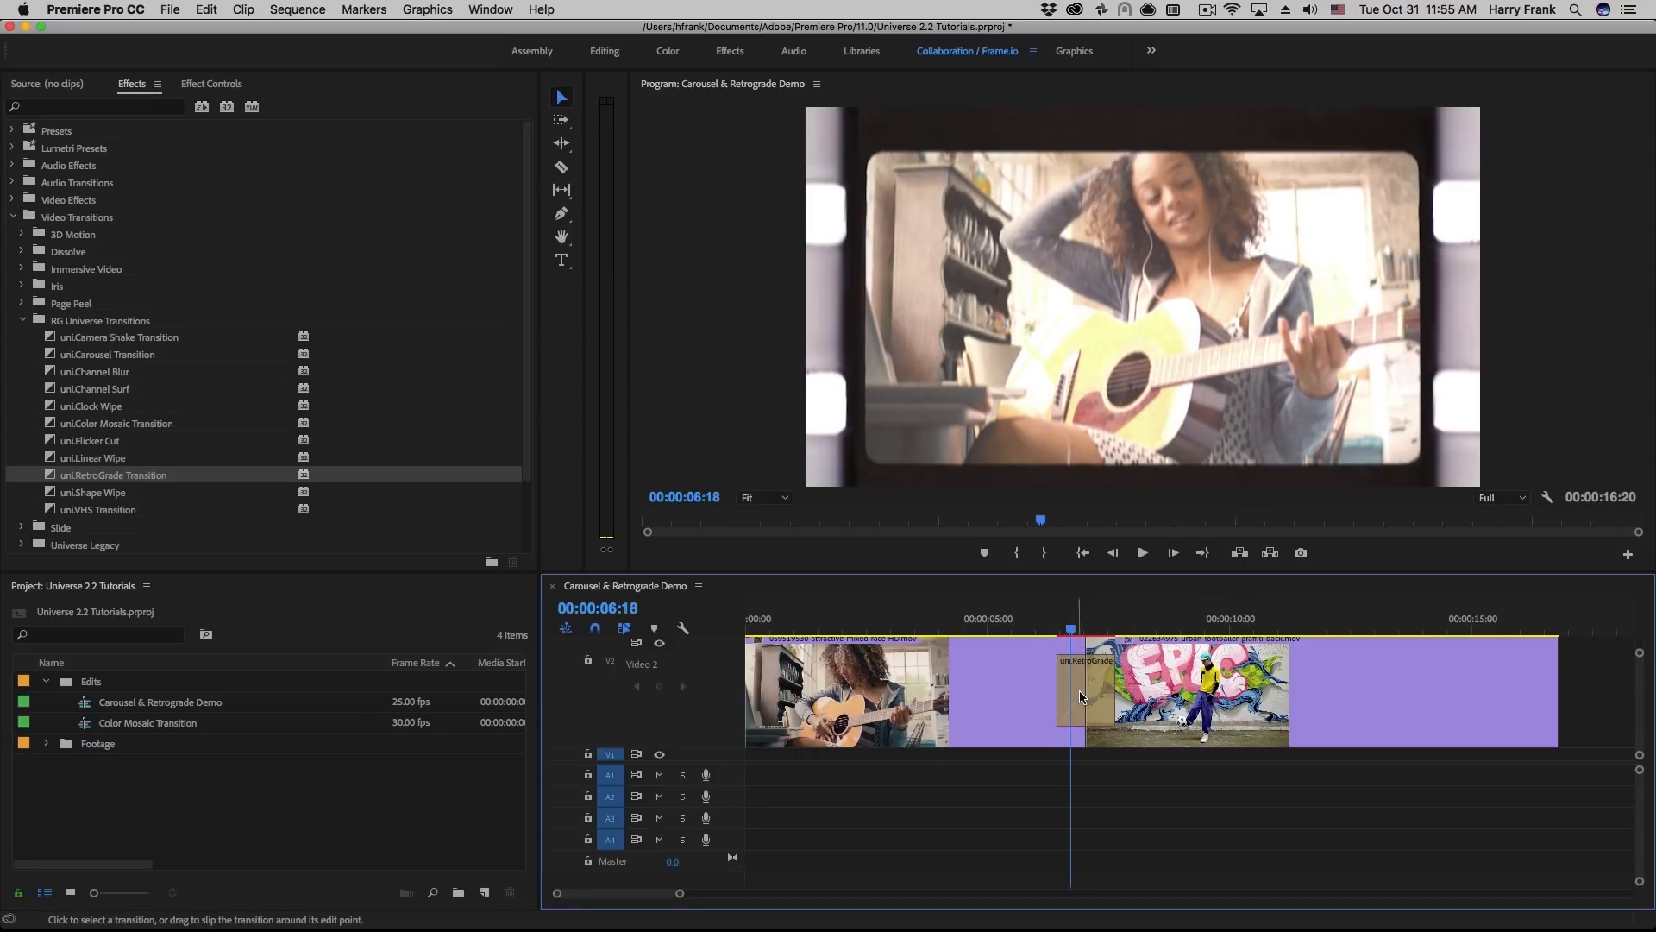
left_click(322, 383)
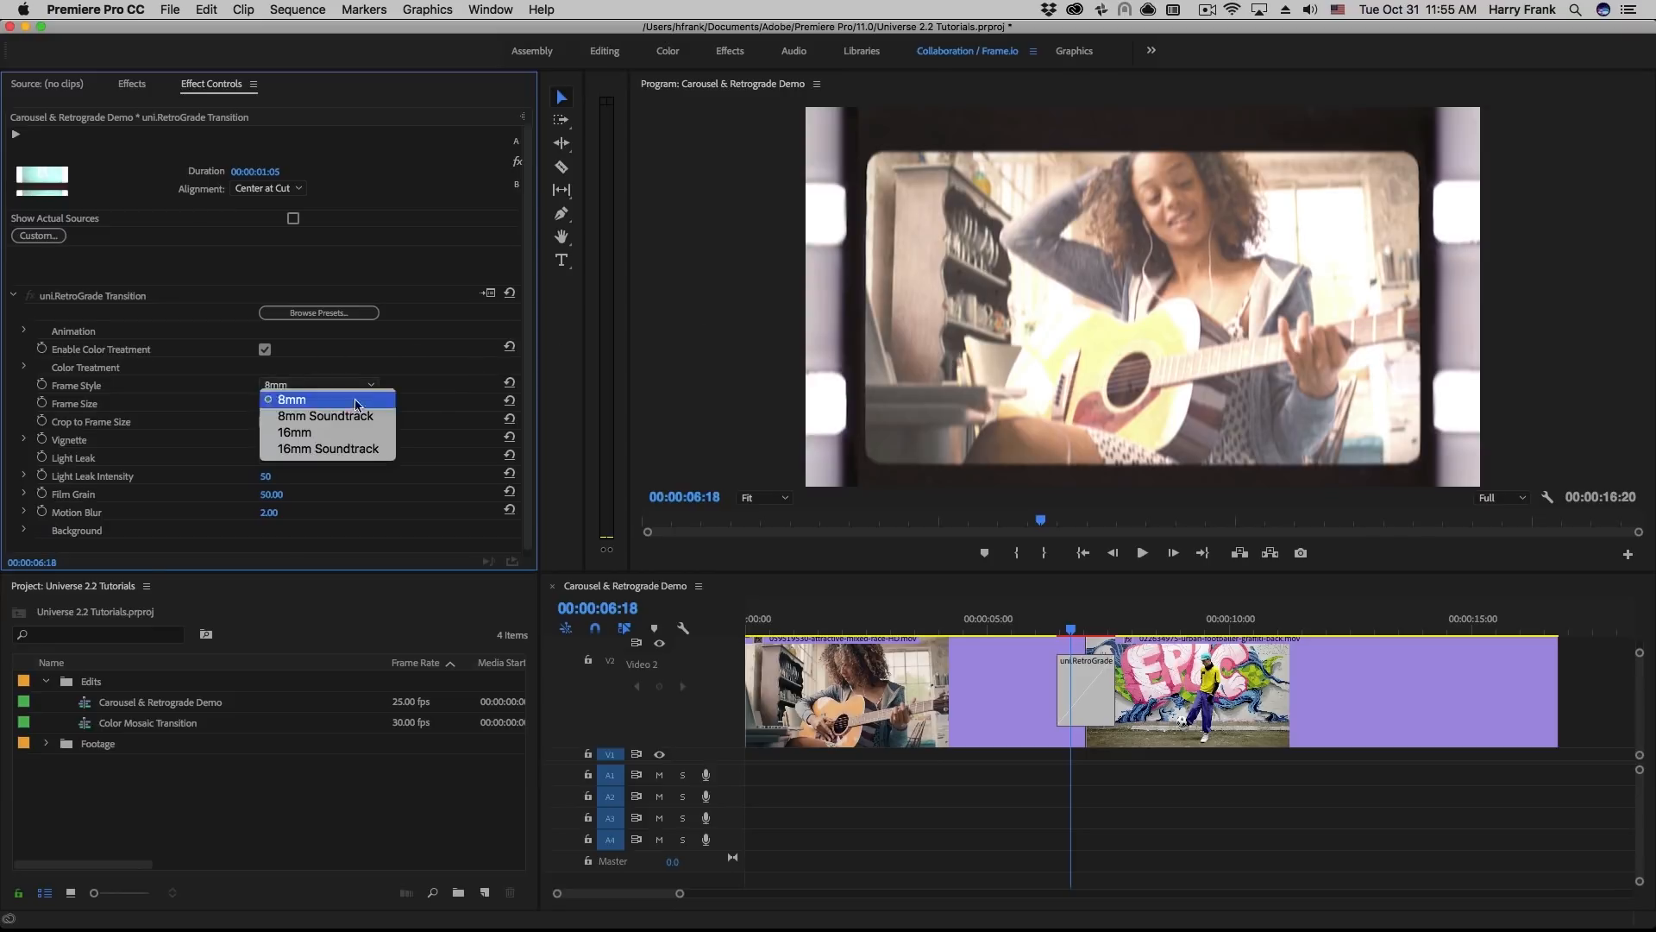
left_click(293, 431)
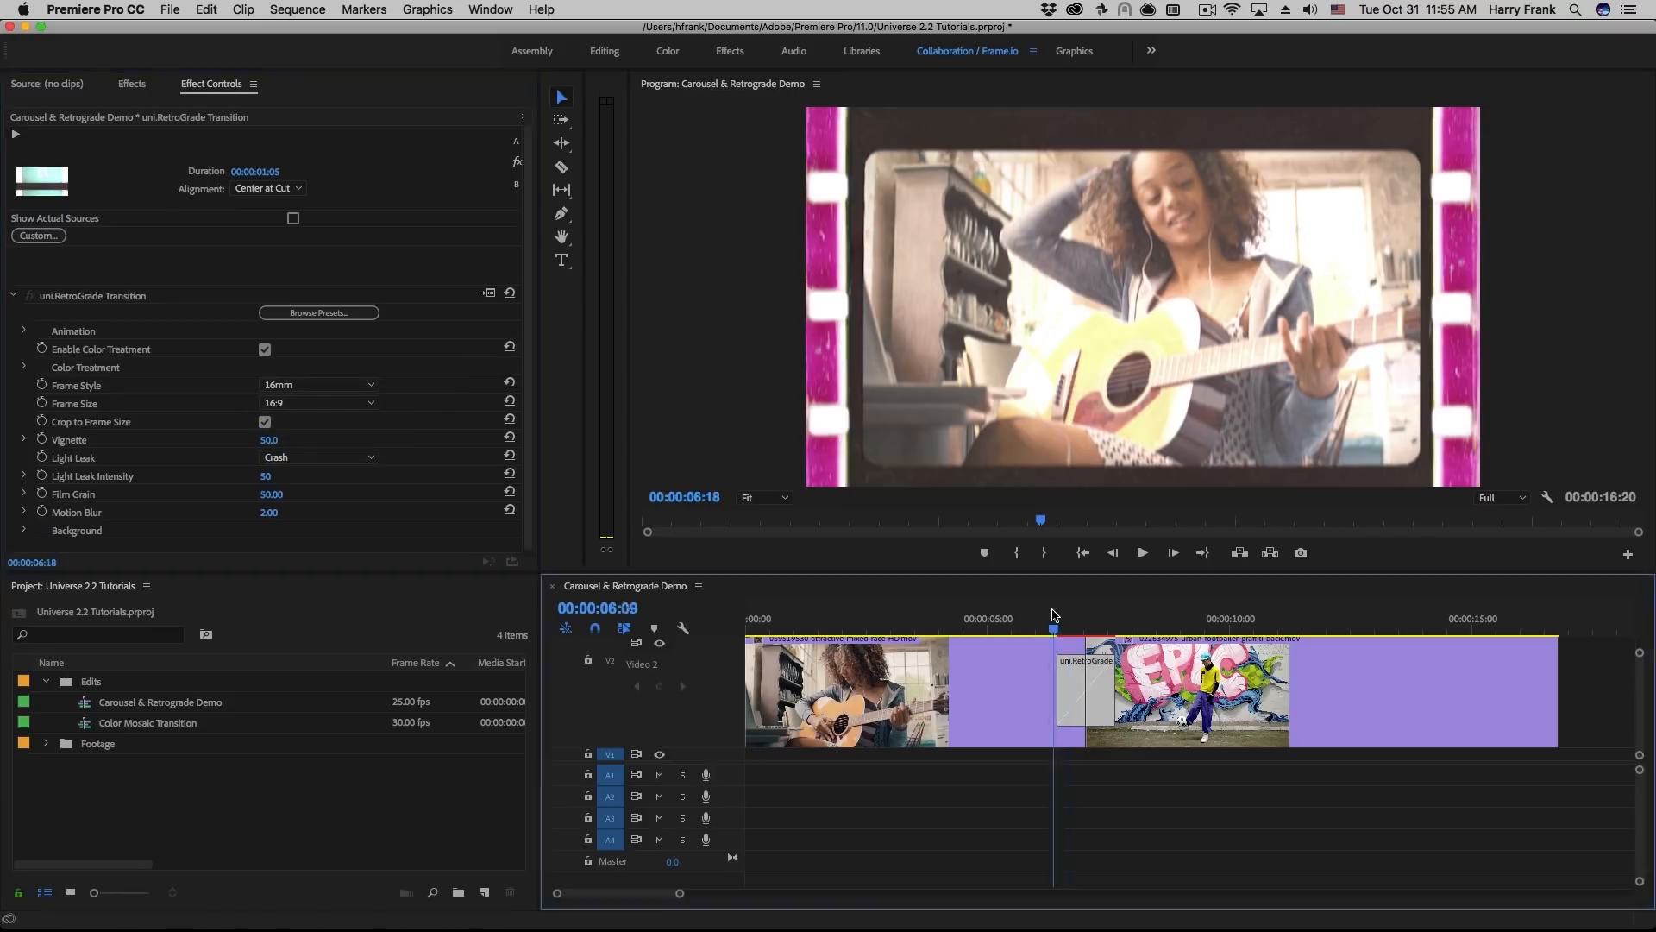
In the RetroGrade Animation group set Slide Distance to 4 sliding upwards with Dolly 5.0
left_click(22, 332)
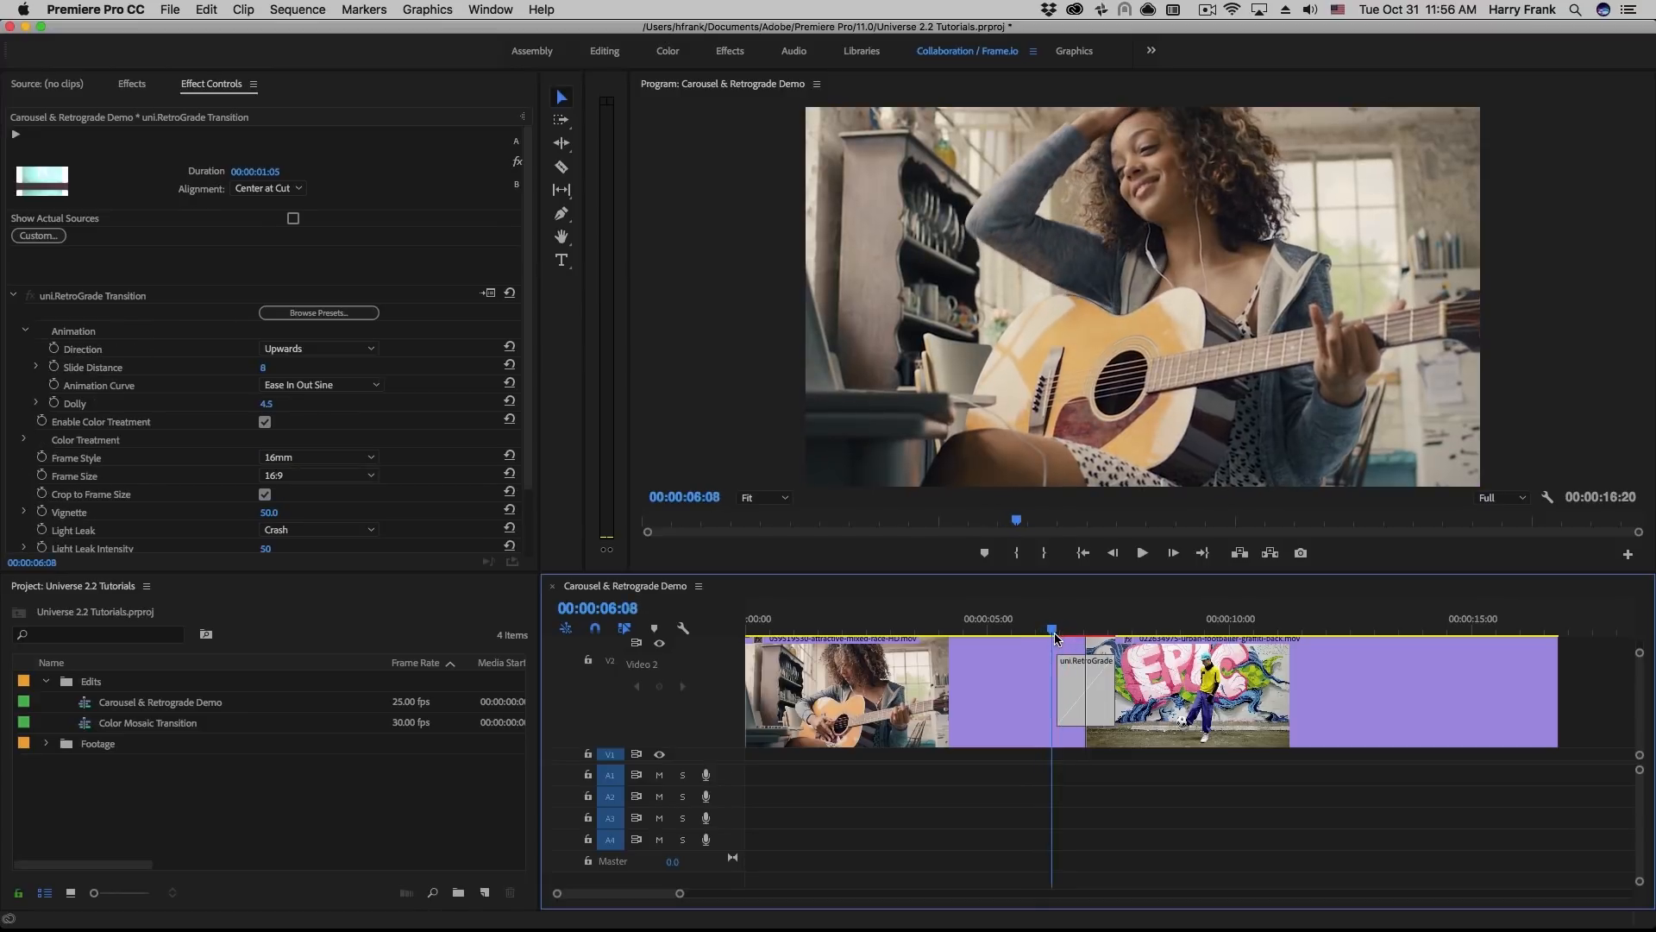
left_click(1083, 630)
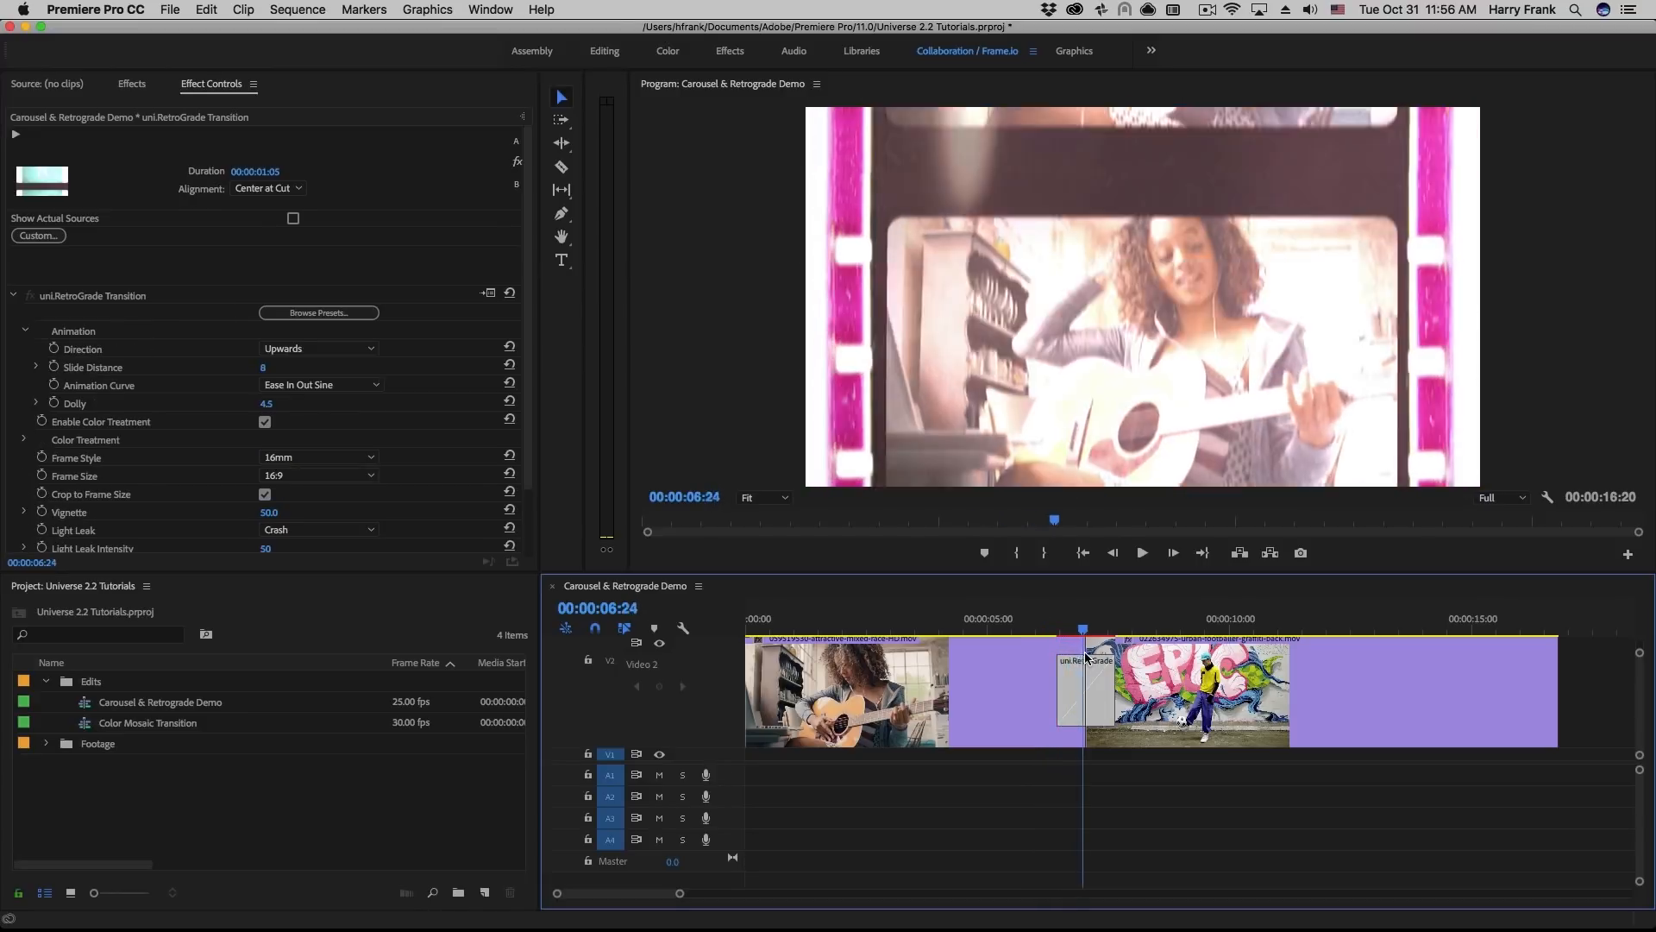
left_click(1055, 631)
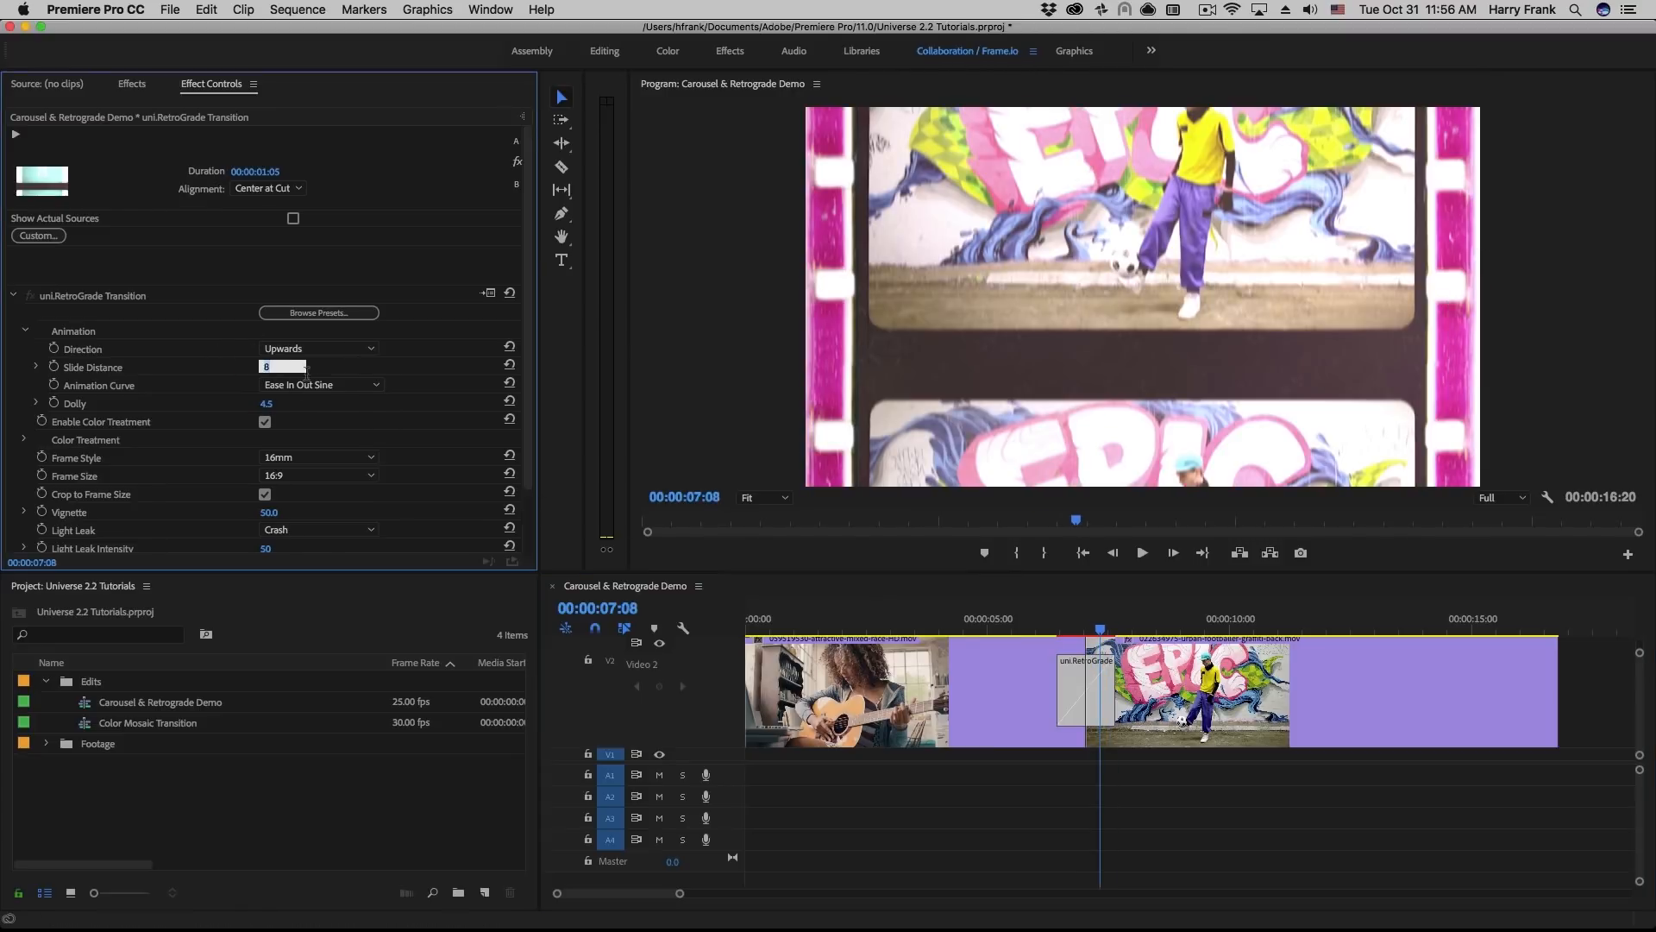
type("4")
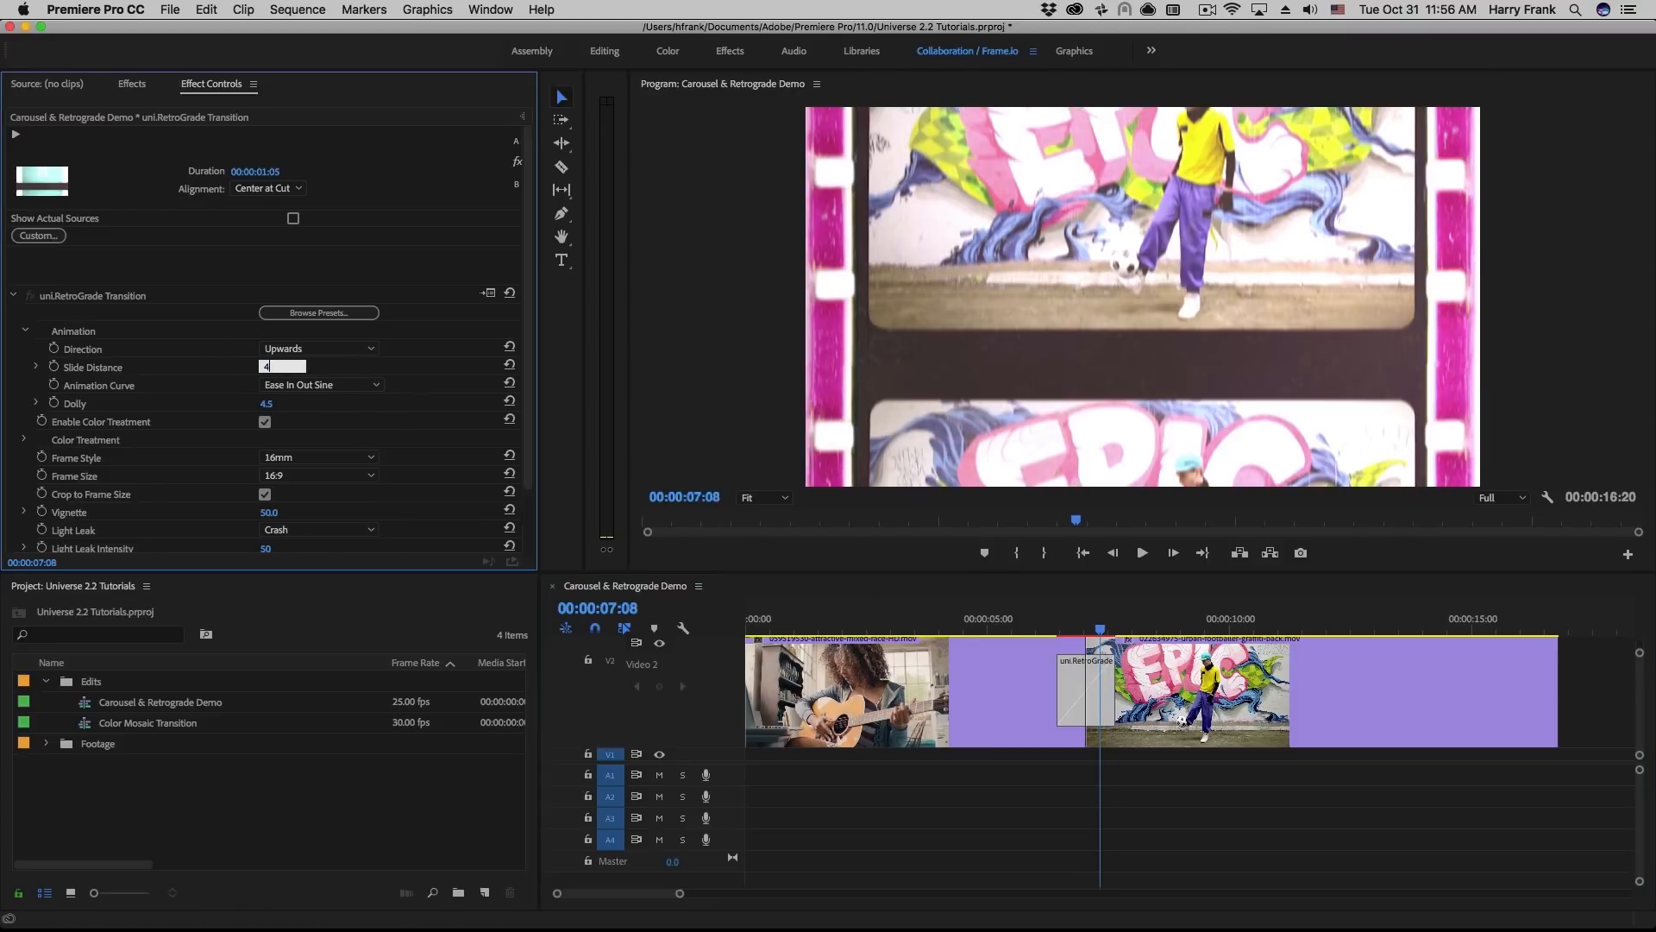
left_click(1042, 619)
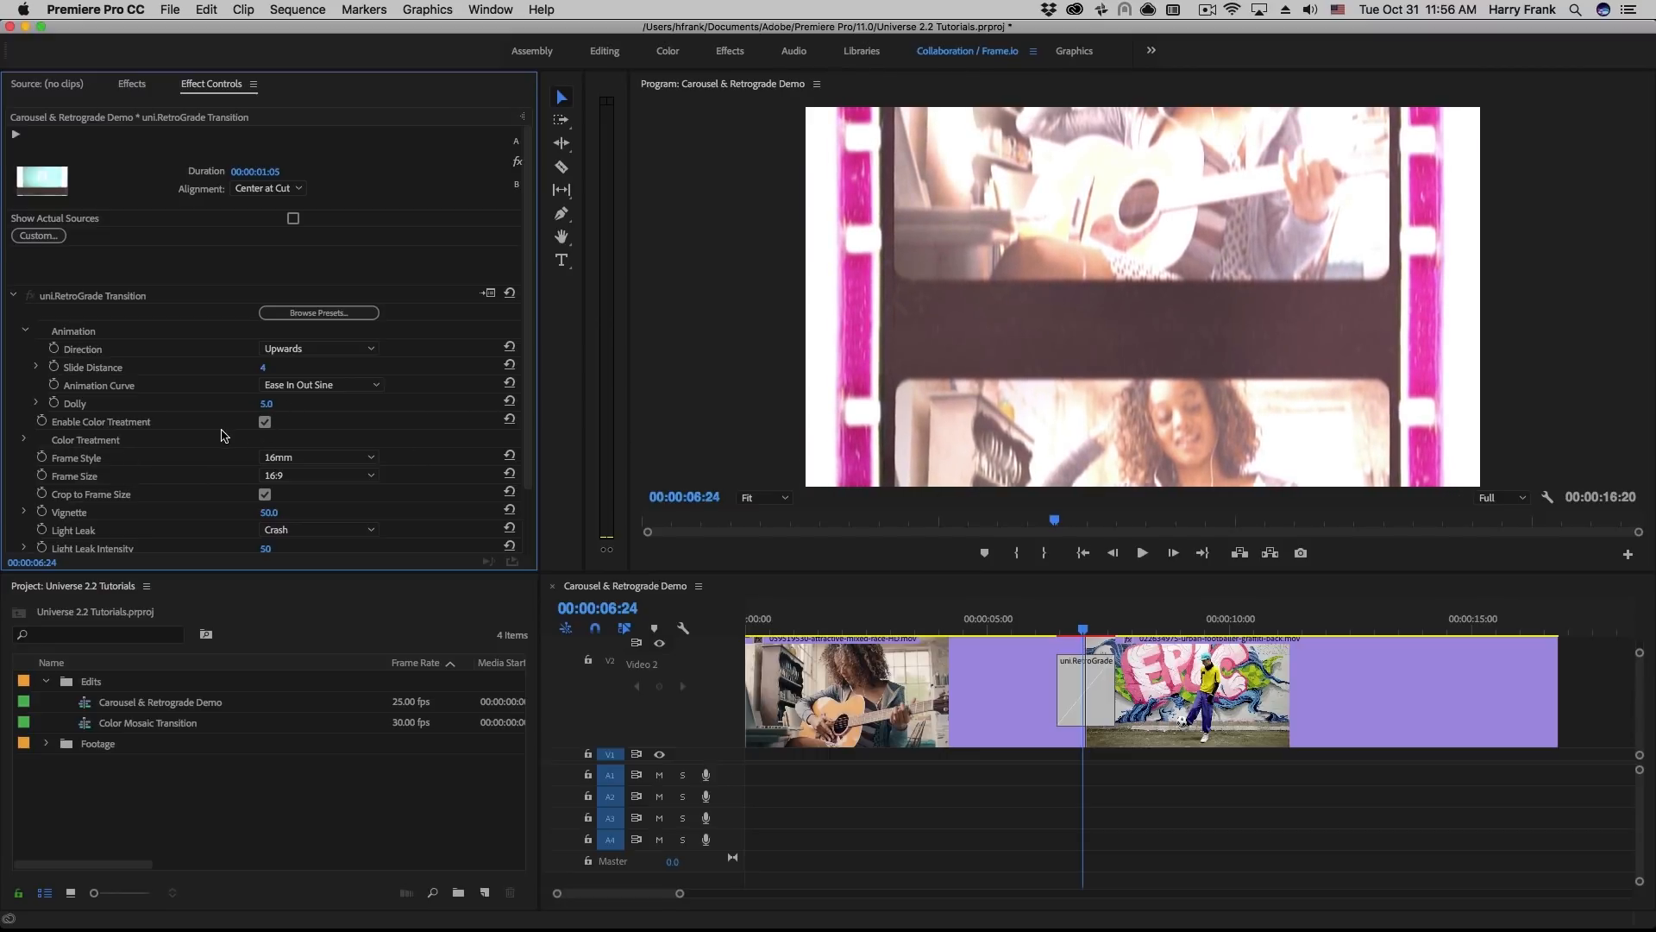
Toggle Enable Color Treatment off and on, then raise Film Fading from 10.9 to 19.7
left_click(264, 421)
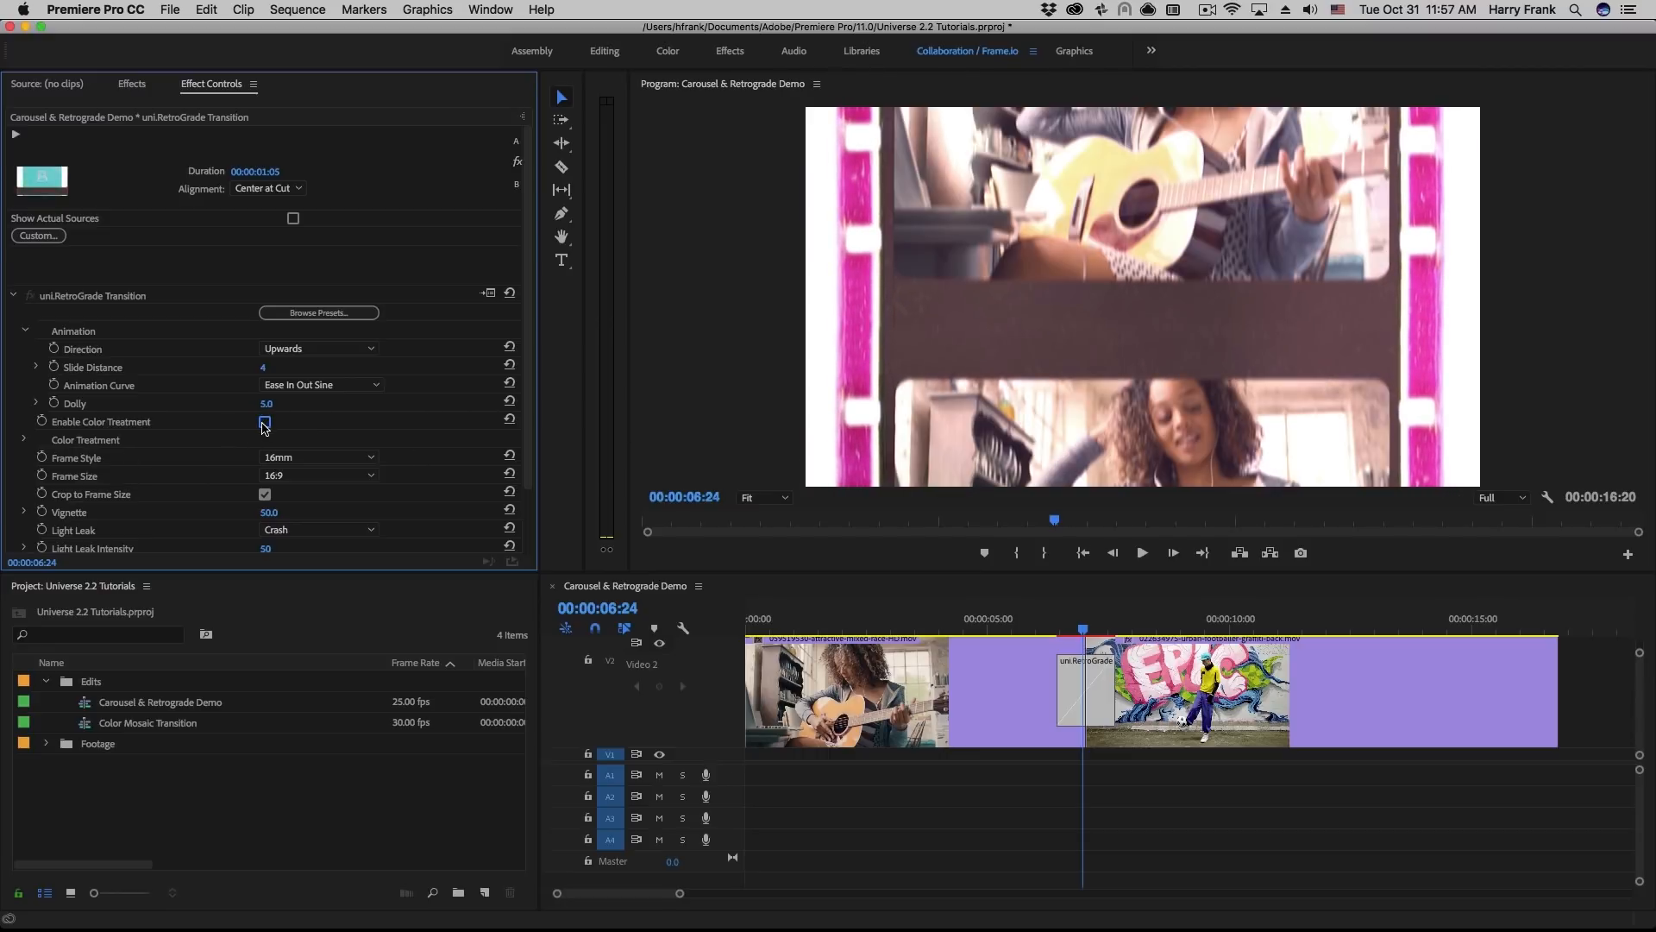
left_click(265, 421)
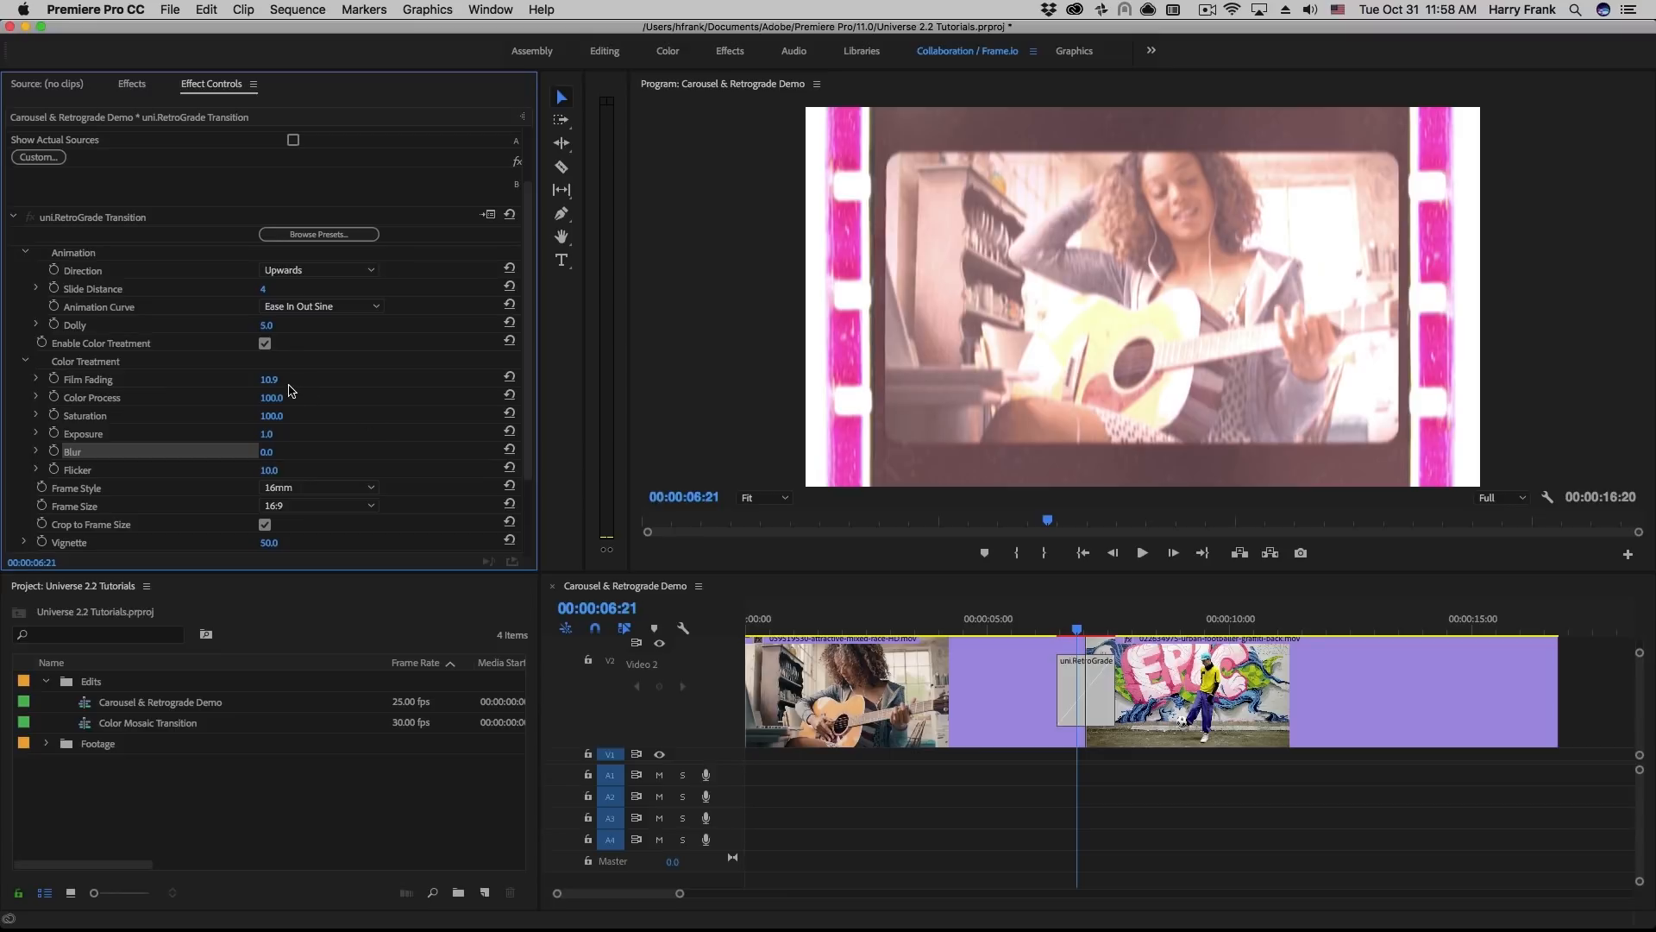
left_click_drag(269, 377, 279, 378)
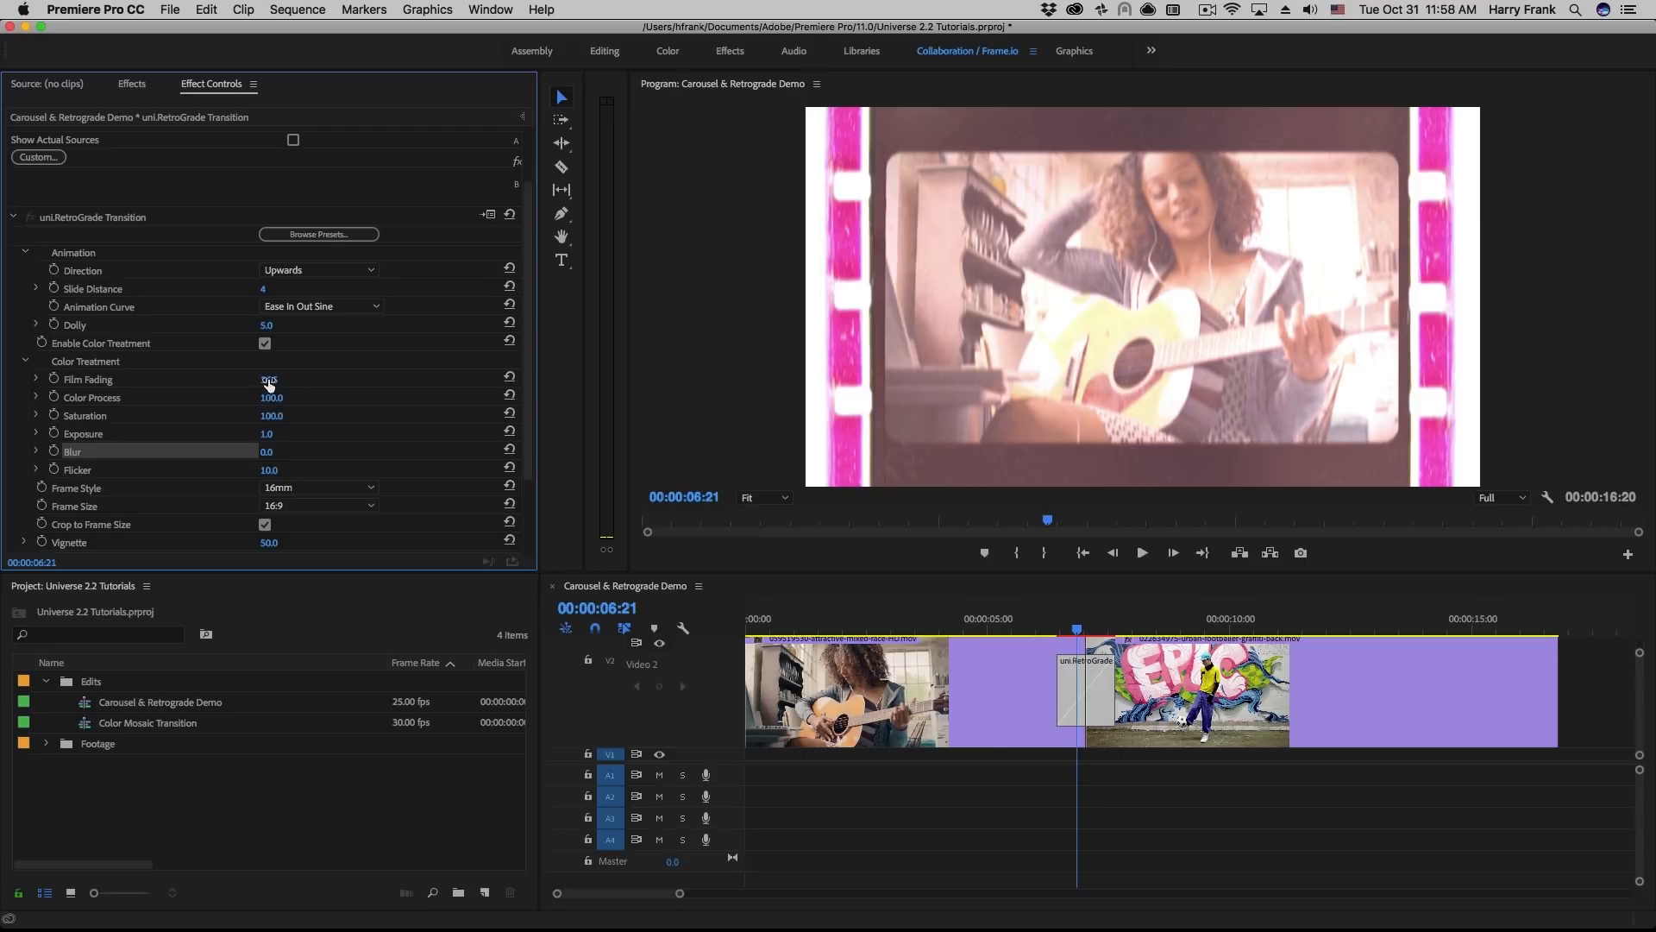
left_click_drag(269, 379, 295, 379)
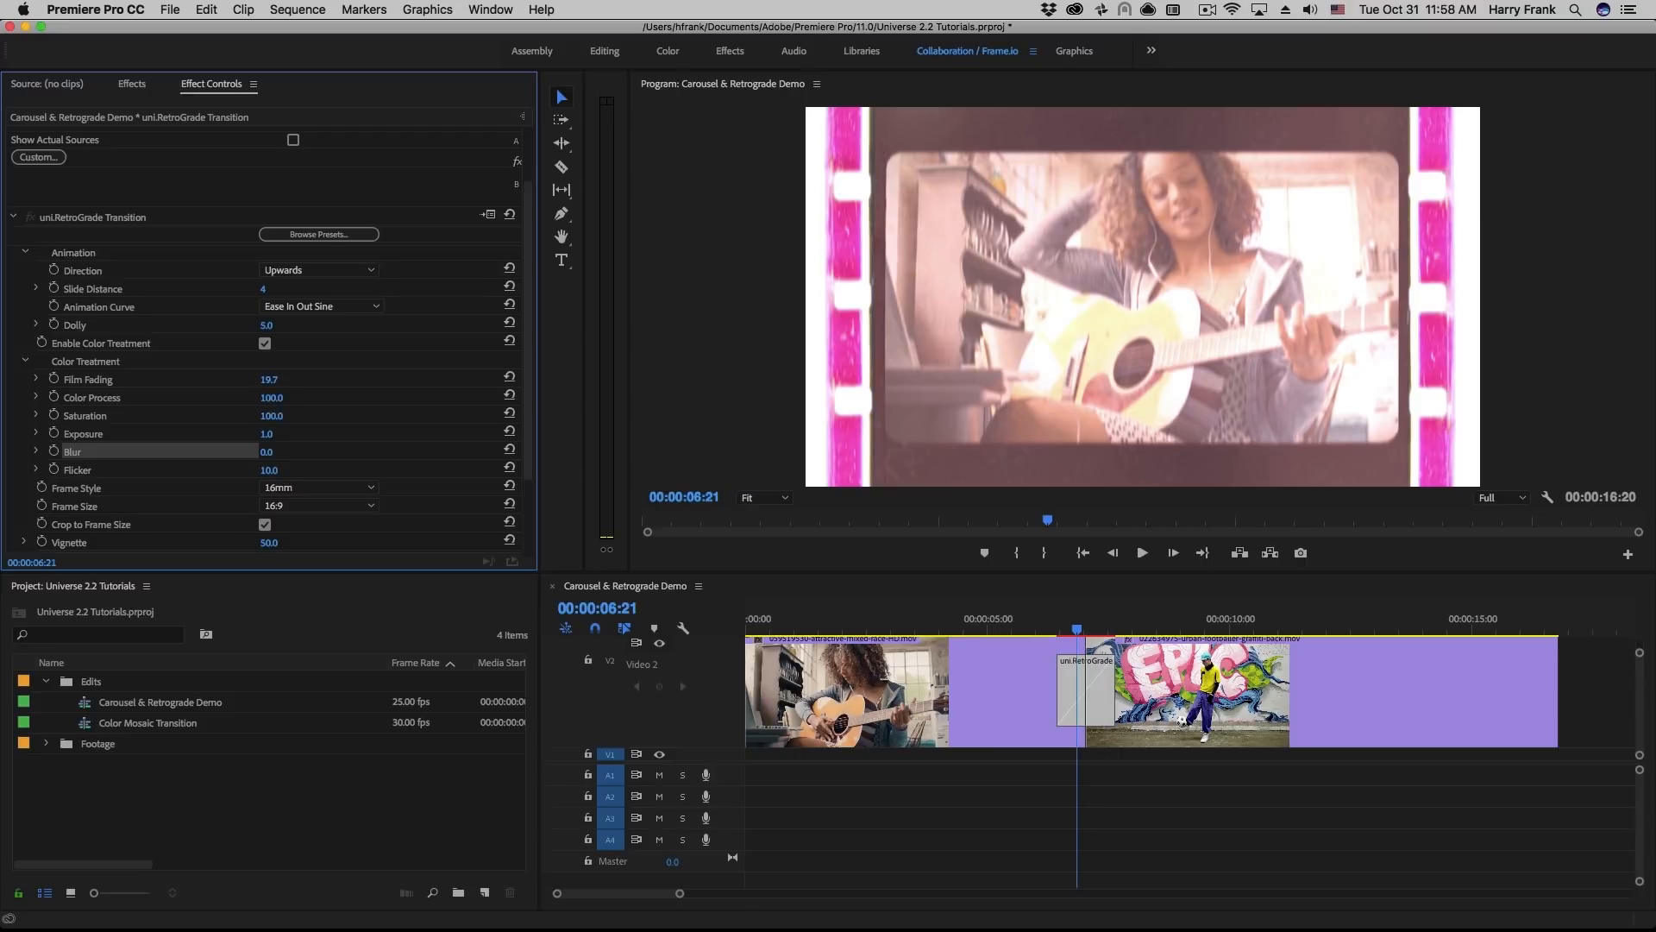
left_click_drag(270, 397, 271, 397)
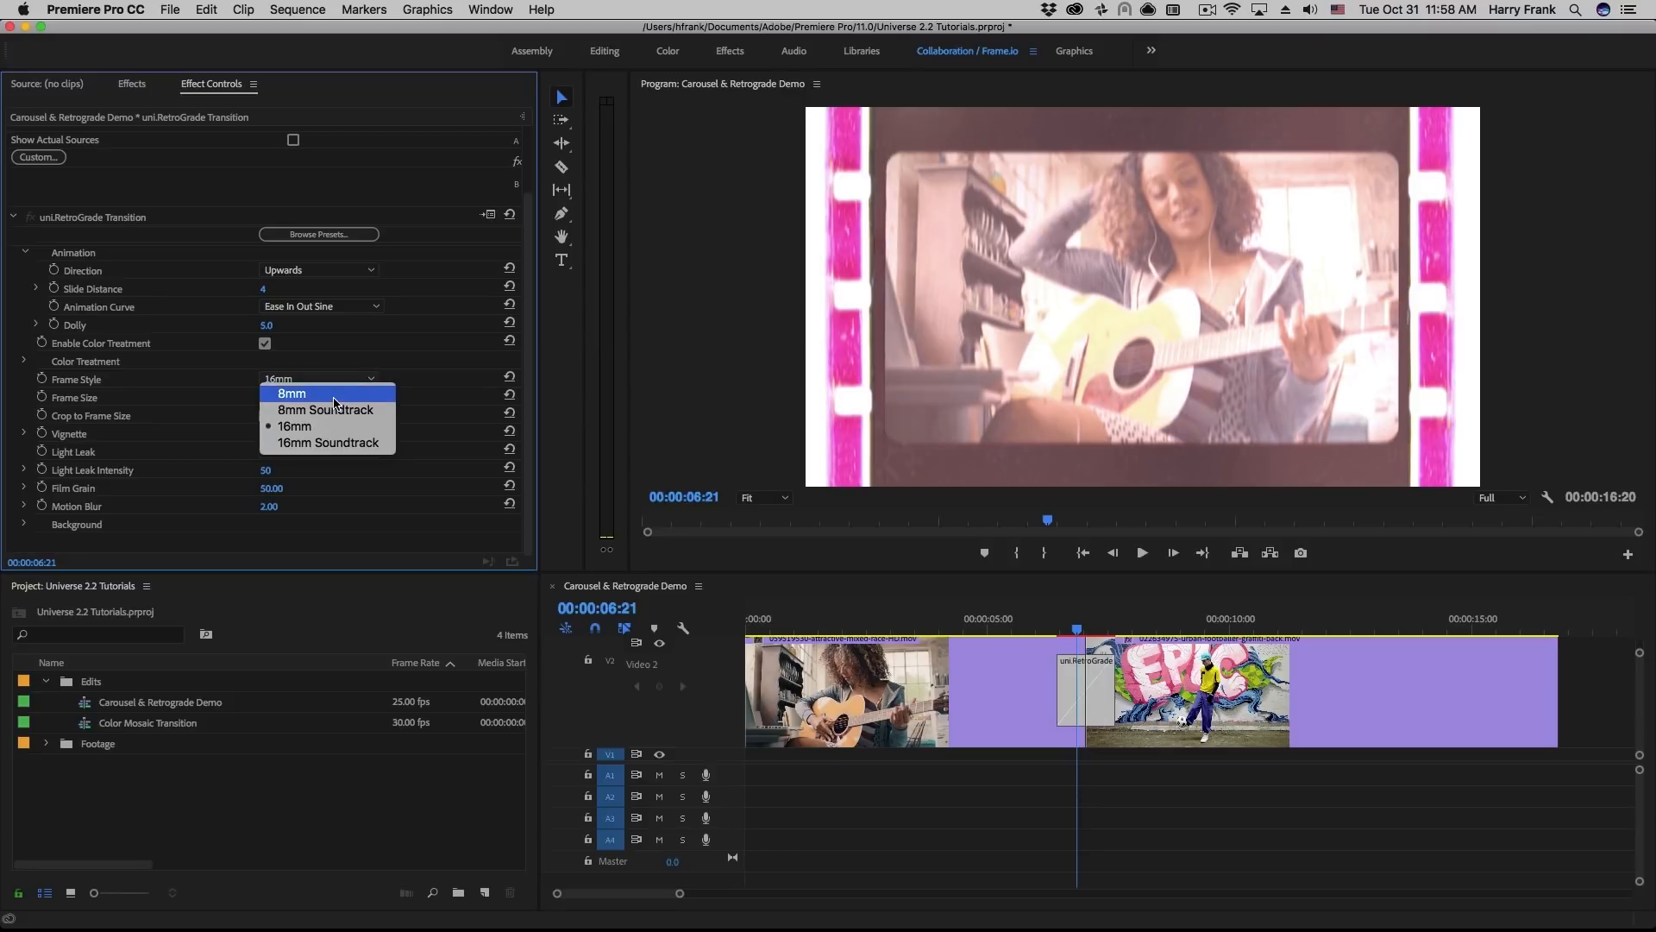
Set Frame Style to 8mm Soundtrack
left_click(292, 392)
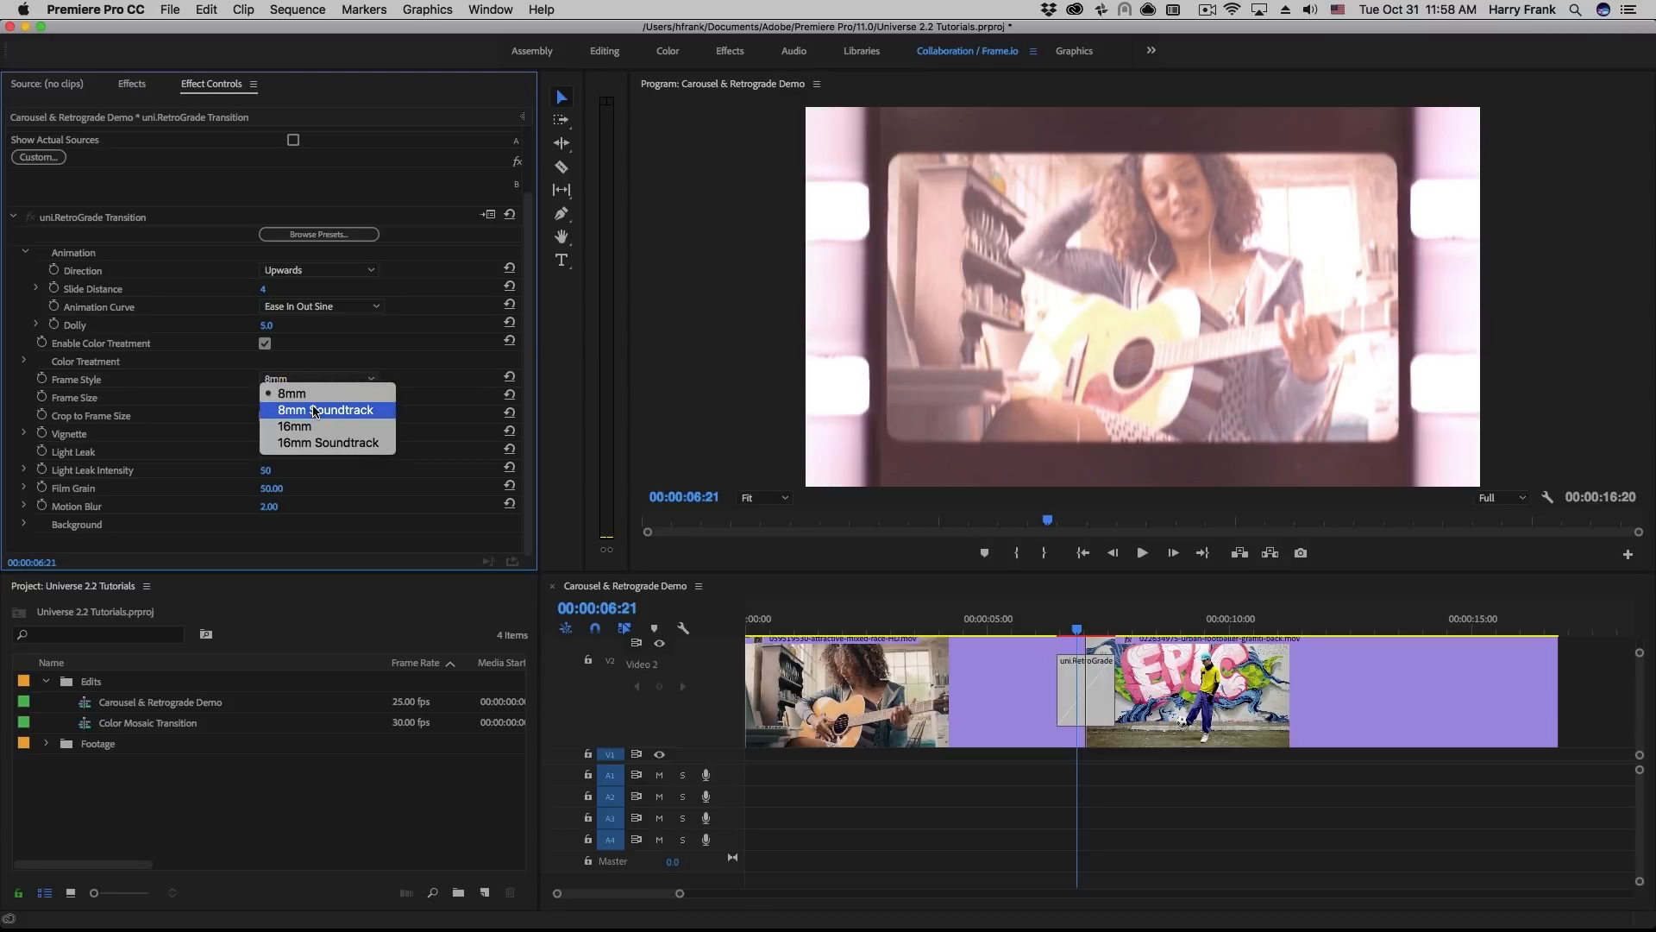
left_click(326, 410)
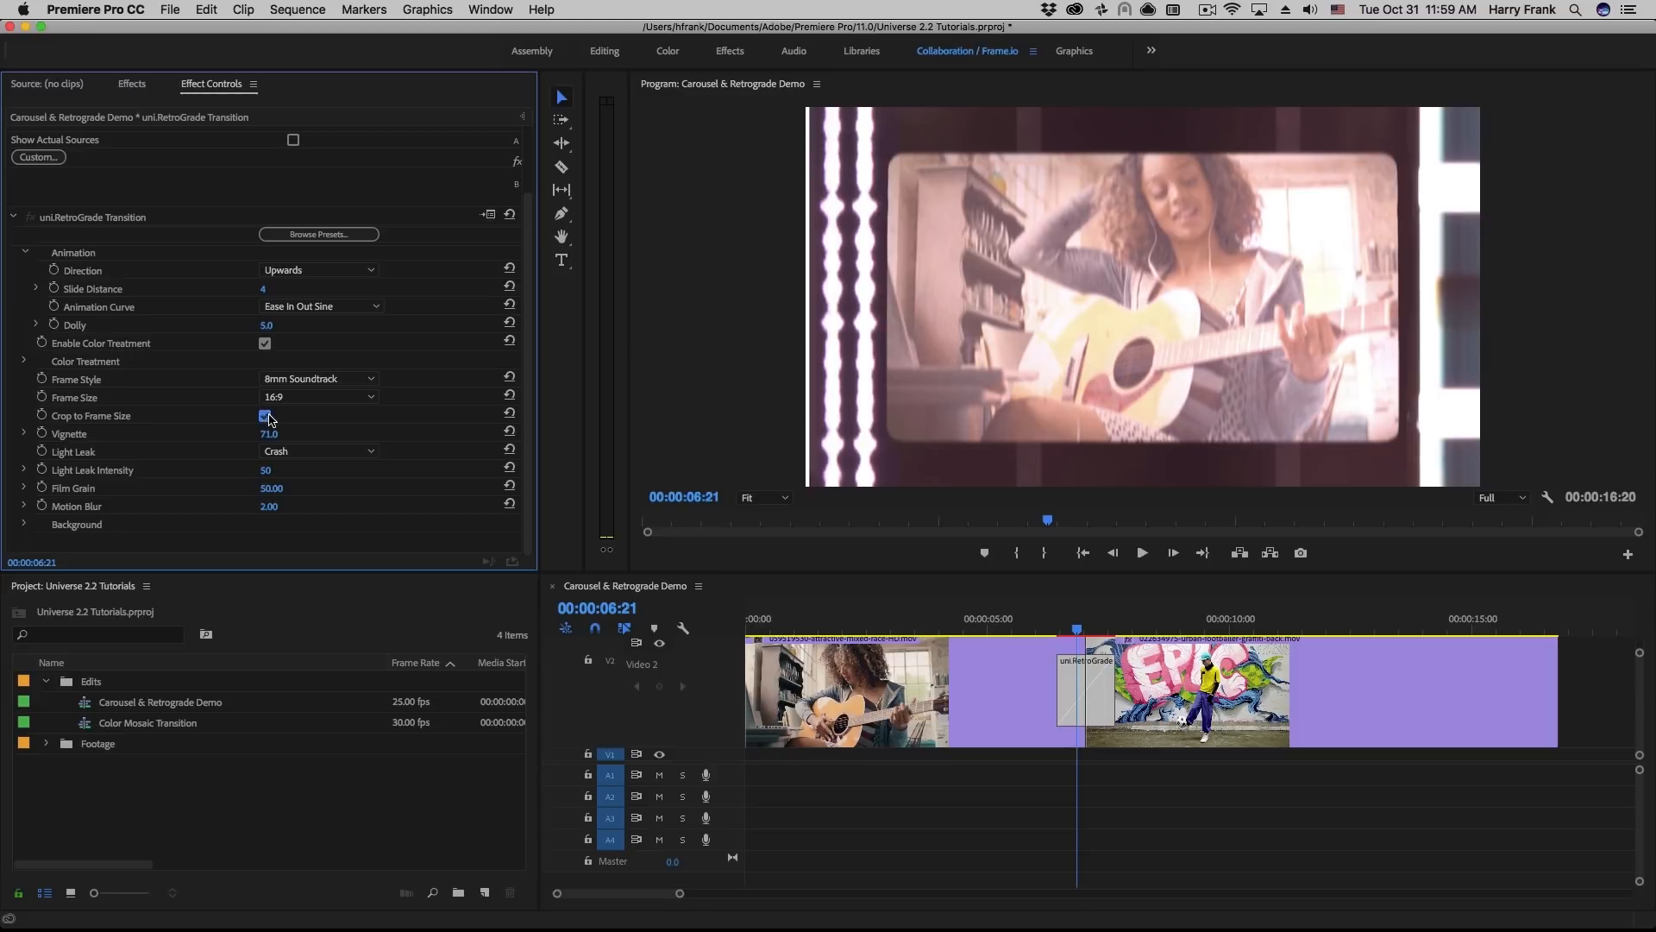
Try Frame Size None and Square, toggle Crop to Frame Size, and settle on 16:9 with crop on
left_click(317, 396)
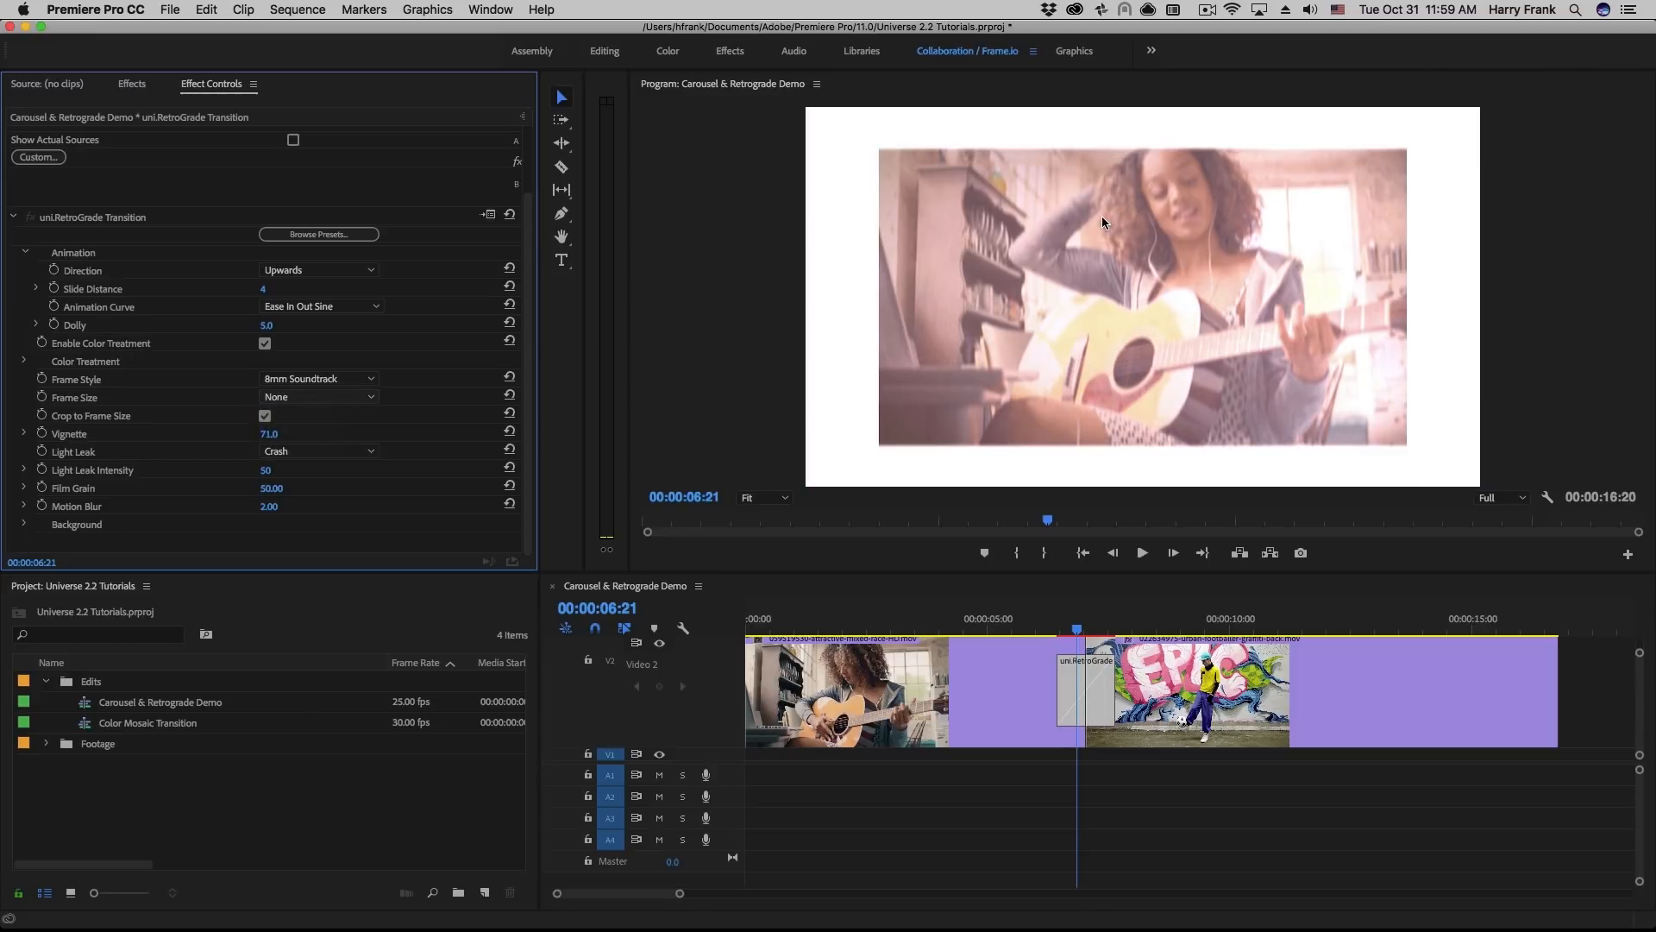
left_click(317, 397)
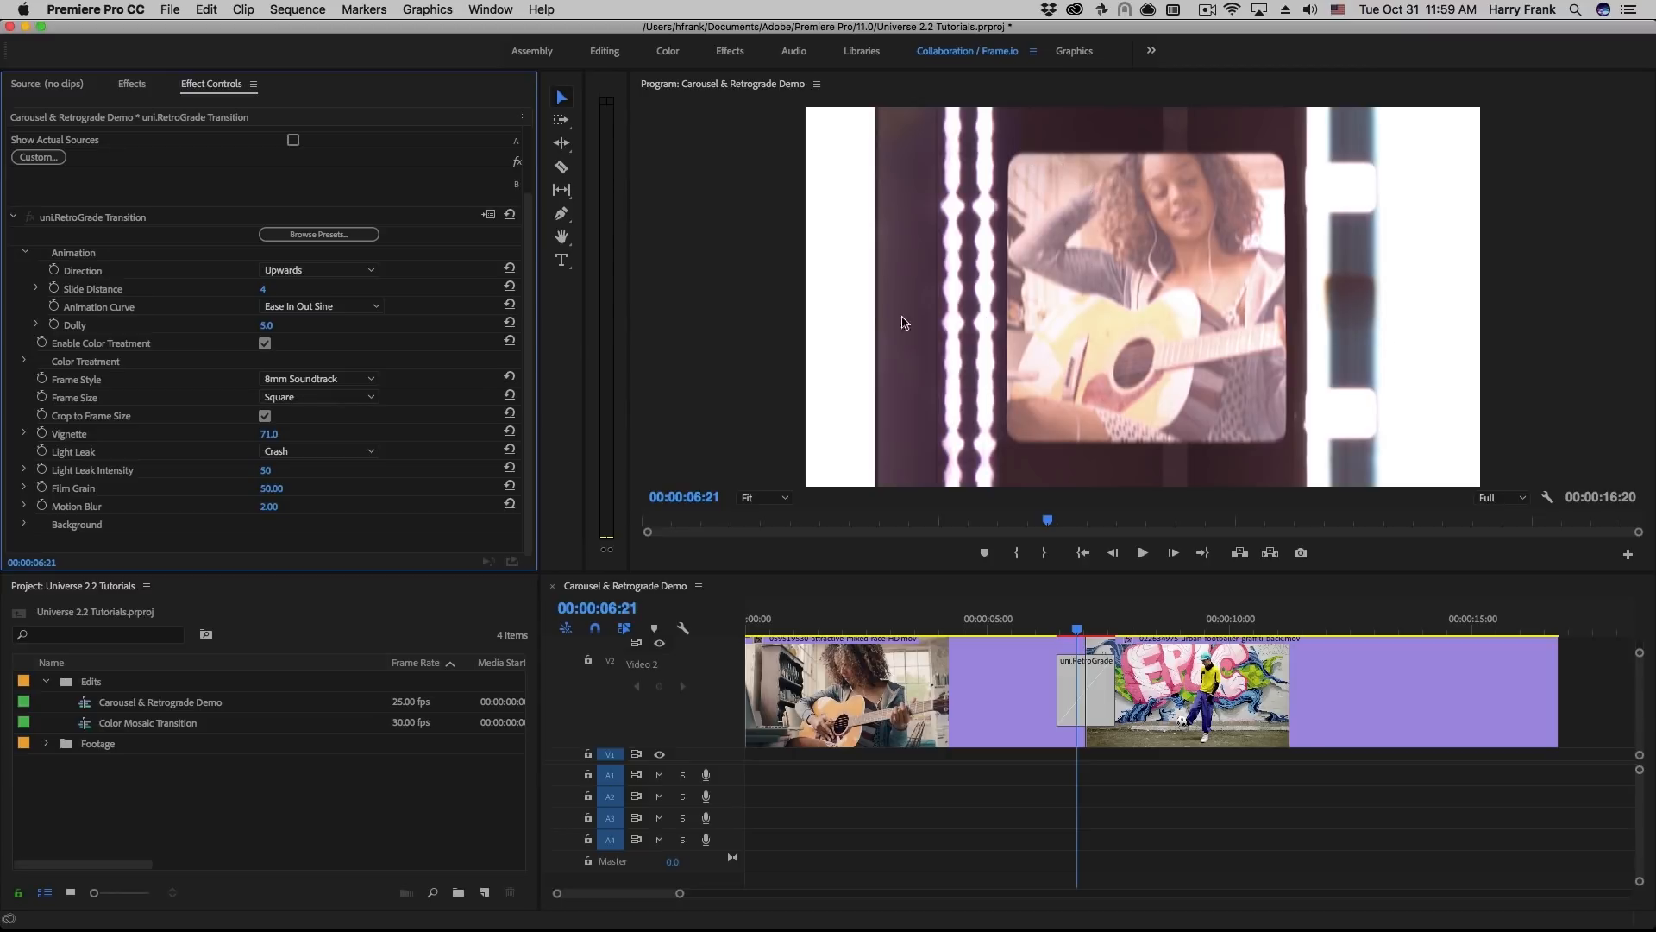
left_click(265, 416)
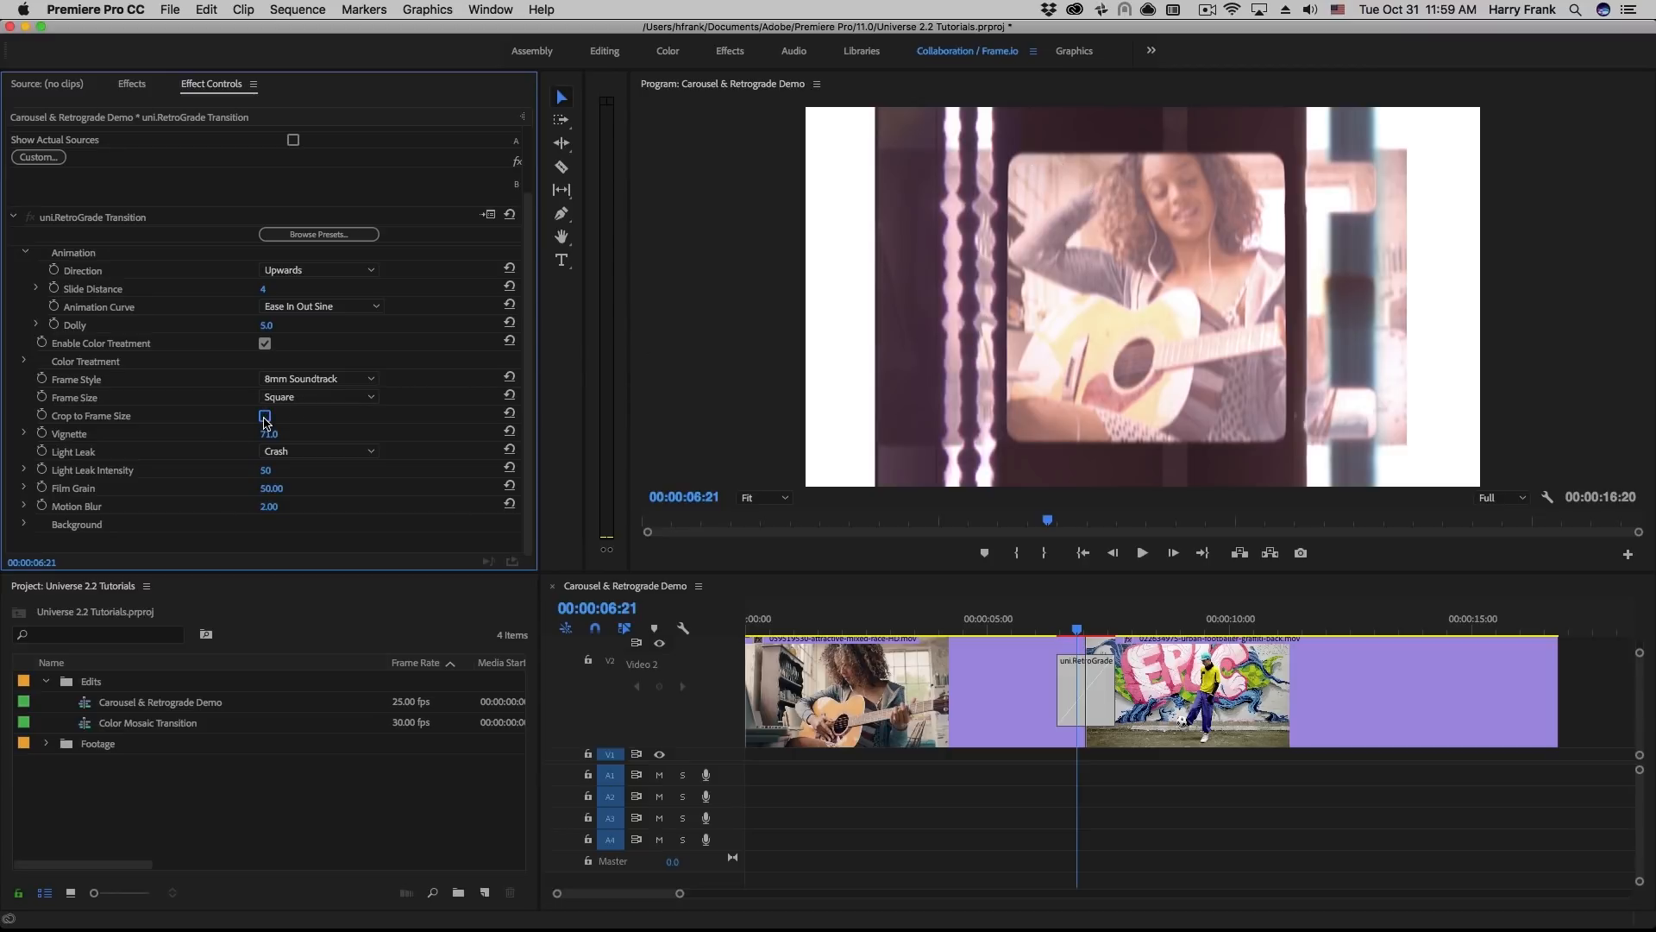
left_click(263, 416)
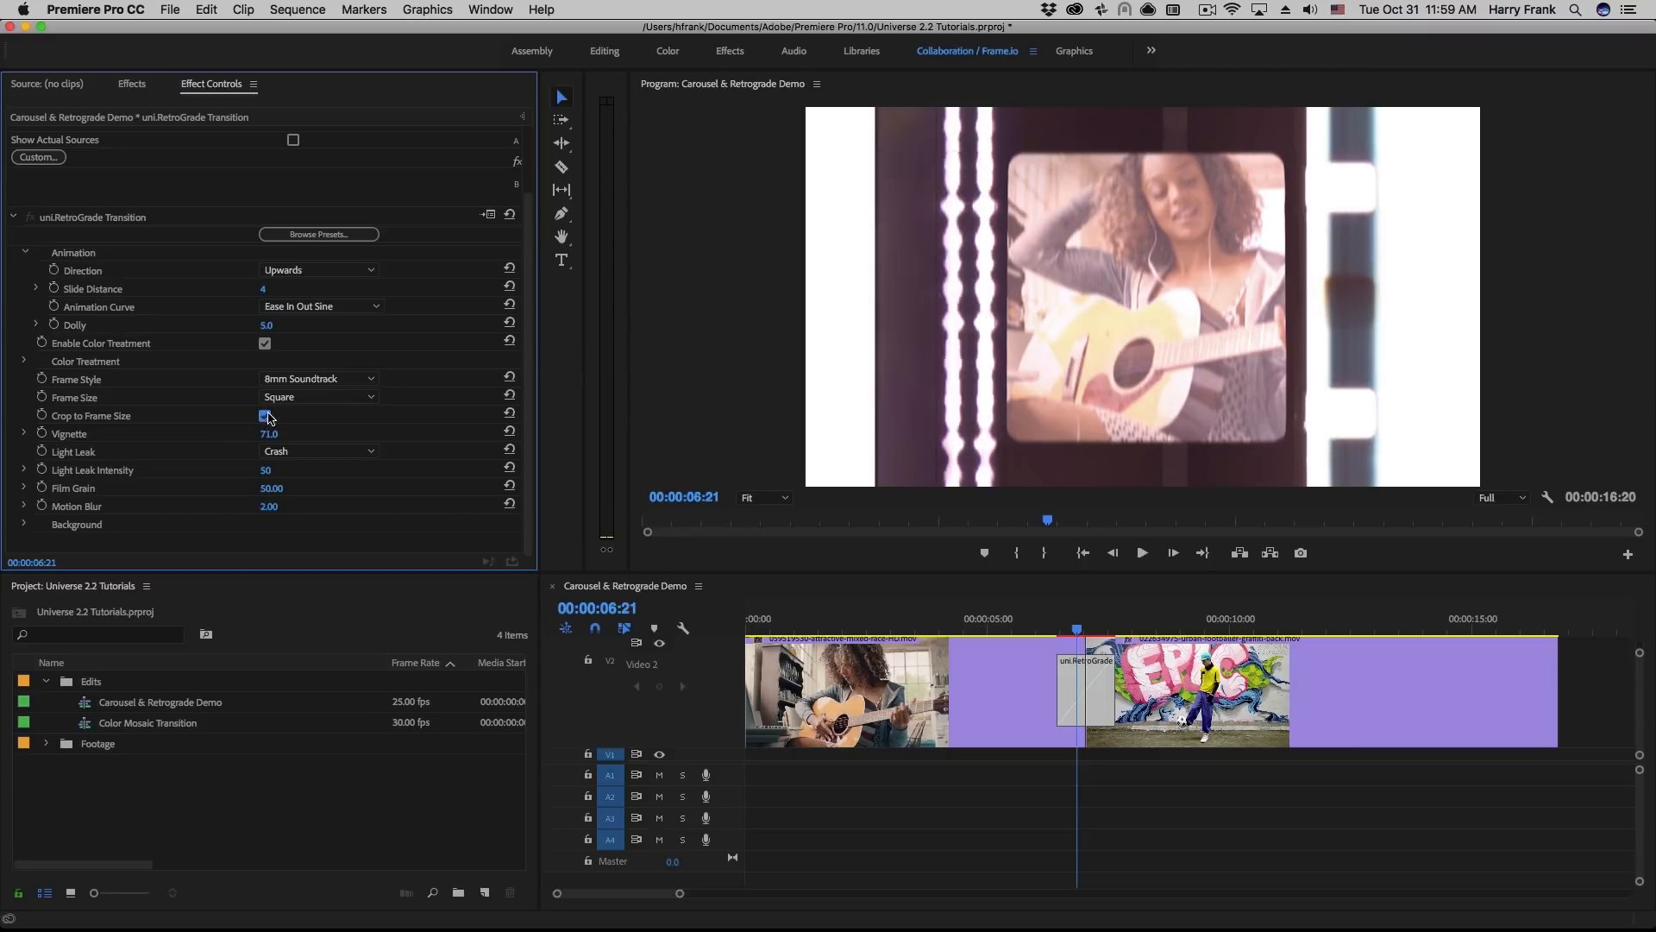
left_click(318, 397)
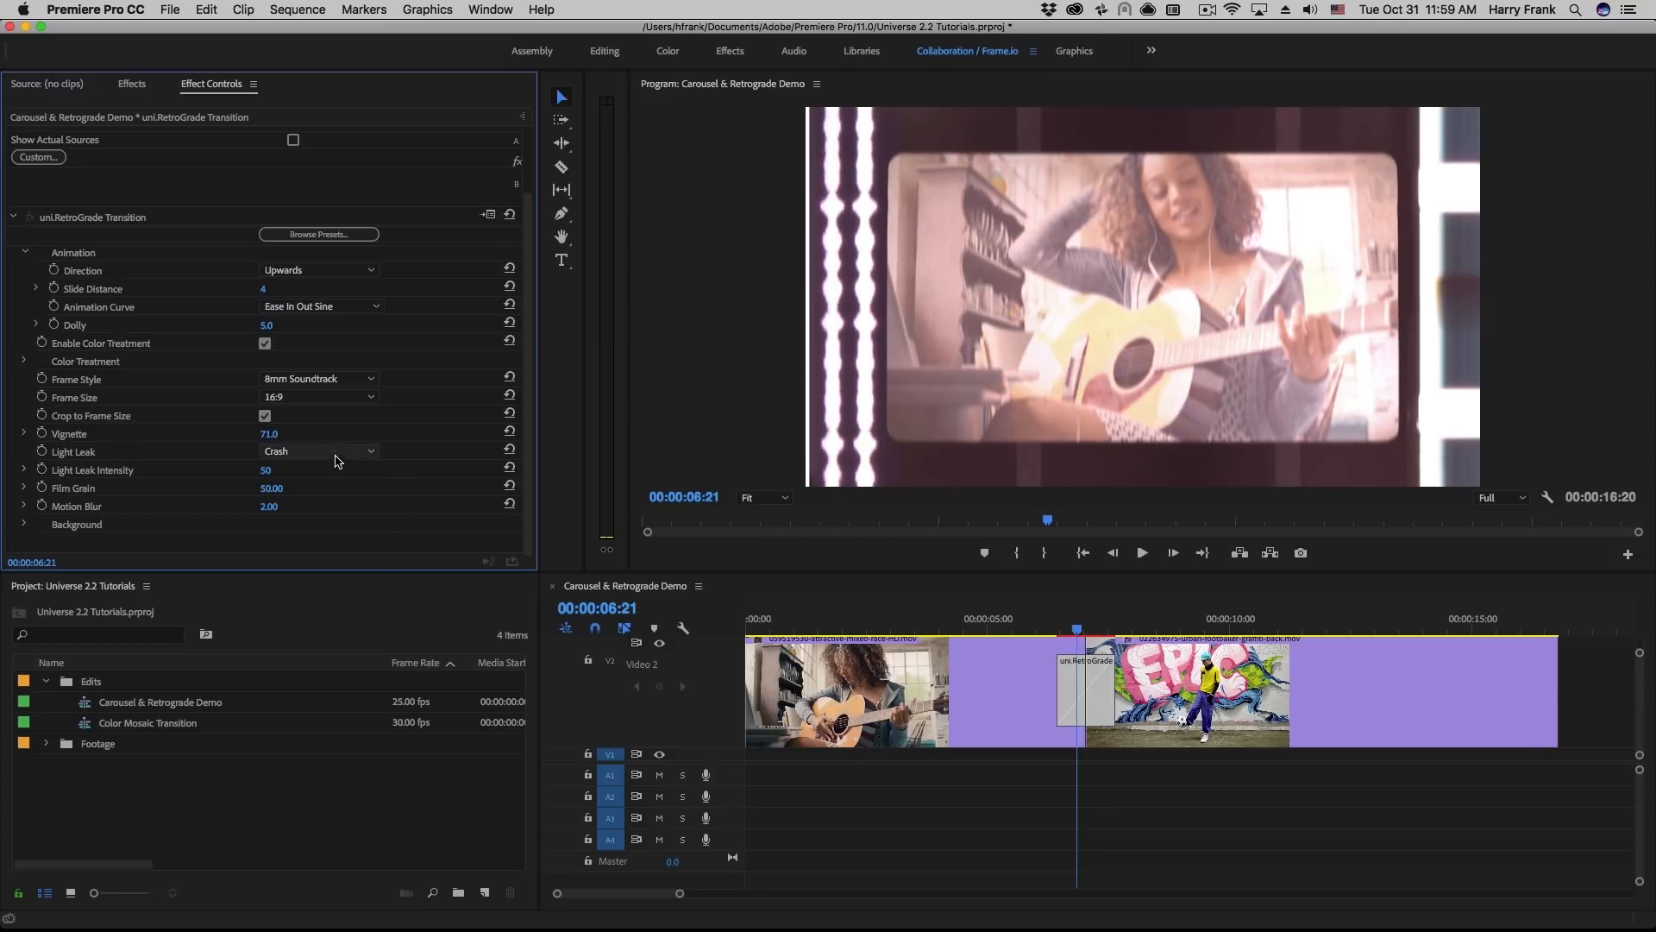
Set the transition's Light Leak to Wipe Horizontal
left_click(317, 450)
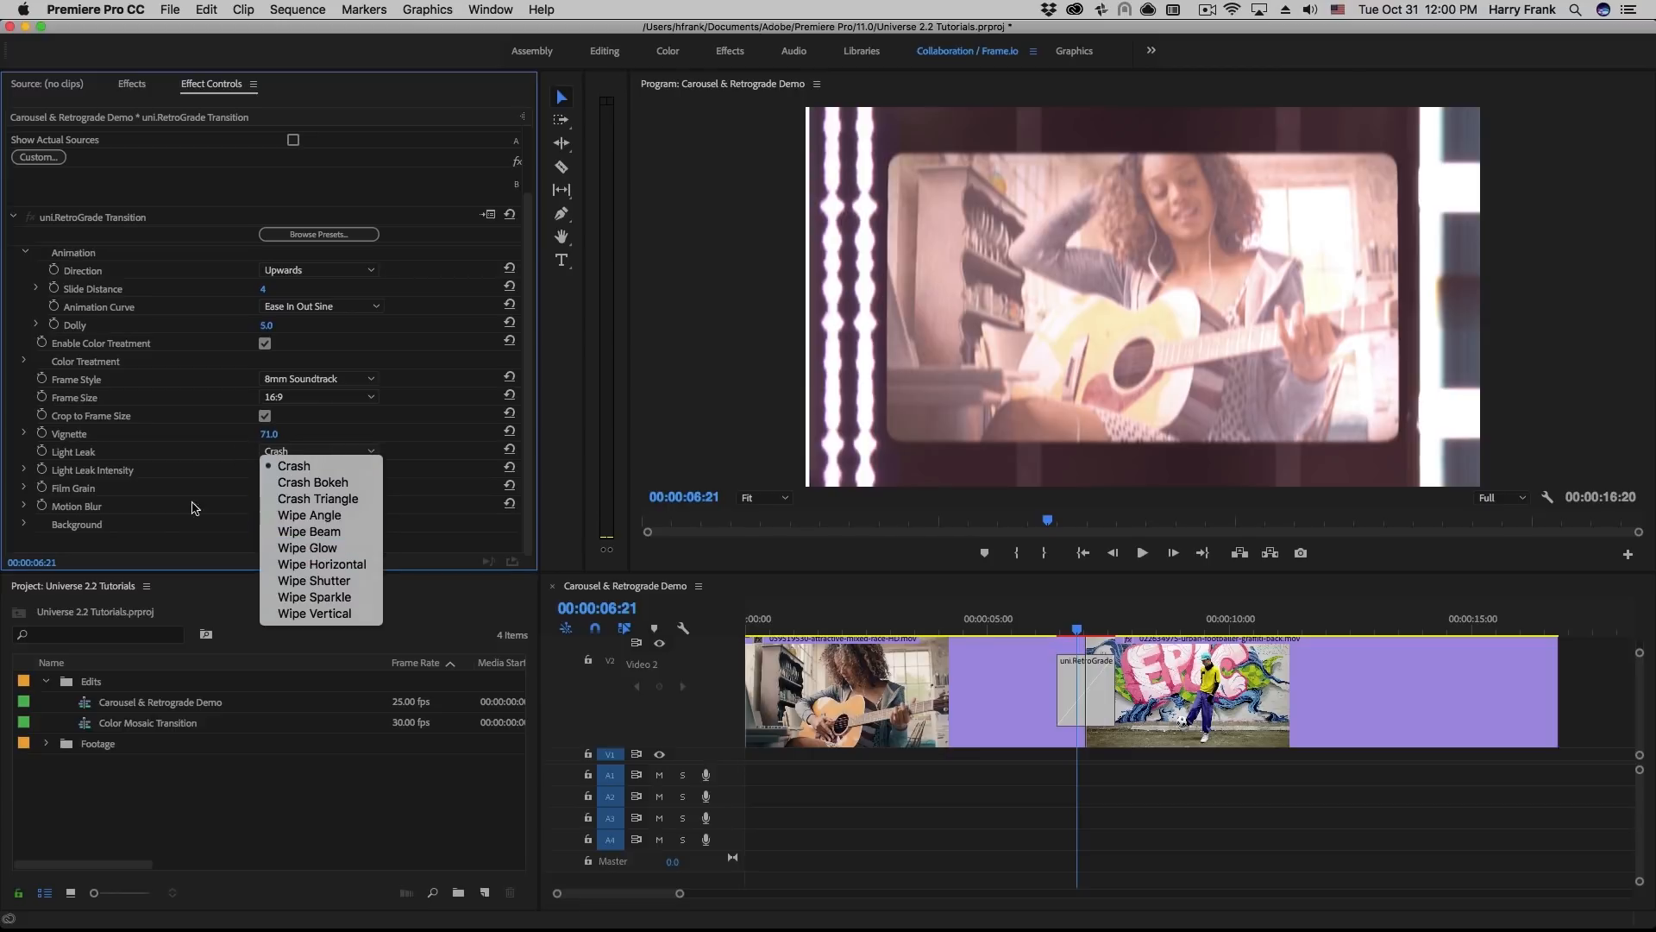
mouse_move(321, 563)
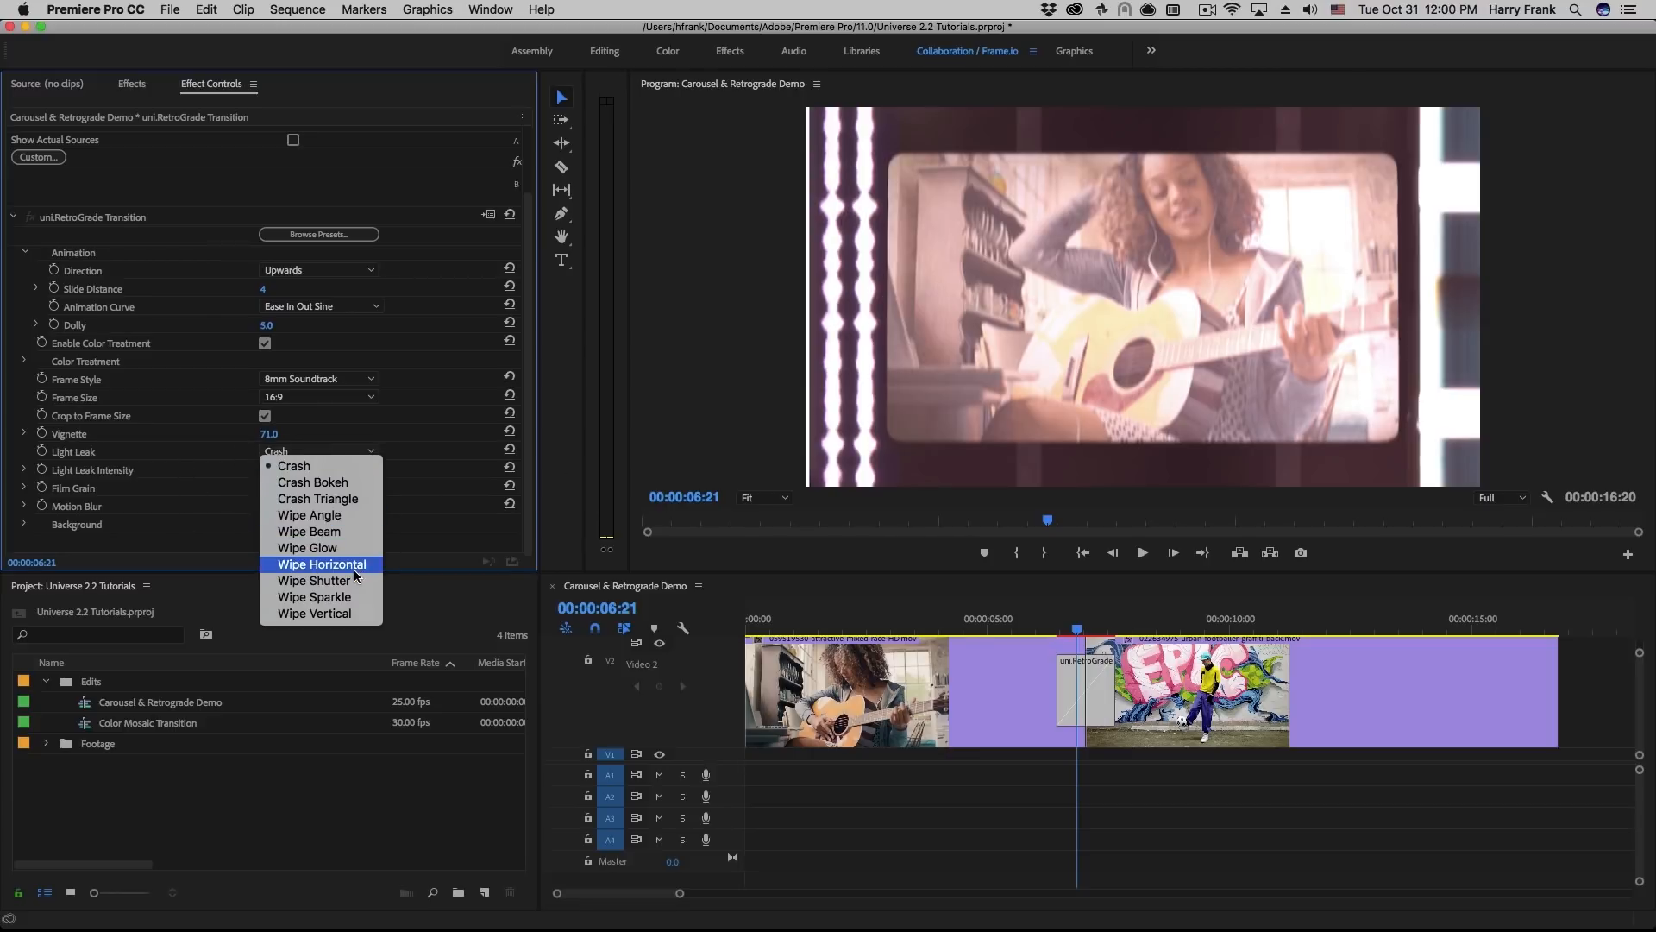
left_click(321, 563)
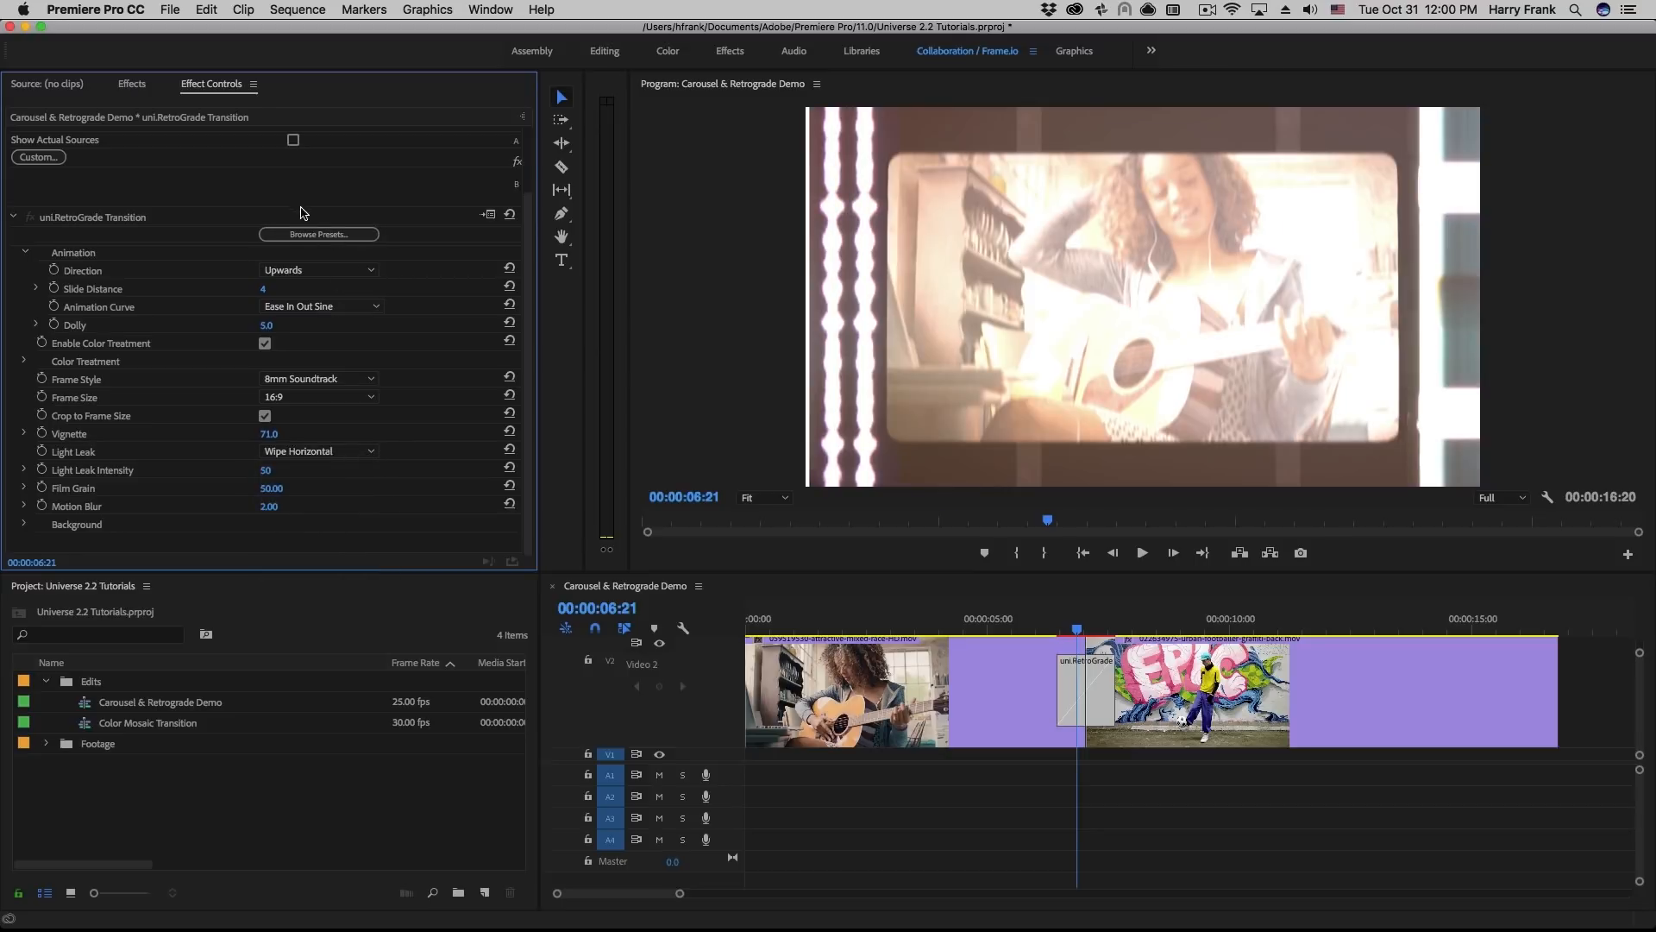
Apply the Crash preset under Light Leaks from the preset browser
left_click(318, 233)
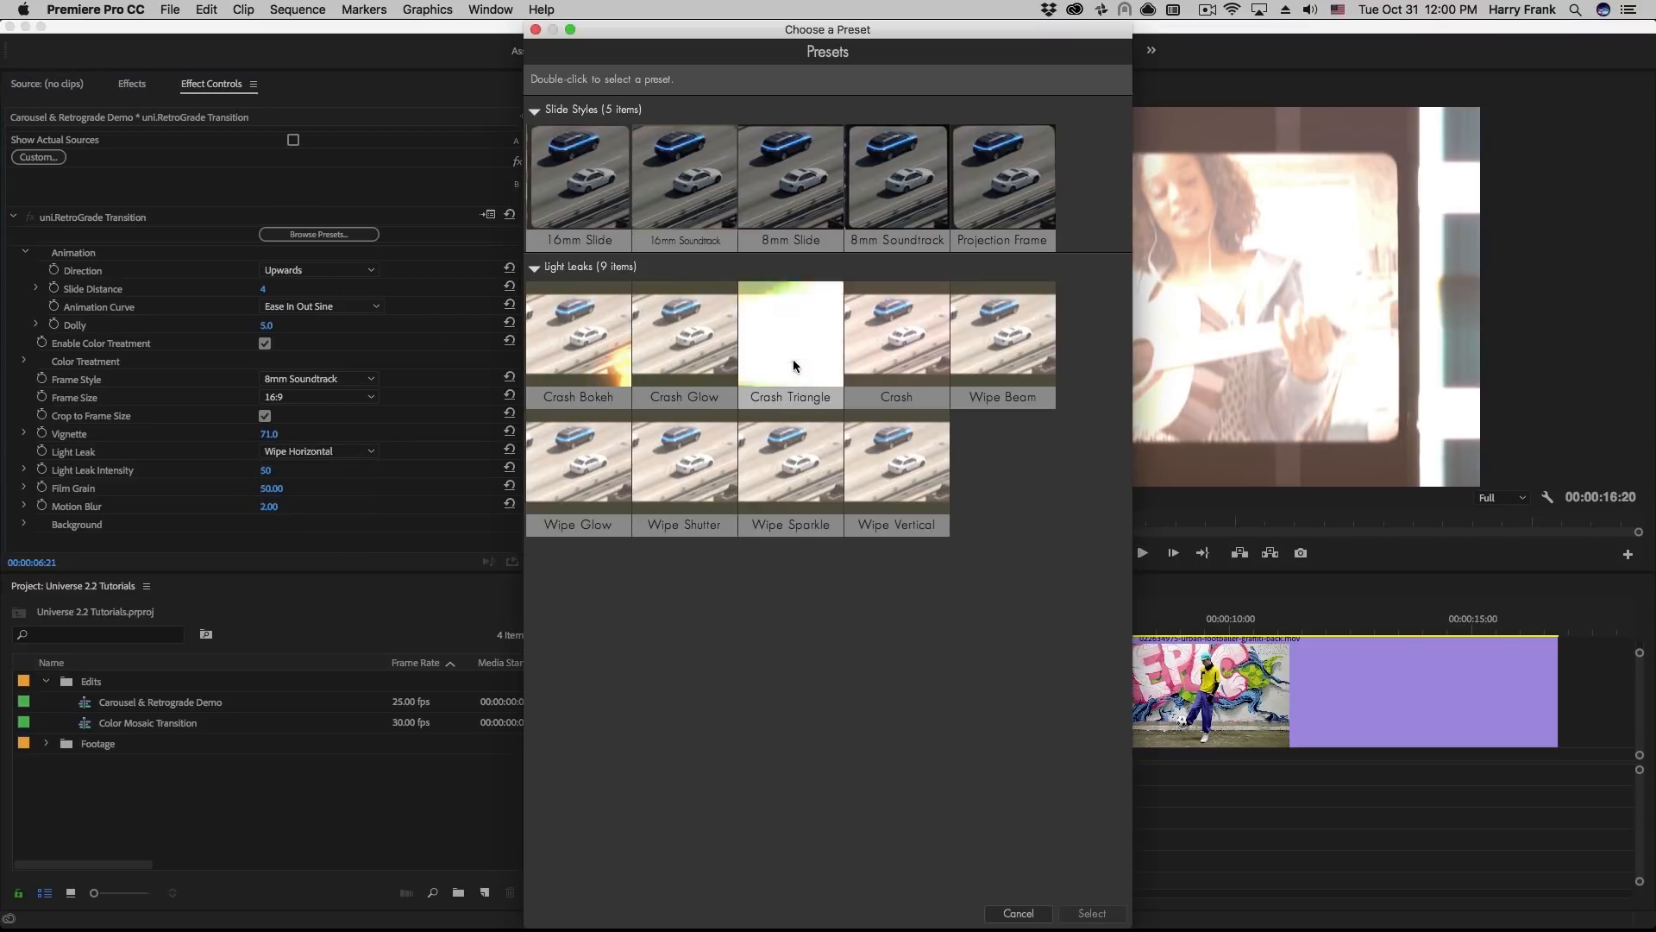
left_click(895, 333)
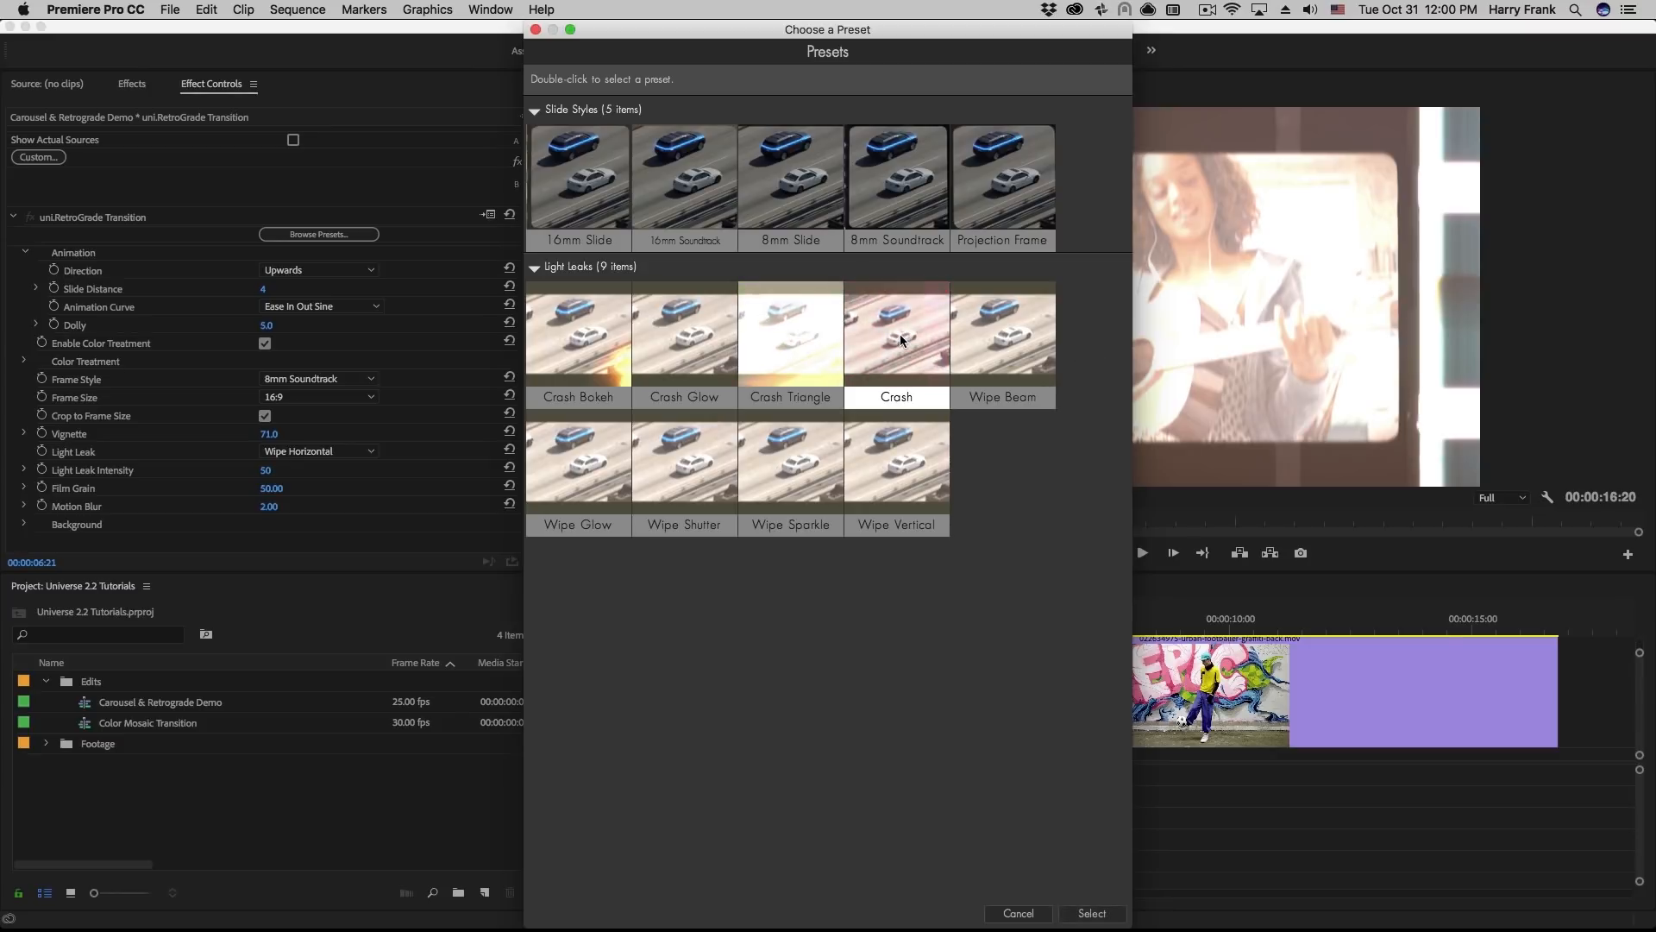
double_click(896, 333)
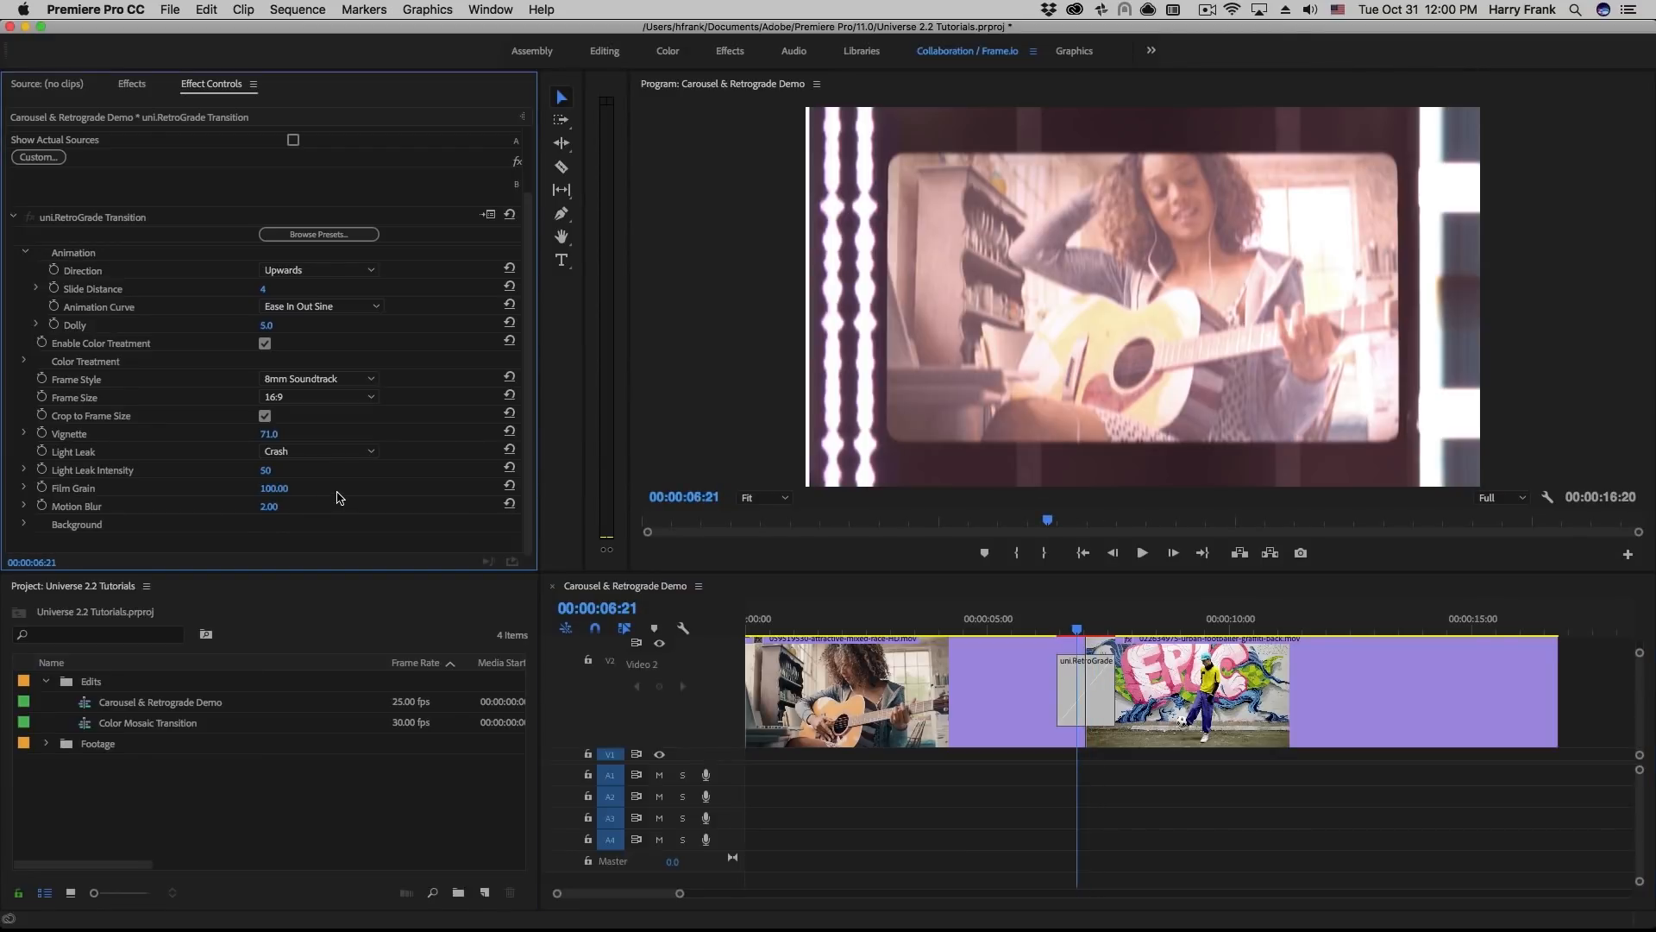
mouse_move(48, 362)
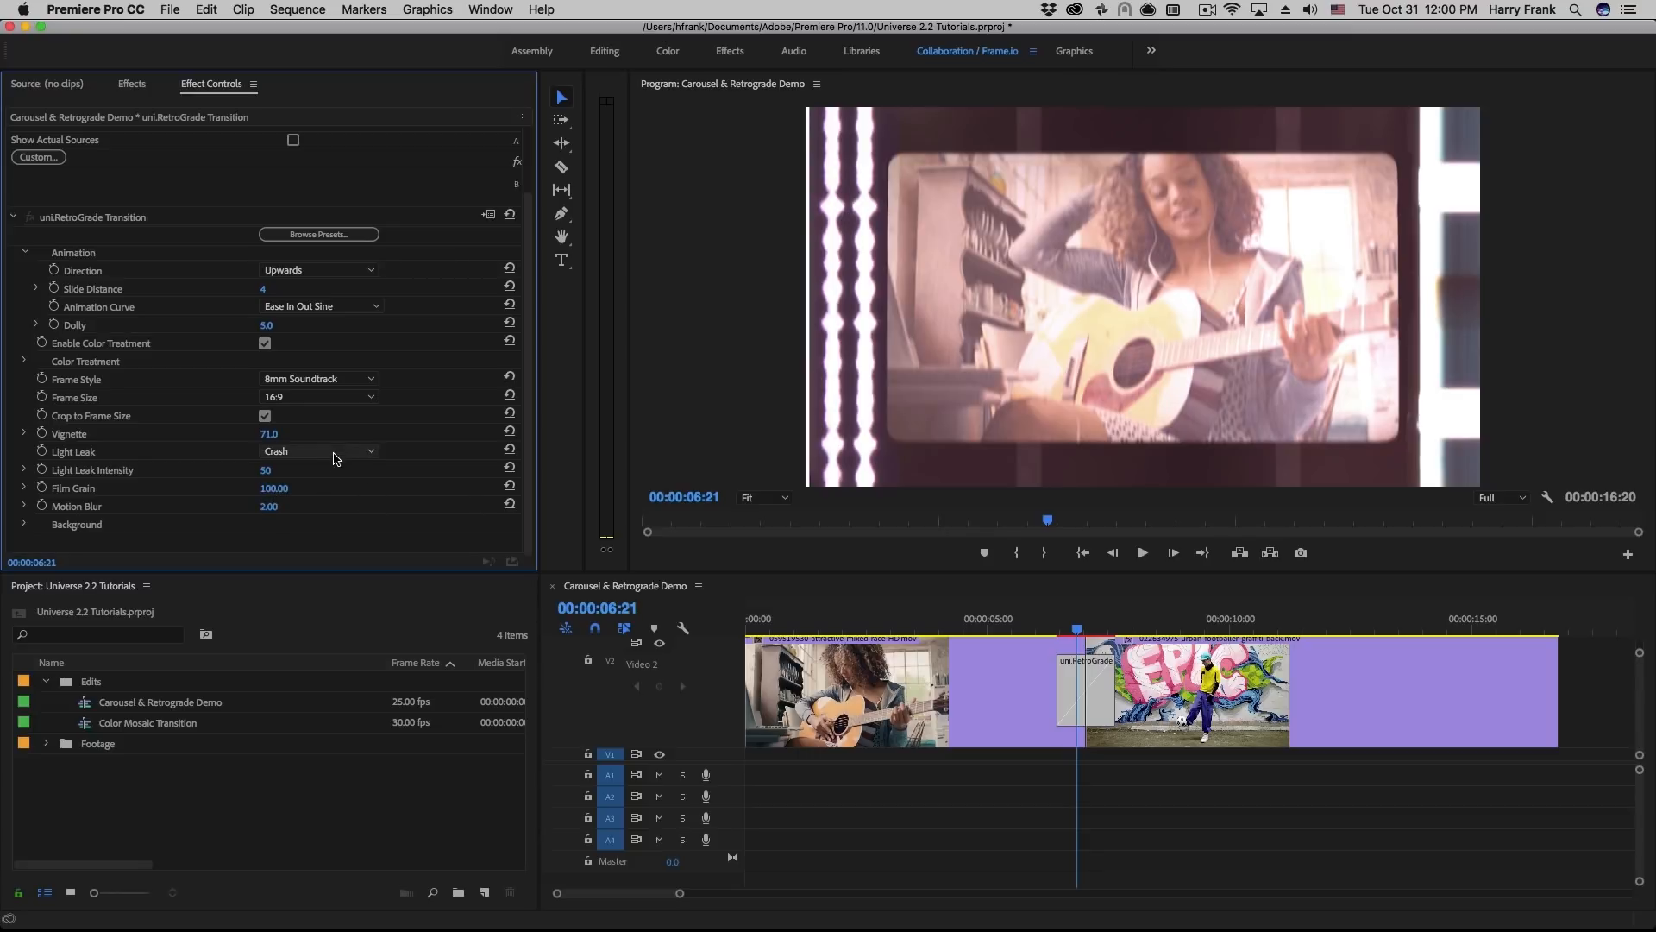
mouse_move(1013, 297)
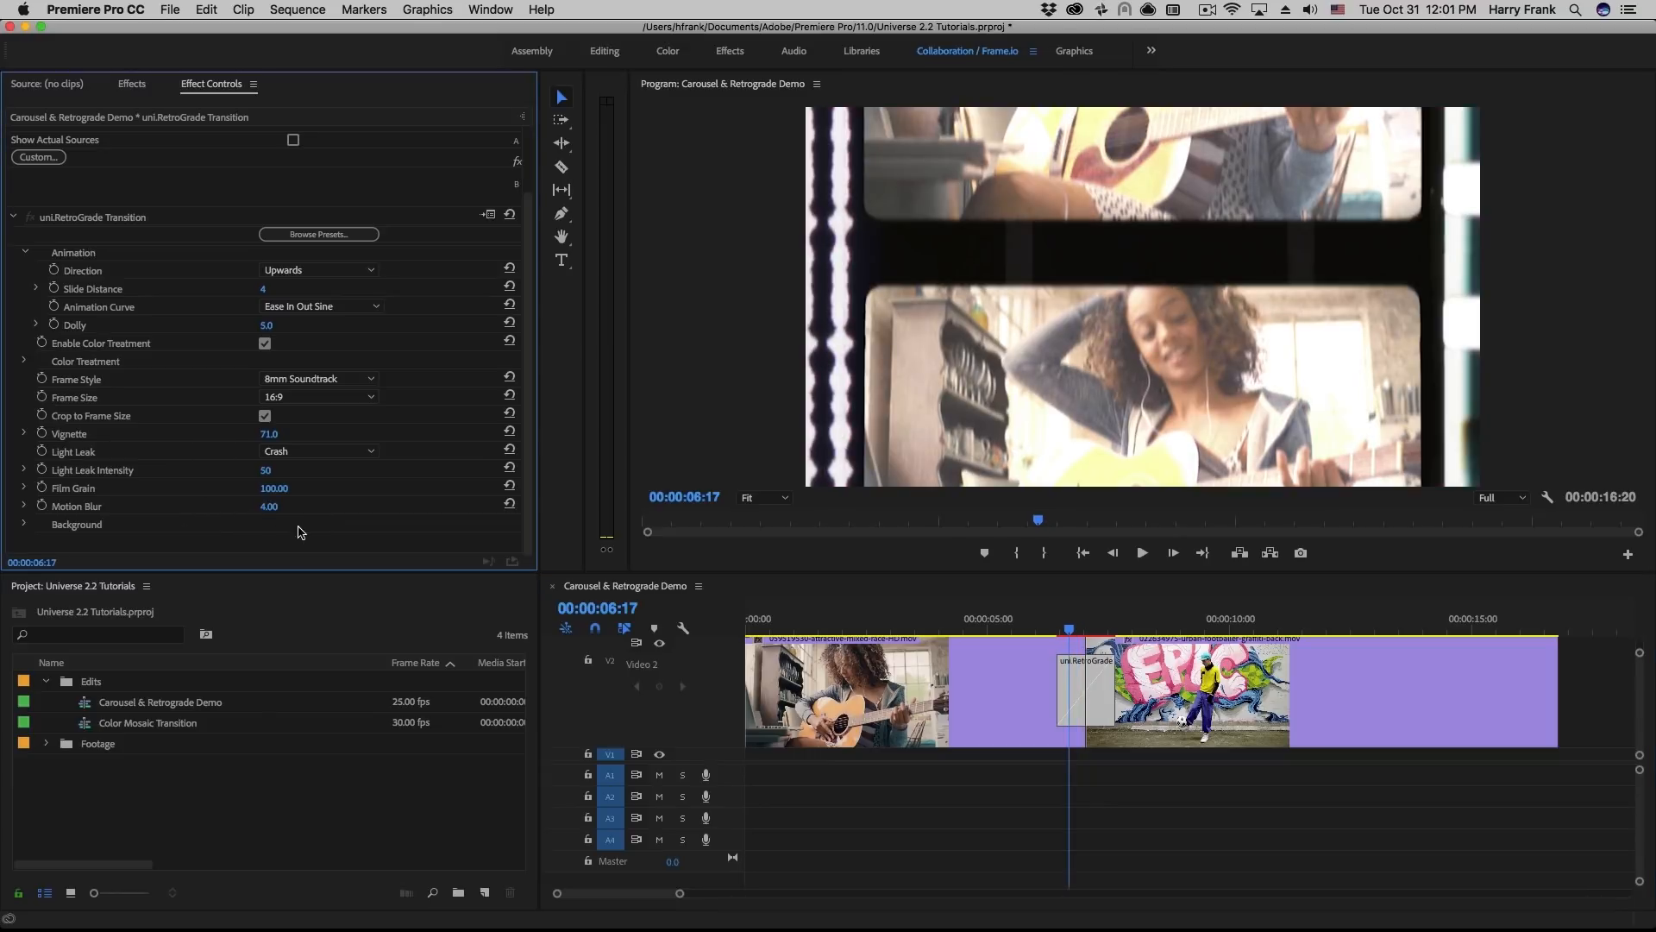
Expand the transition's Background settings
left_click(1080, 631)
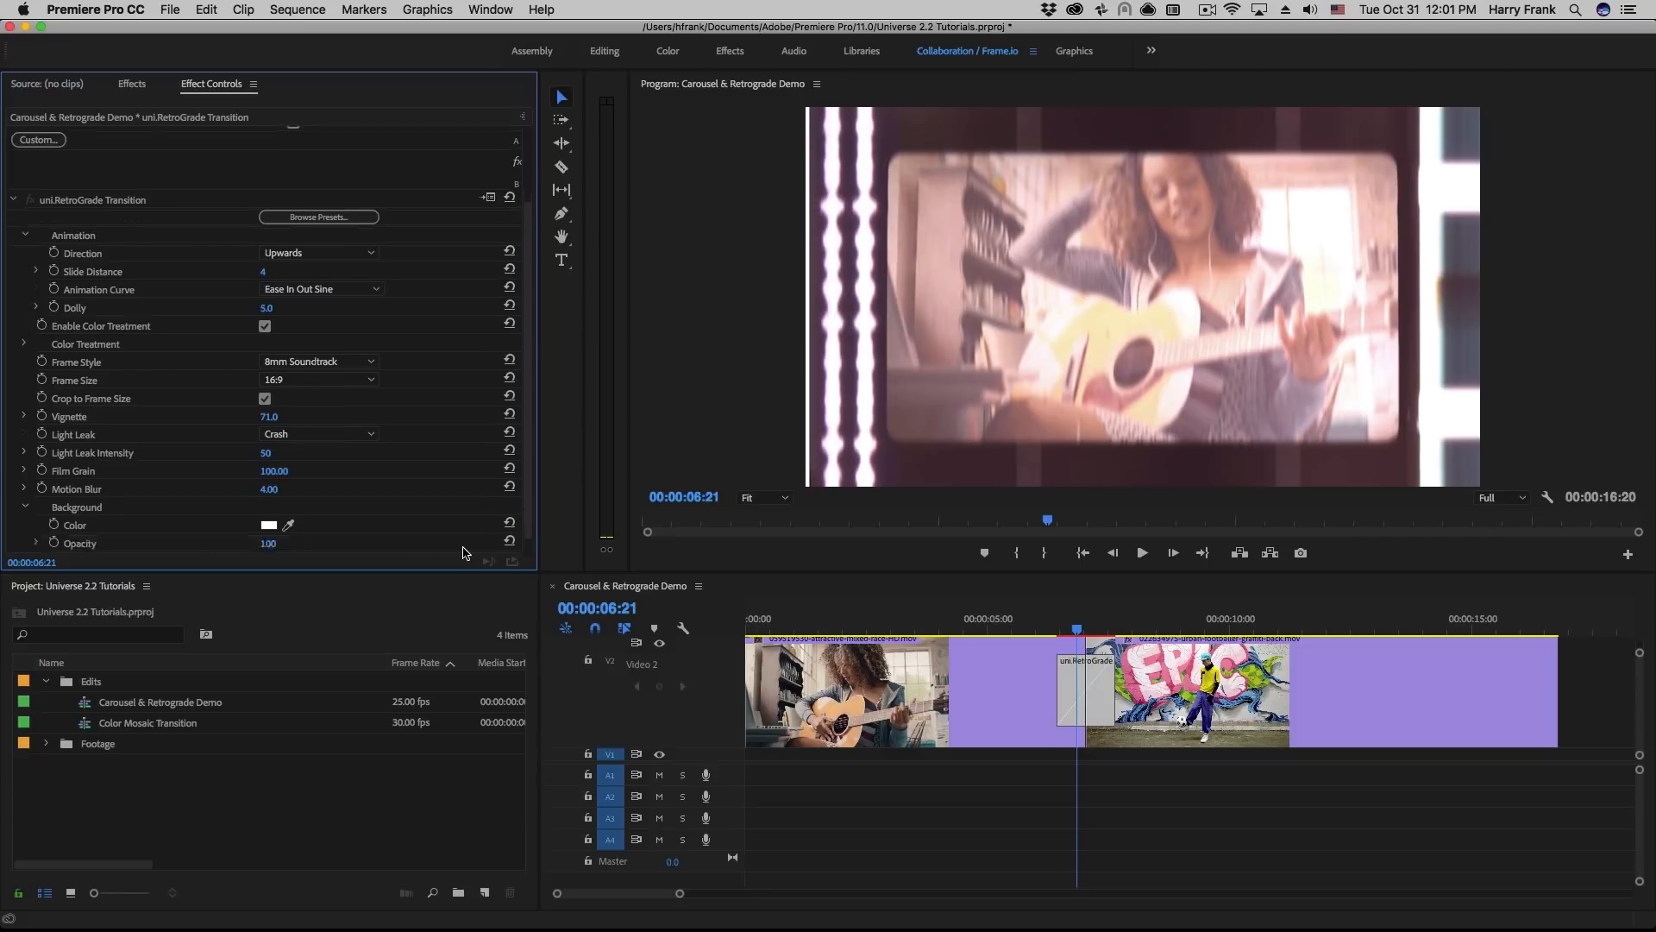
Pick red as the Background colour and set its Opacity to 0
left_click(271, 524)
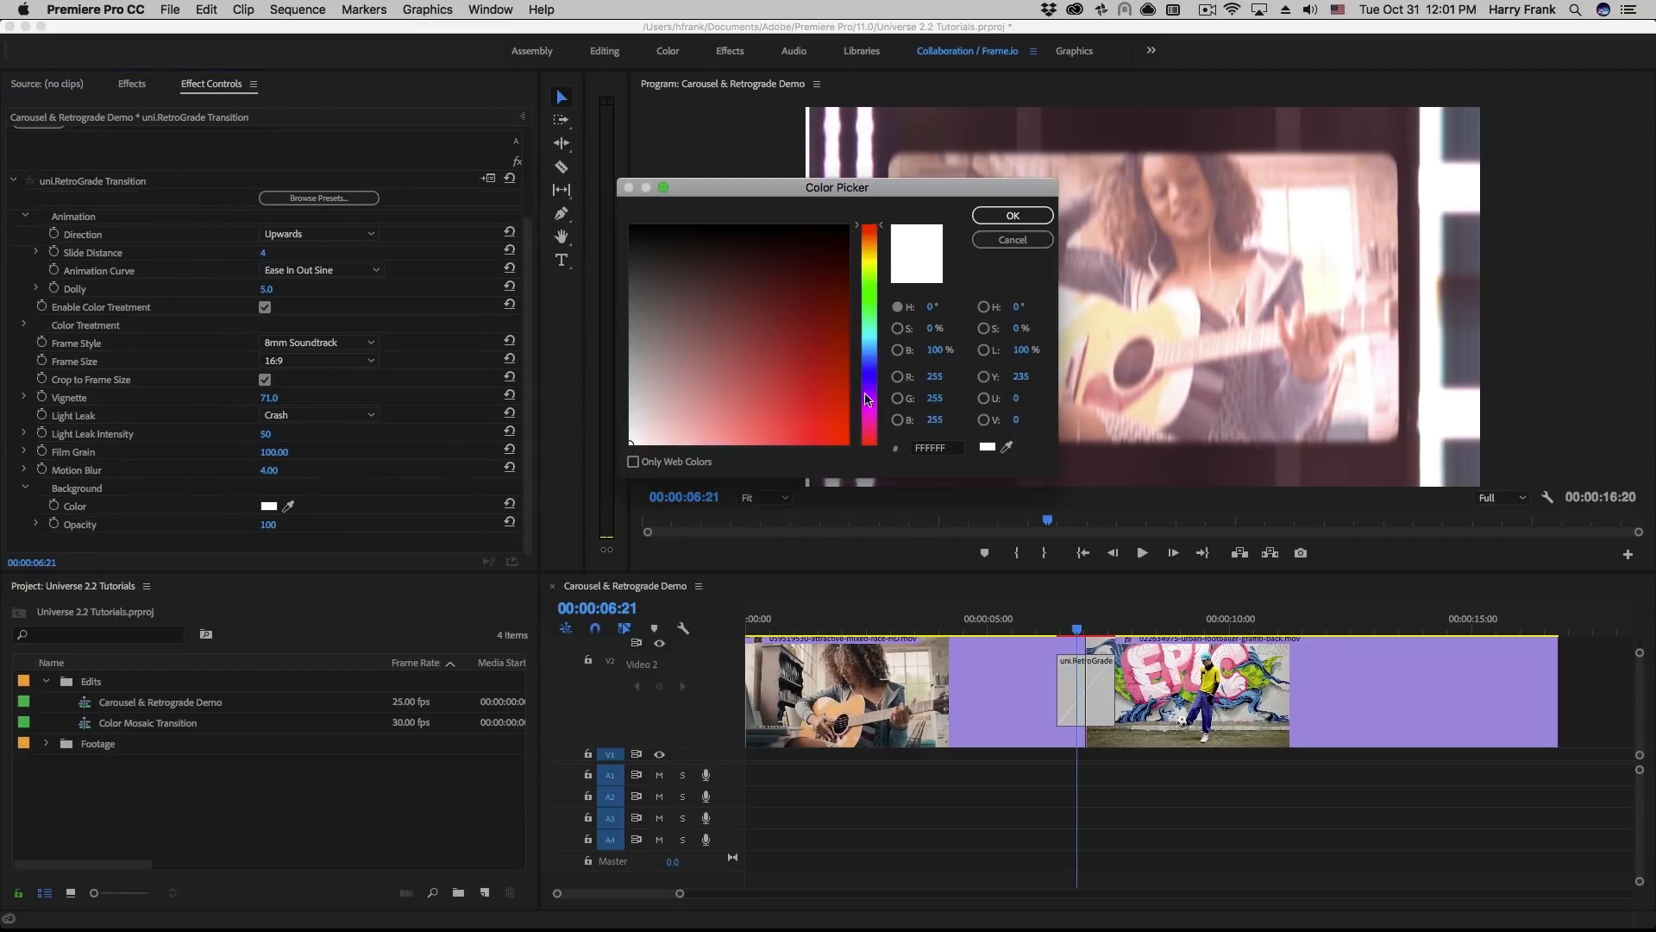
left_click(1009, 215)
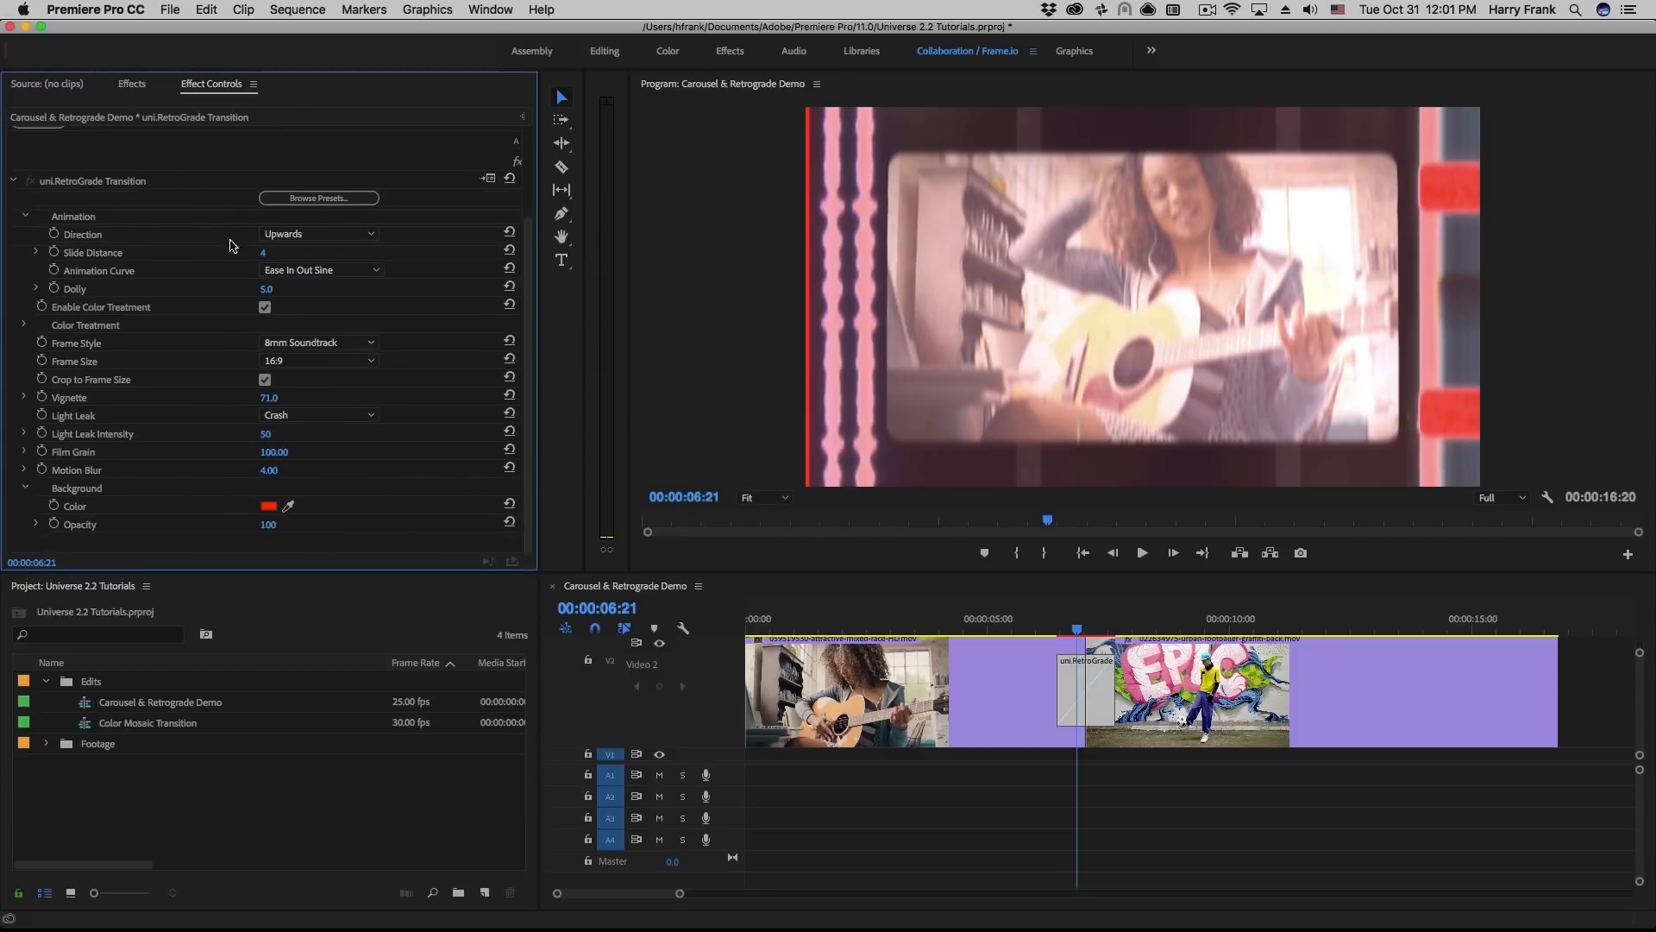
left_click(269, 525)
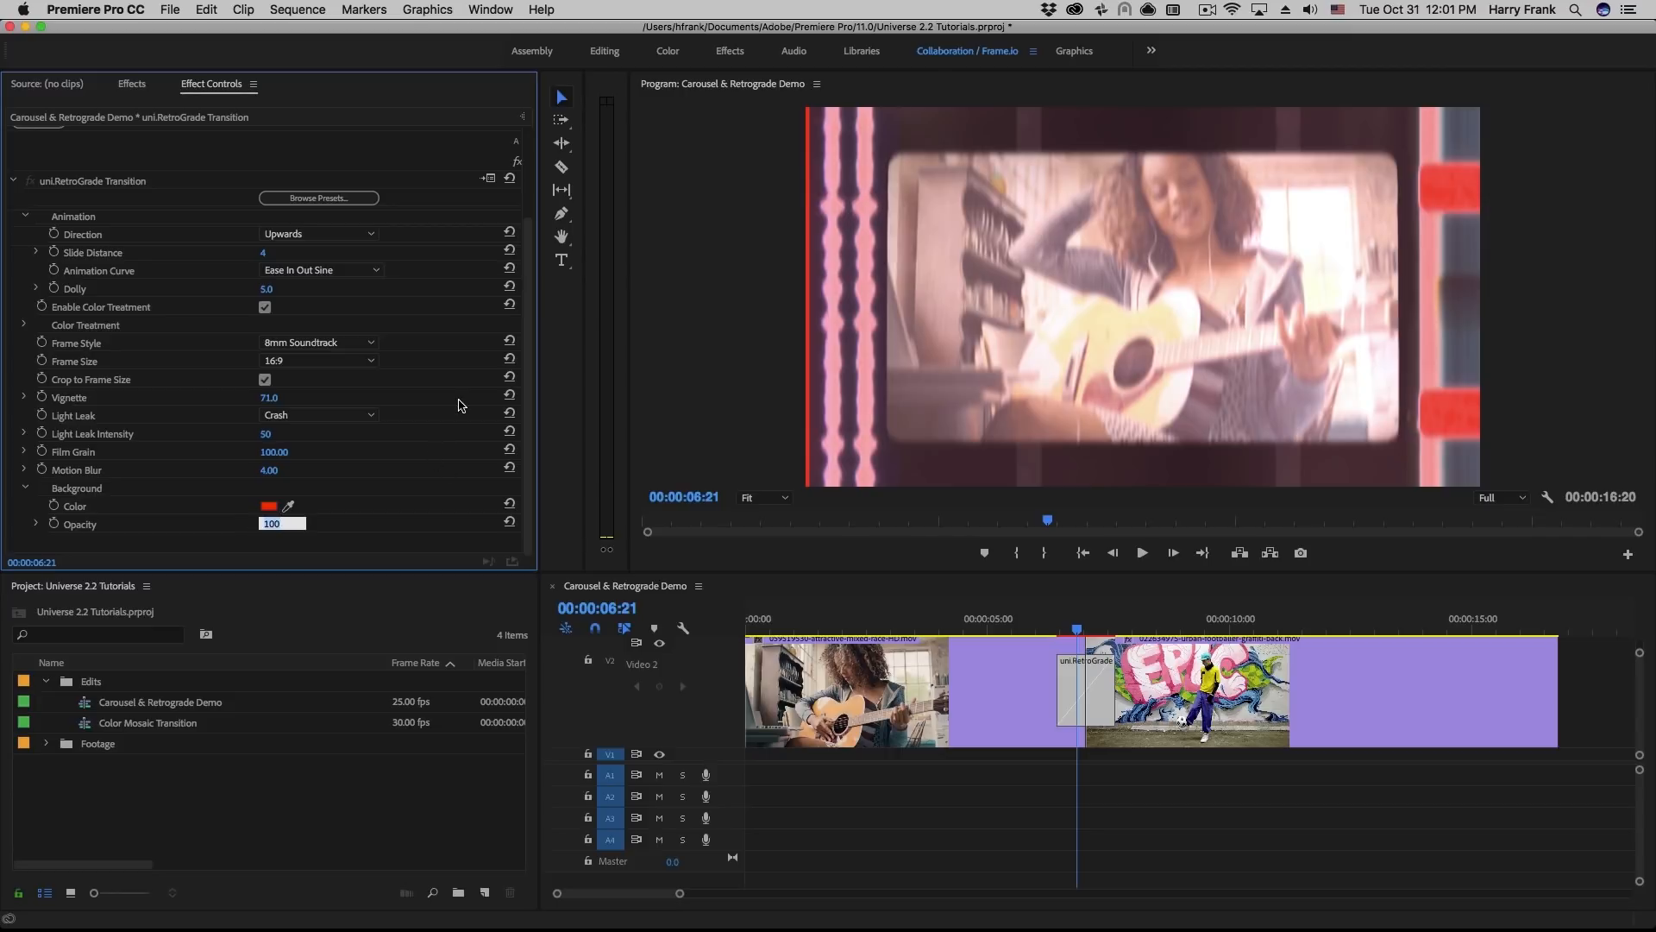
type("0")
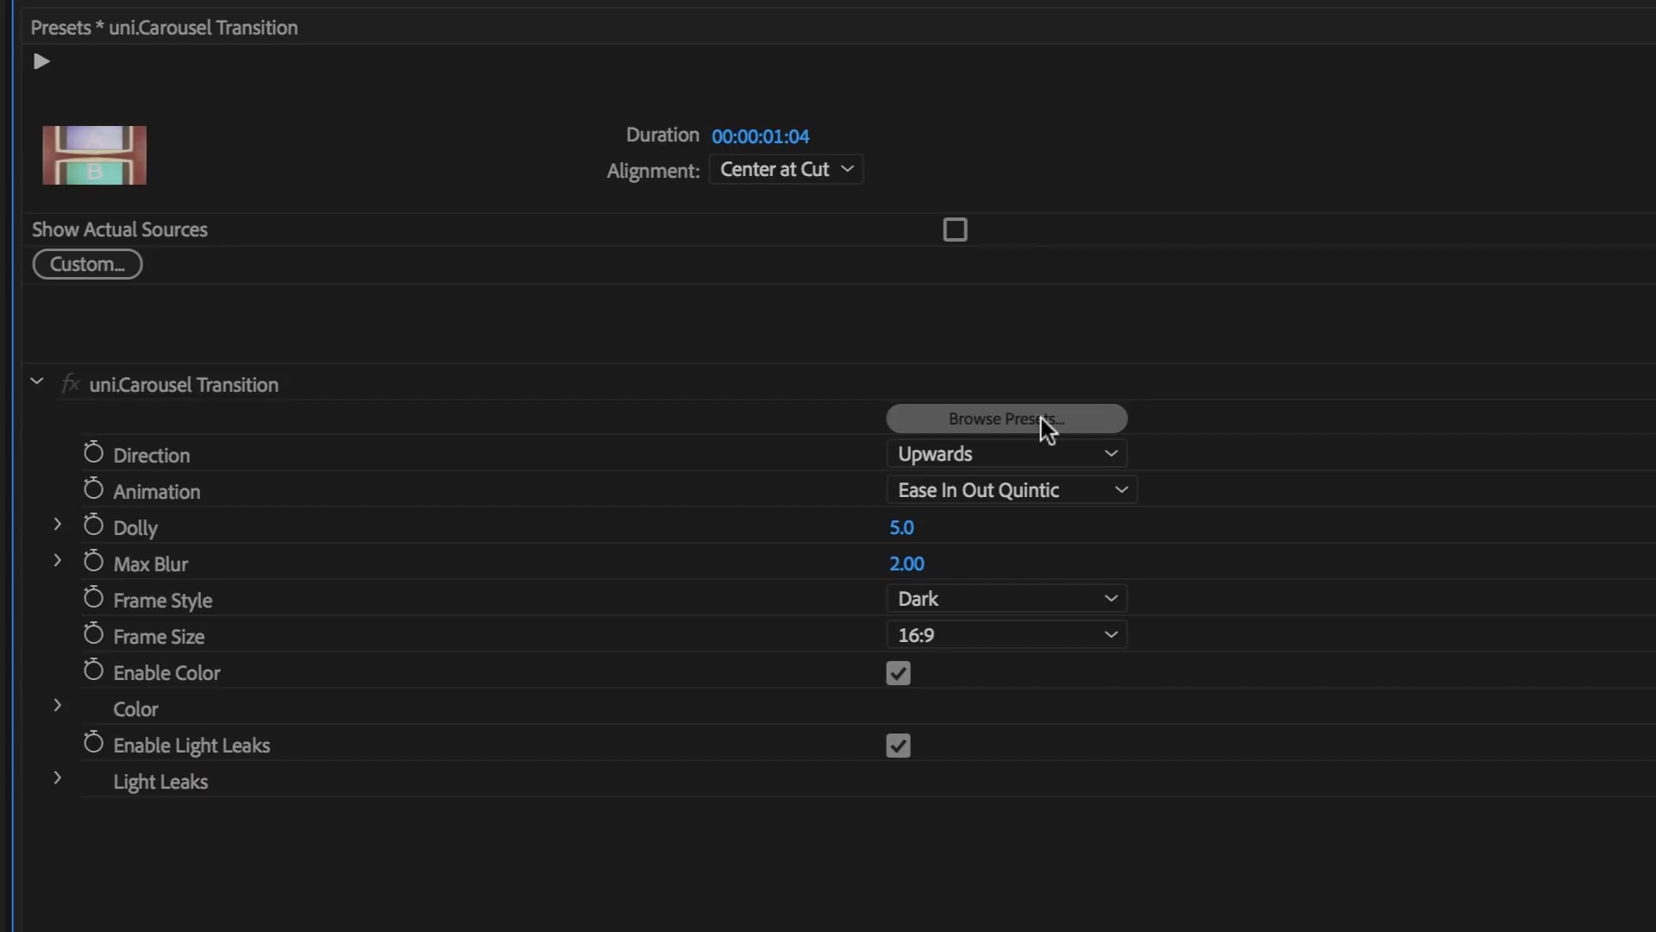
Browse the Carousel transition's presets such as Color Slide, Dark and Echokrome
left_click(1003, 417)
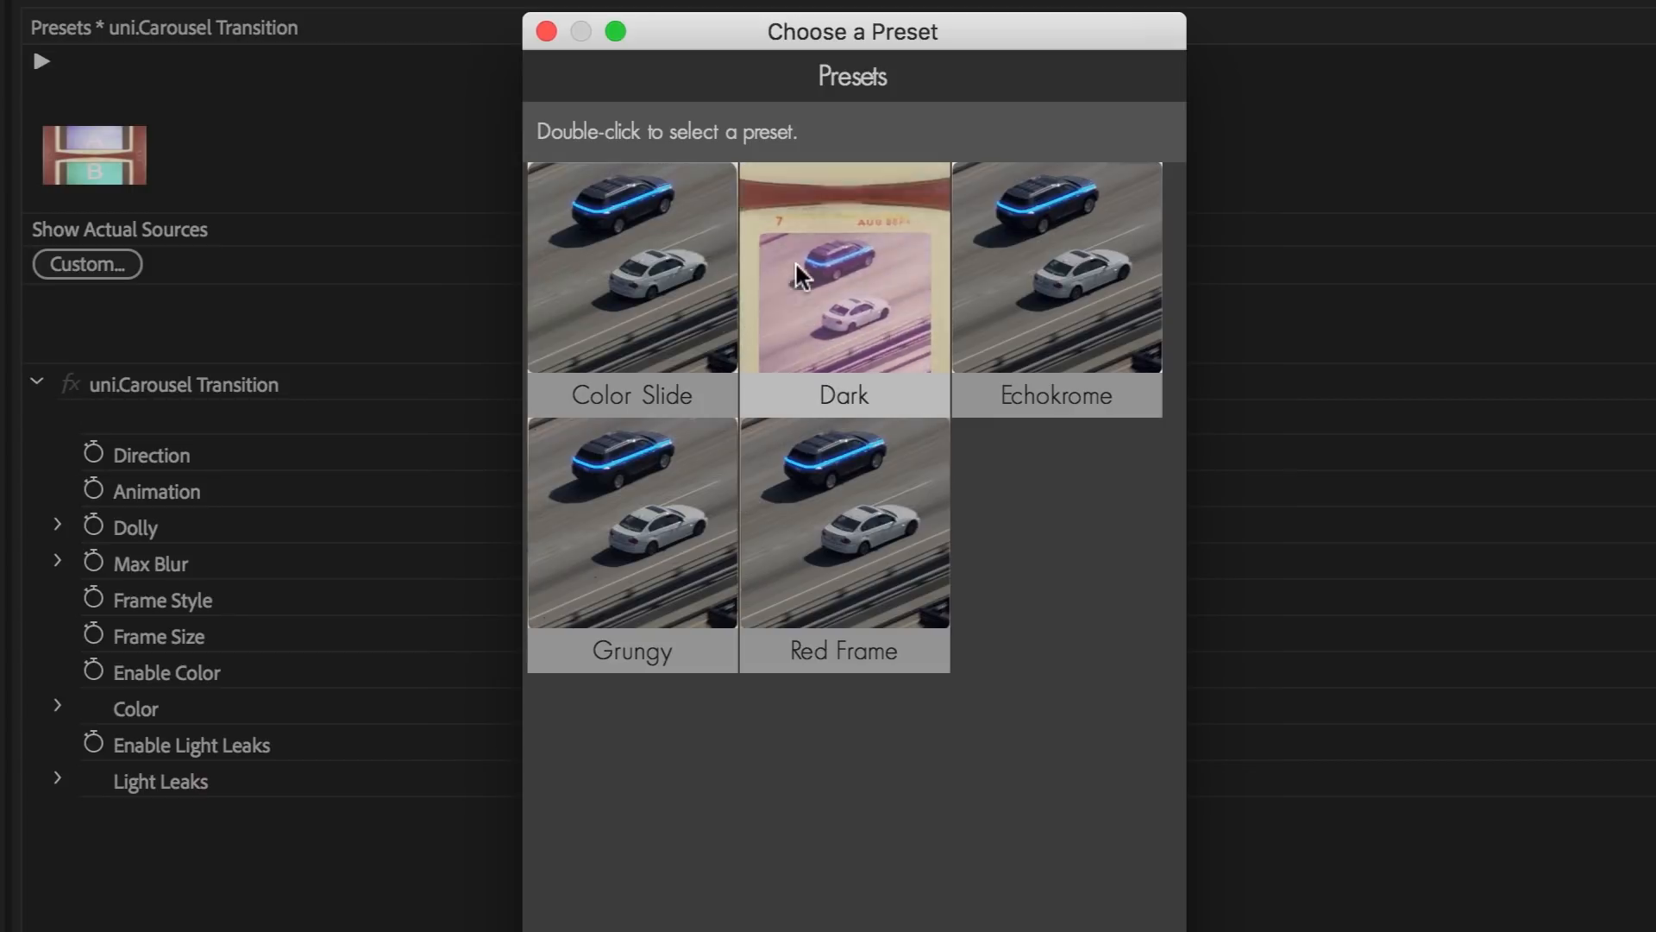
mouse_move(1128, 250)
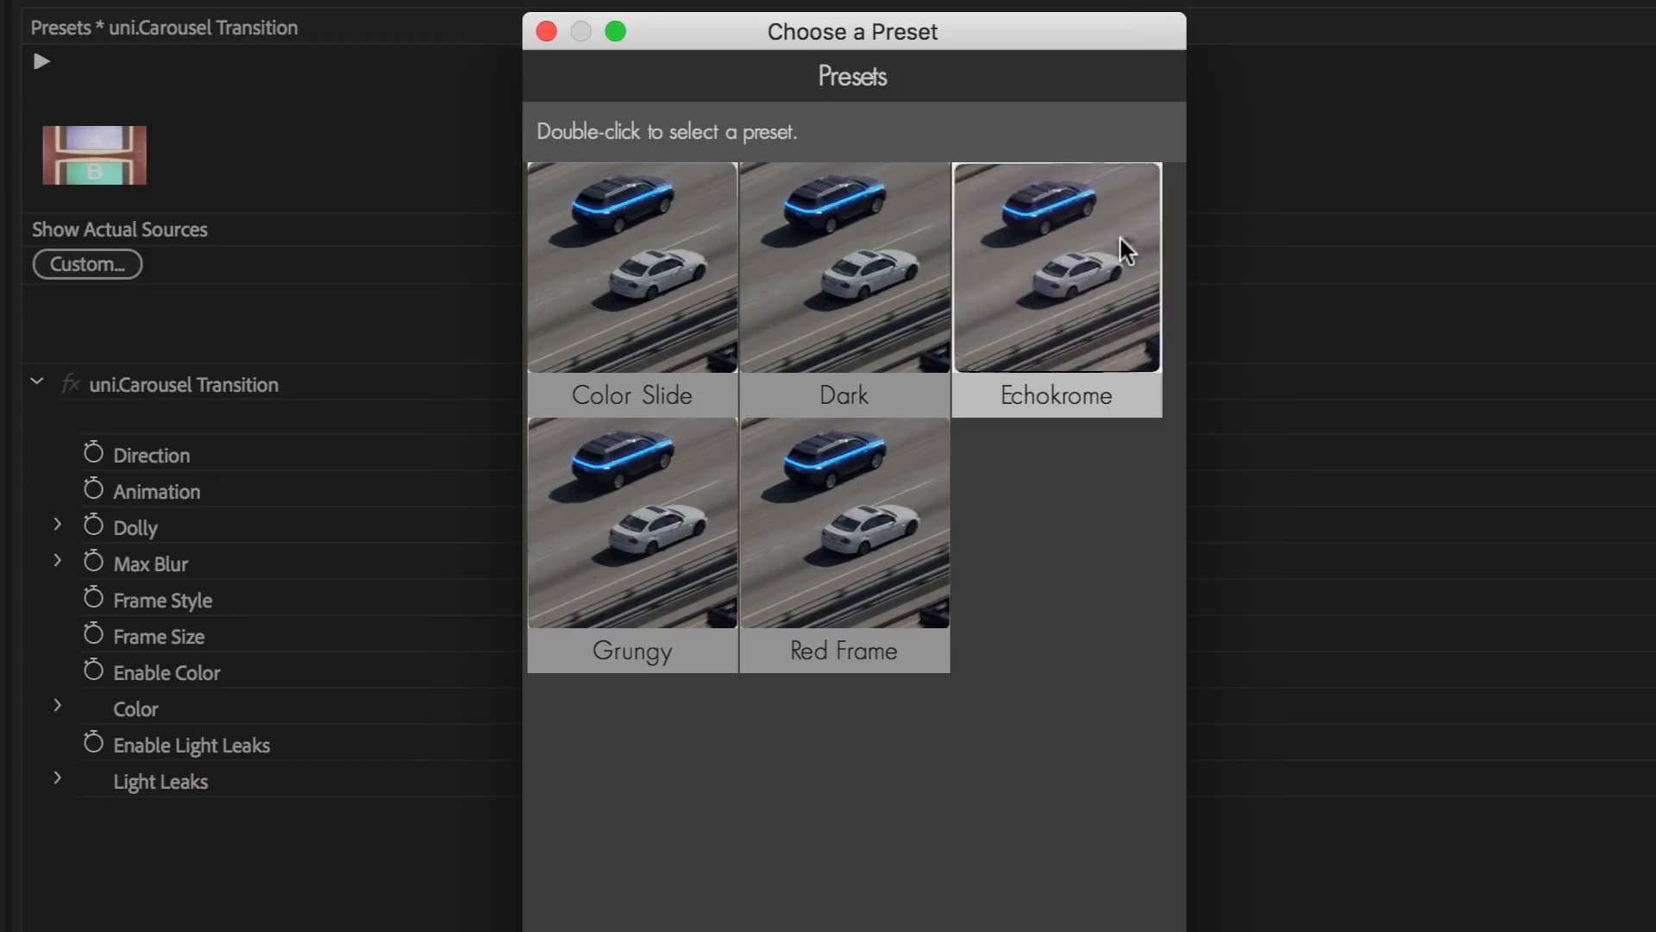
mouse_move(792, 318)
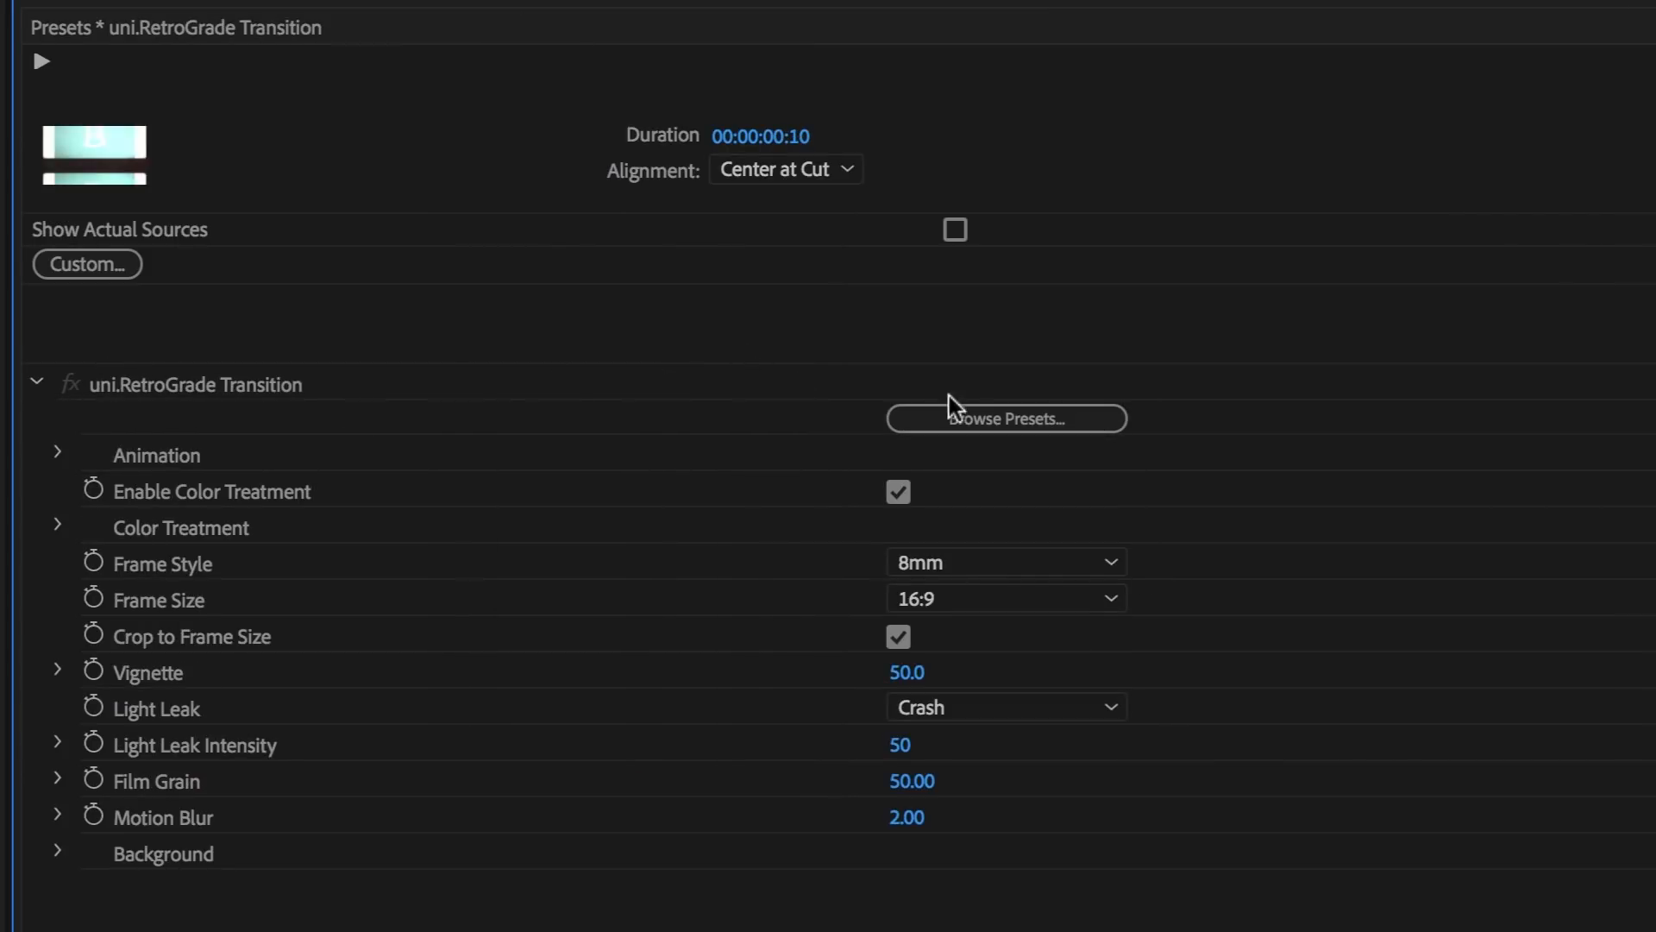
Apply a Slide Styles preset (8mm frame, slide distance 8, white background) and move the playhead before the transition
left_click(1004, 417)
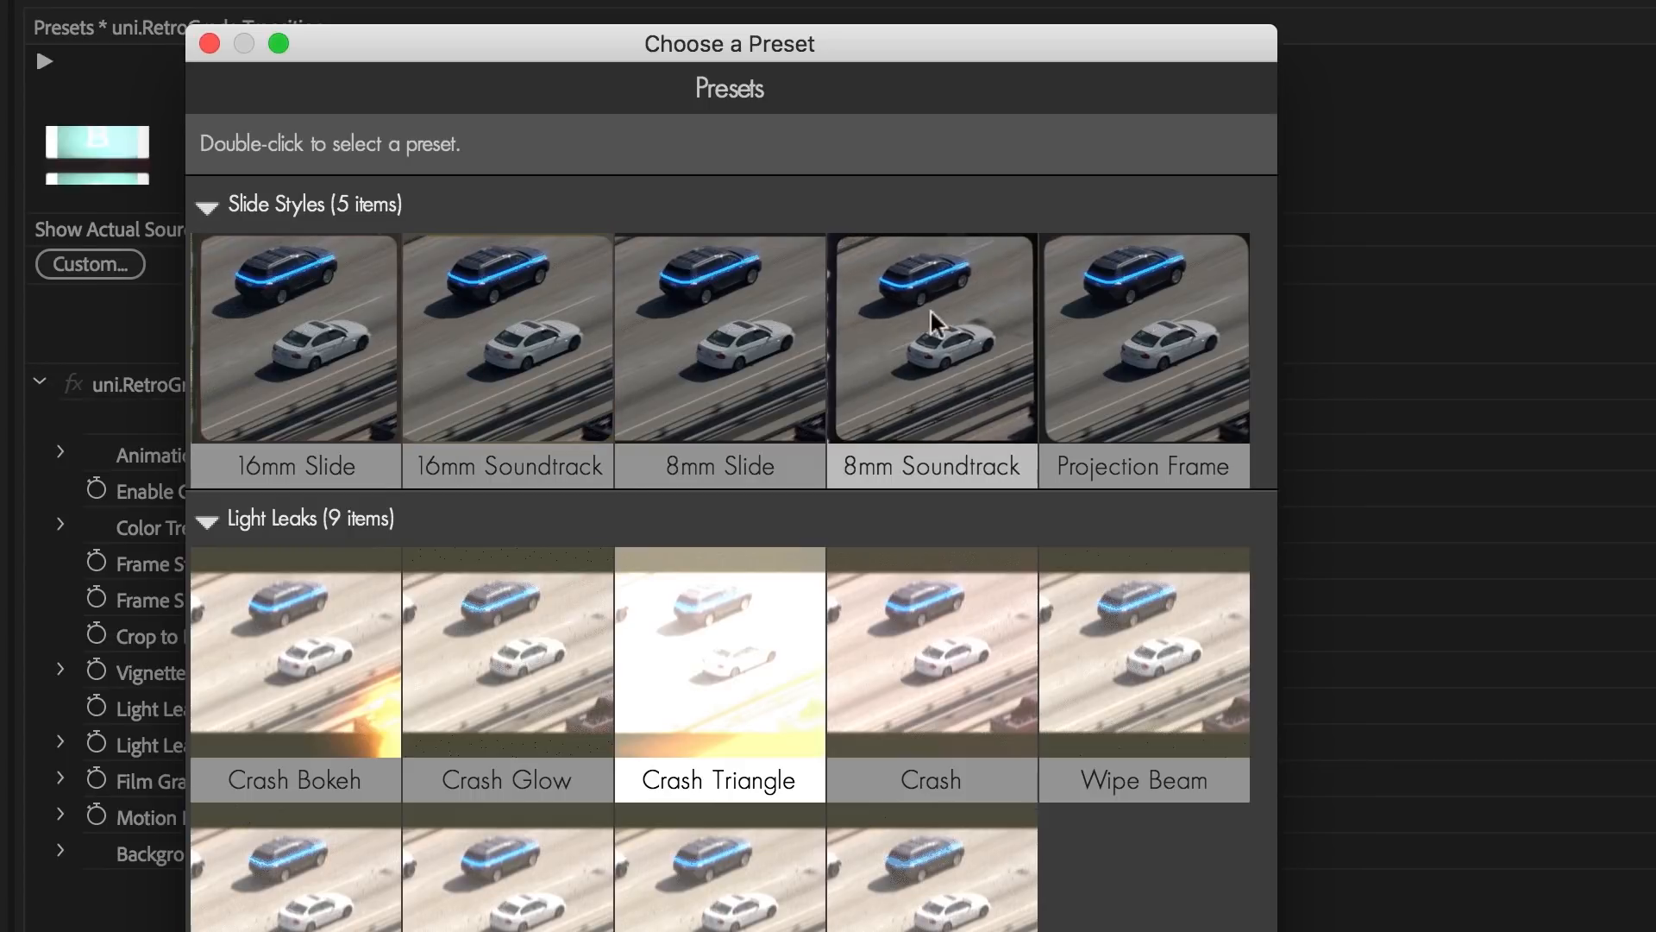
mouse_move(1127, 352)
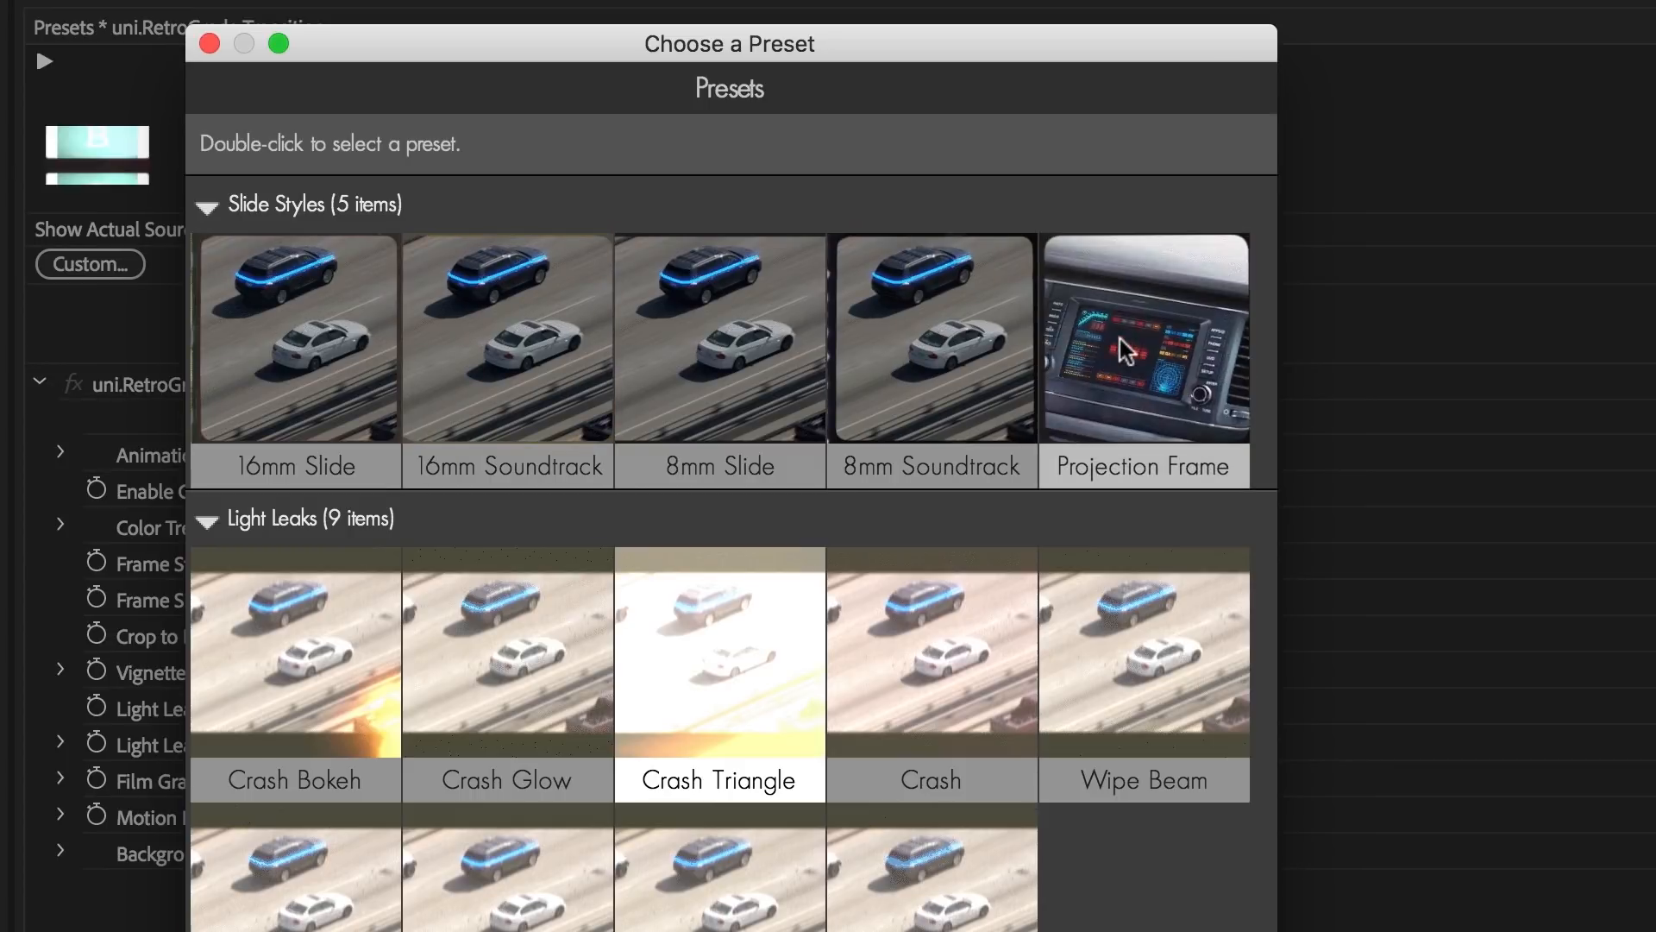
double_click(930, 656)
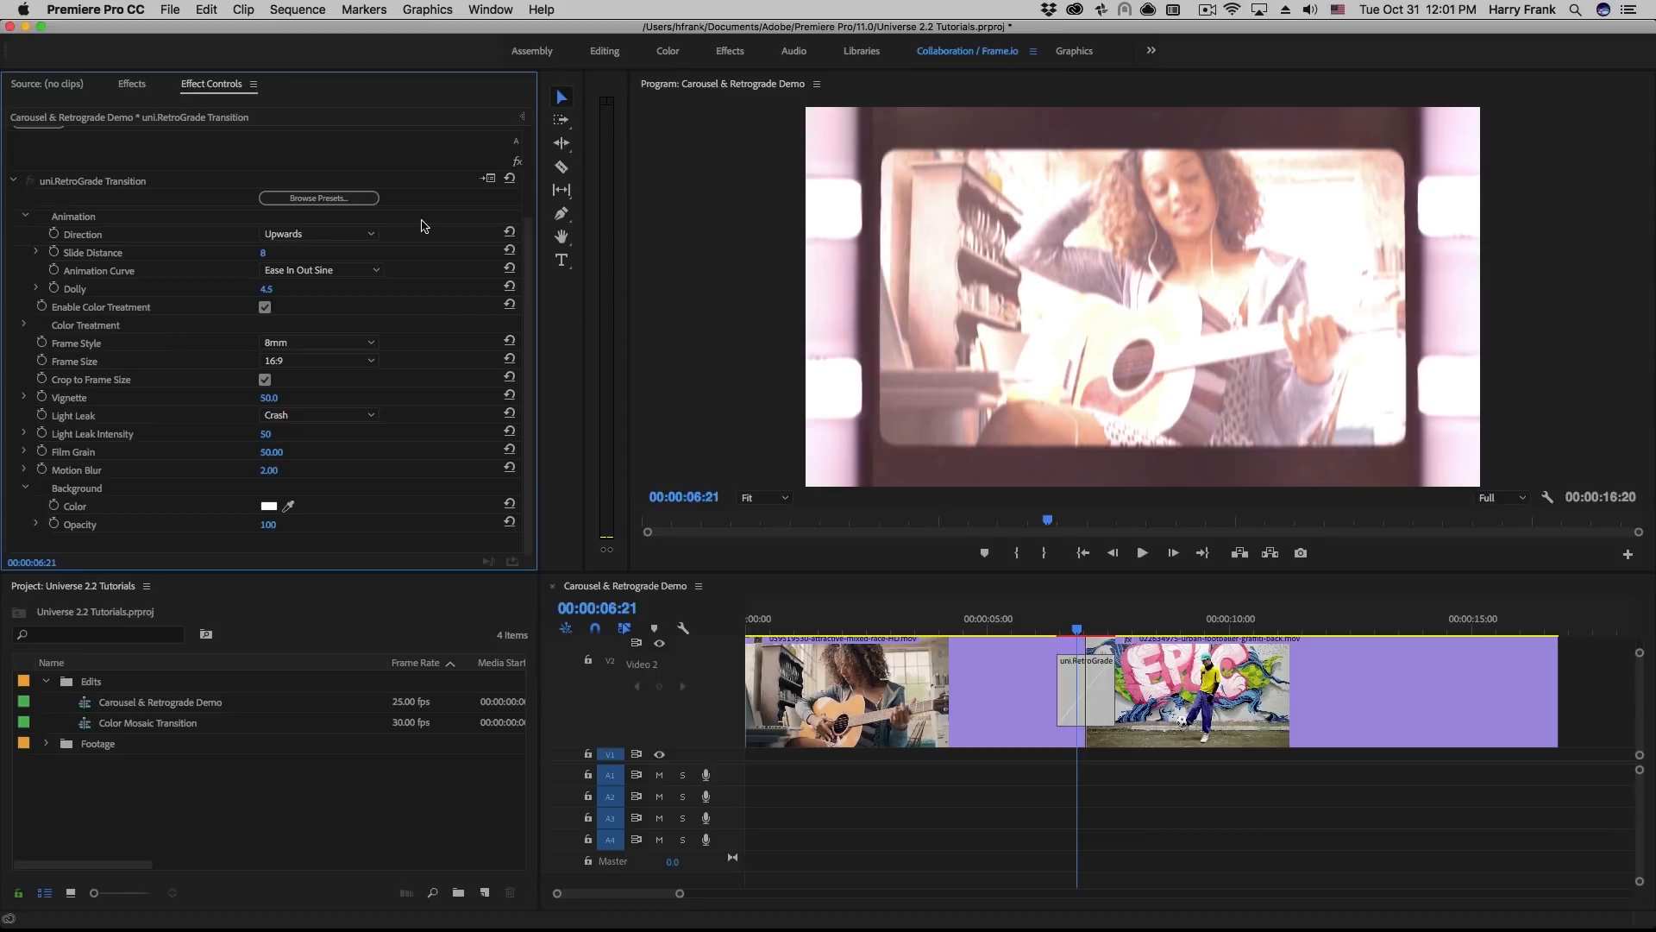
left_click(1059, 631)
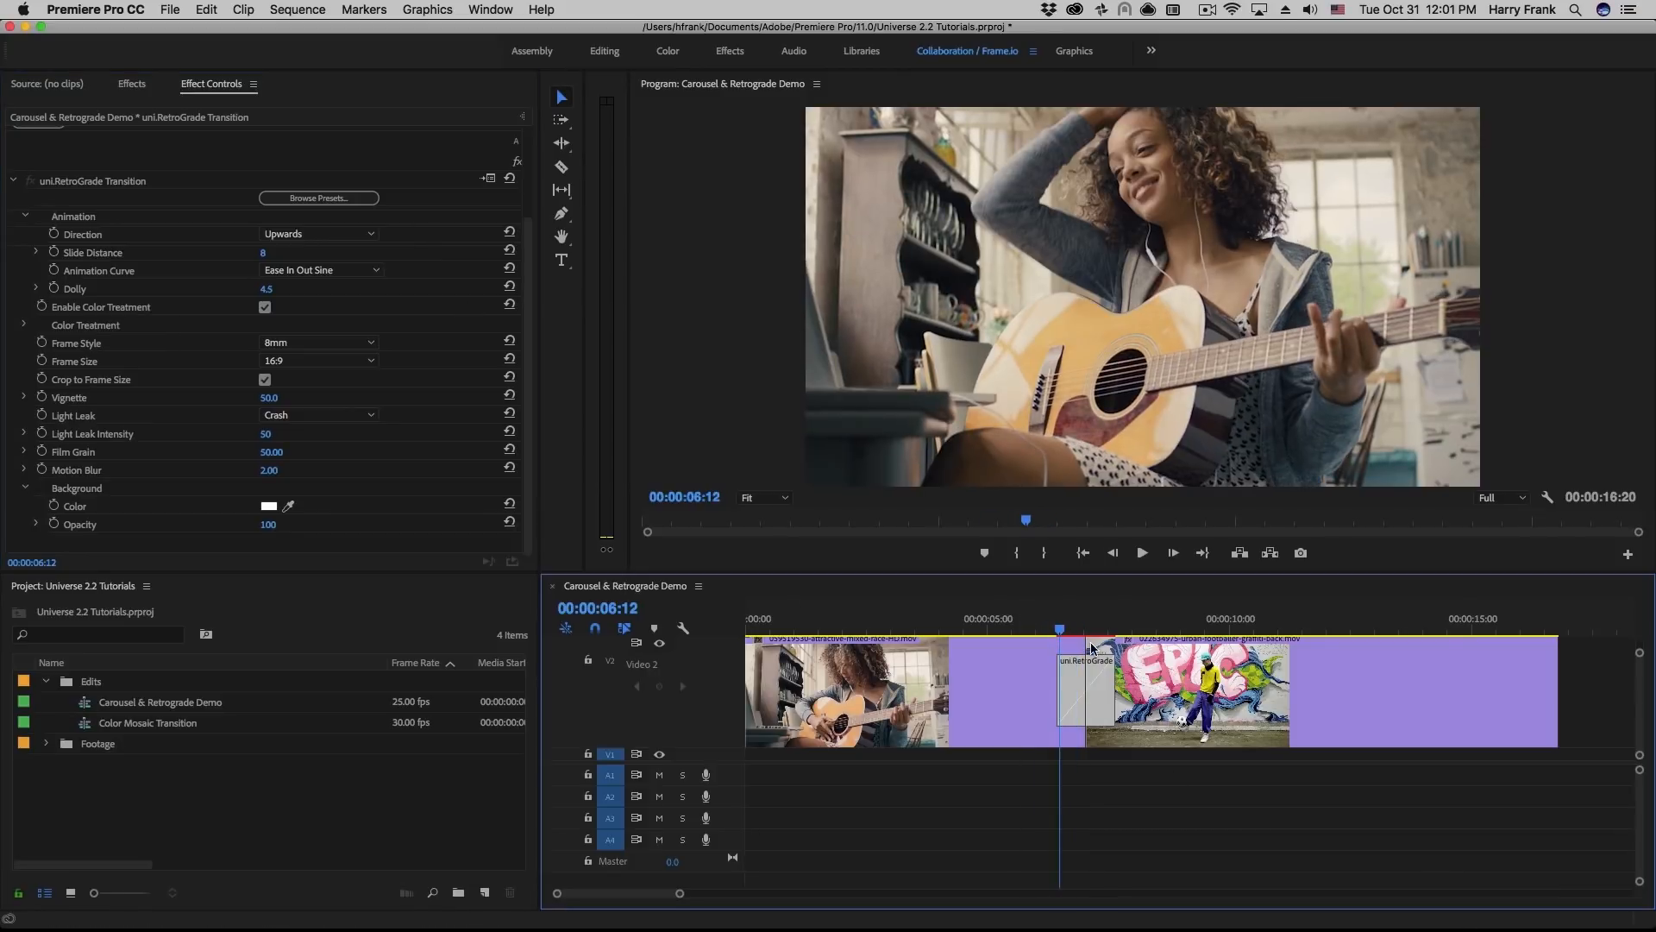